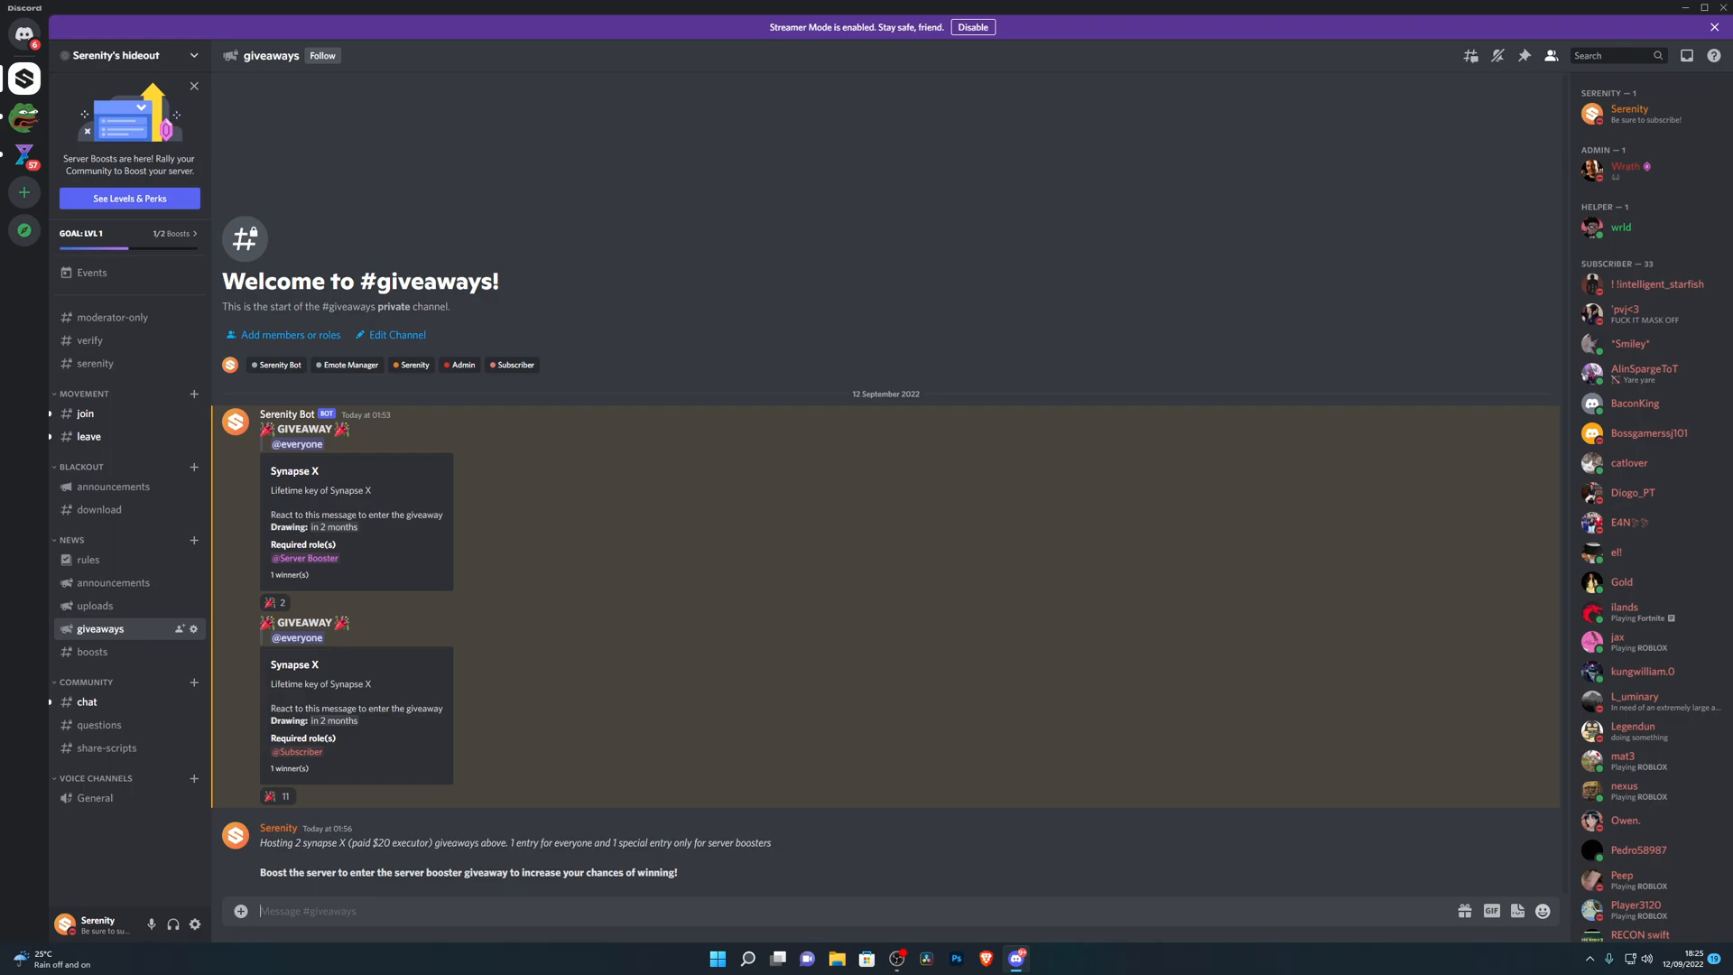
mouse_move(90, 341)
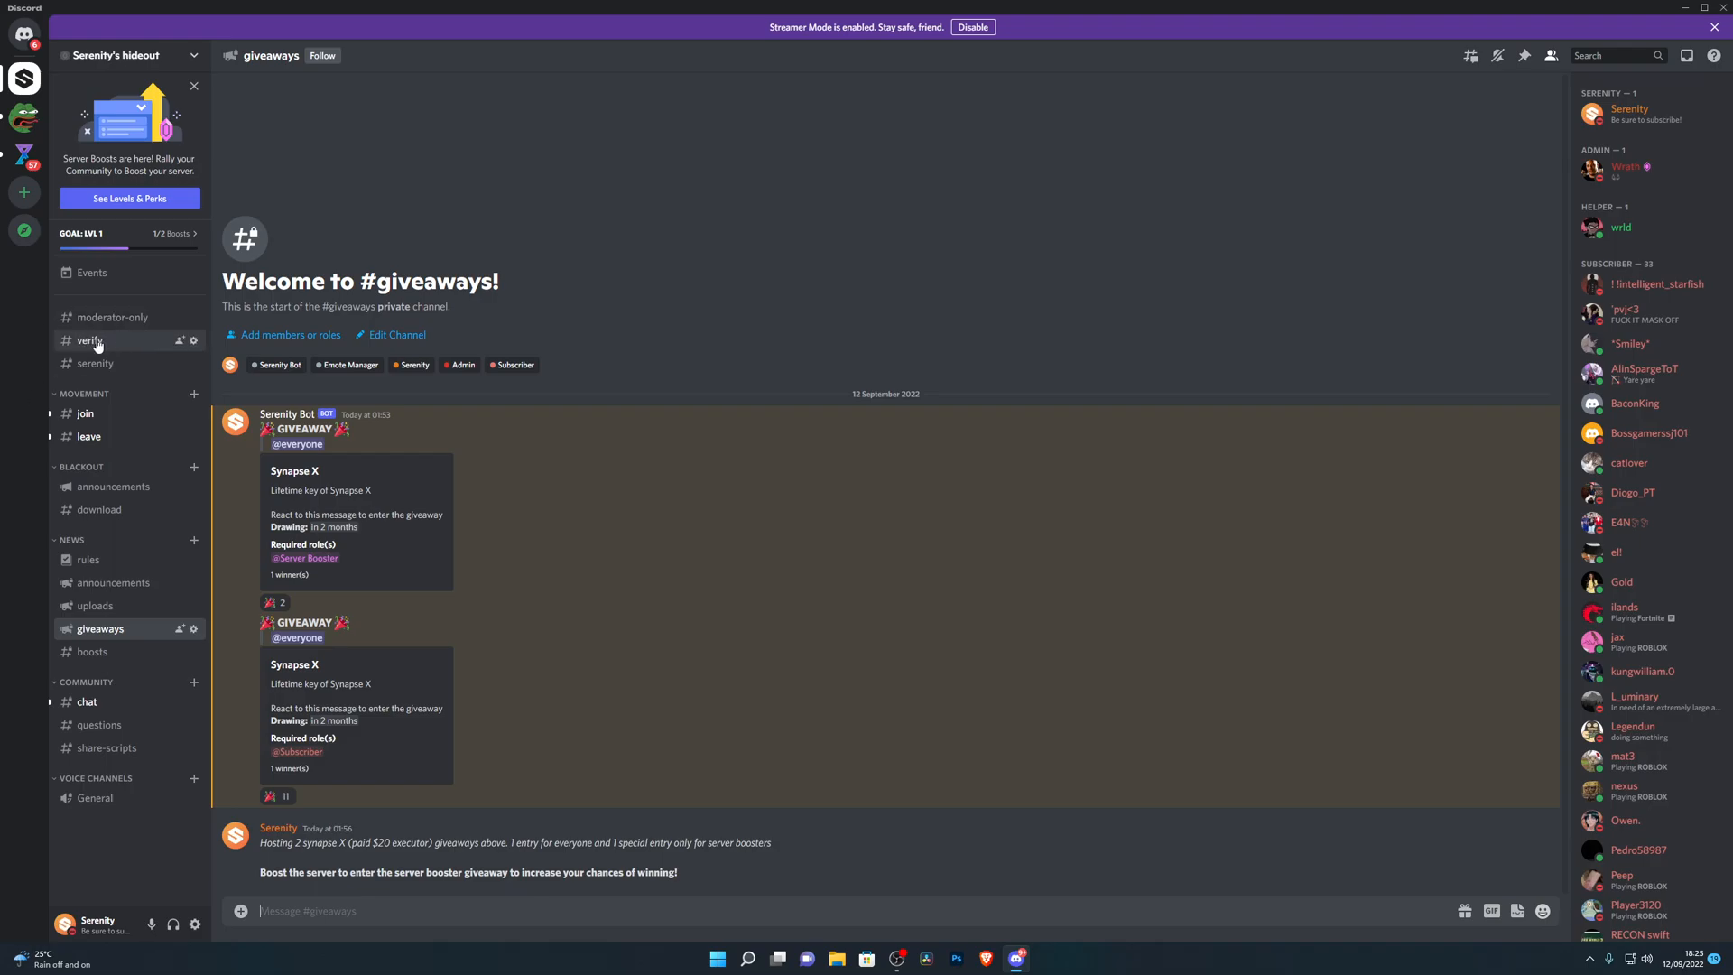
Verify the account via the Serenity Bot button in the #verify channel
left_click(90, 341)
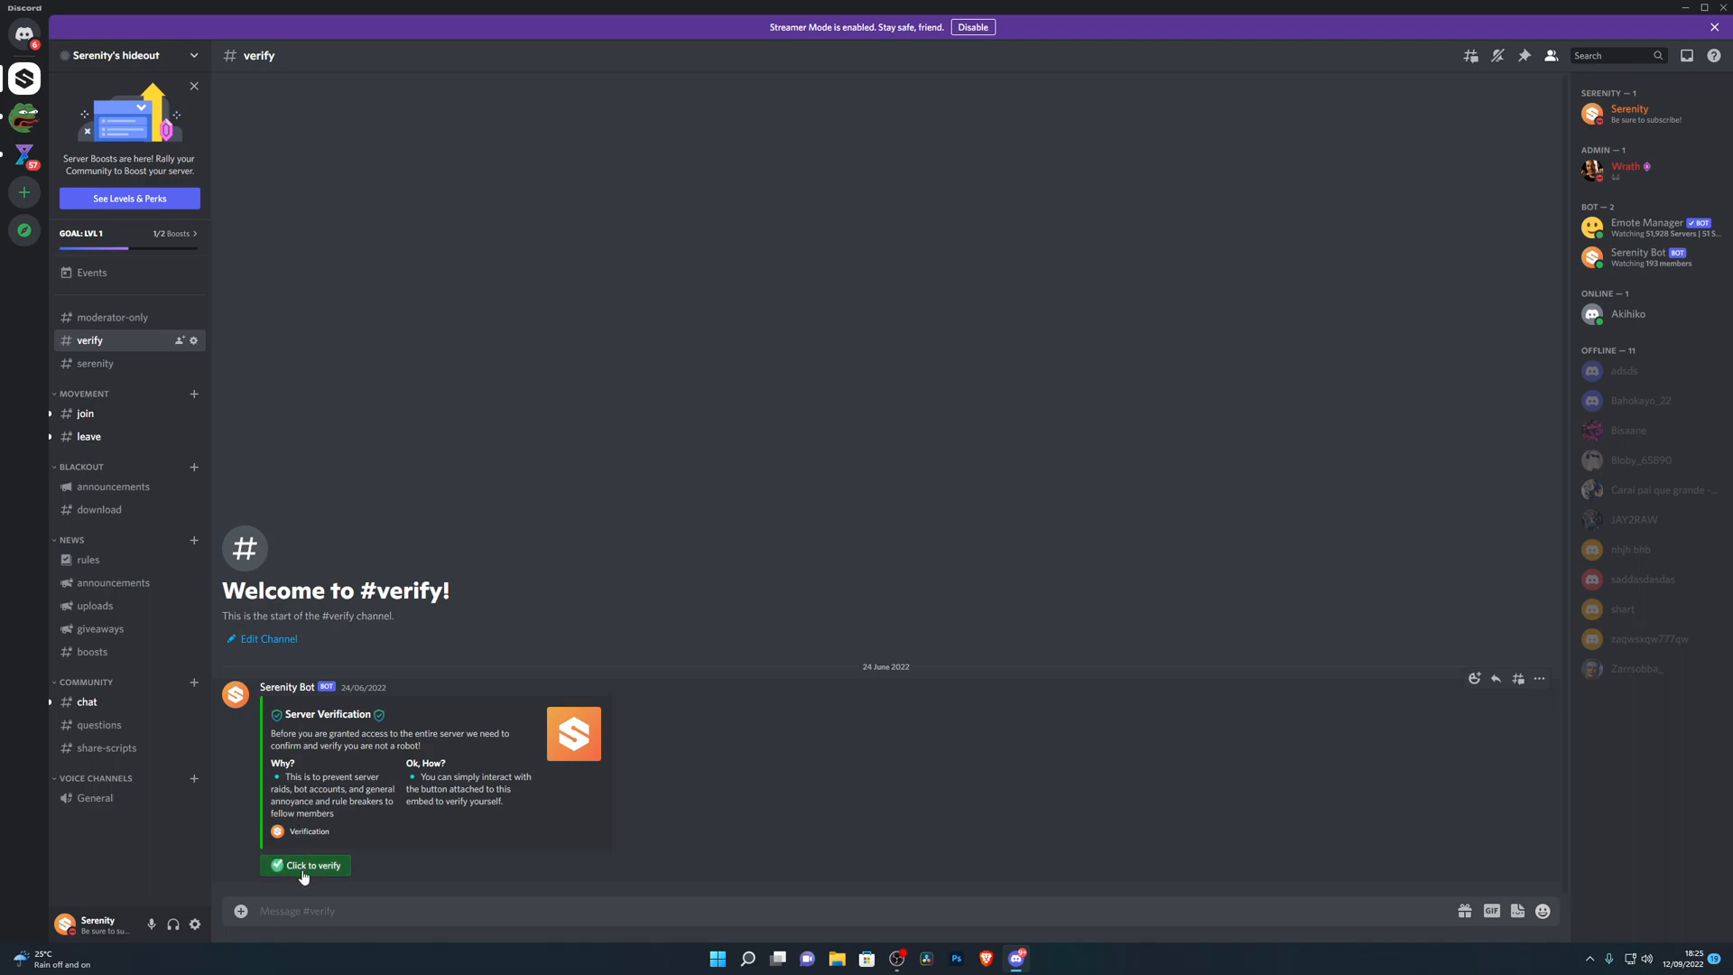
left_click(305, 865)
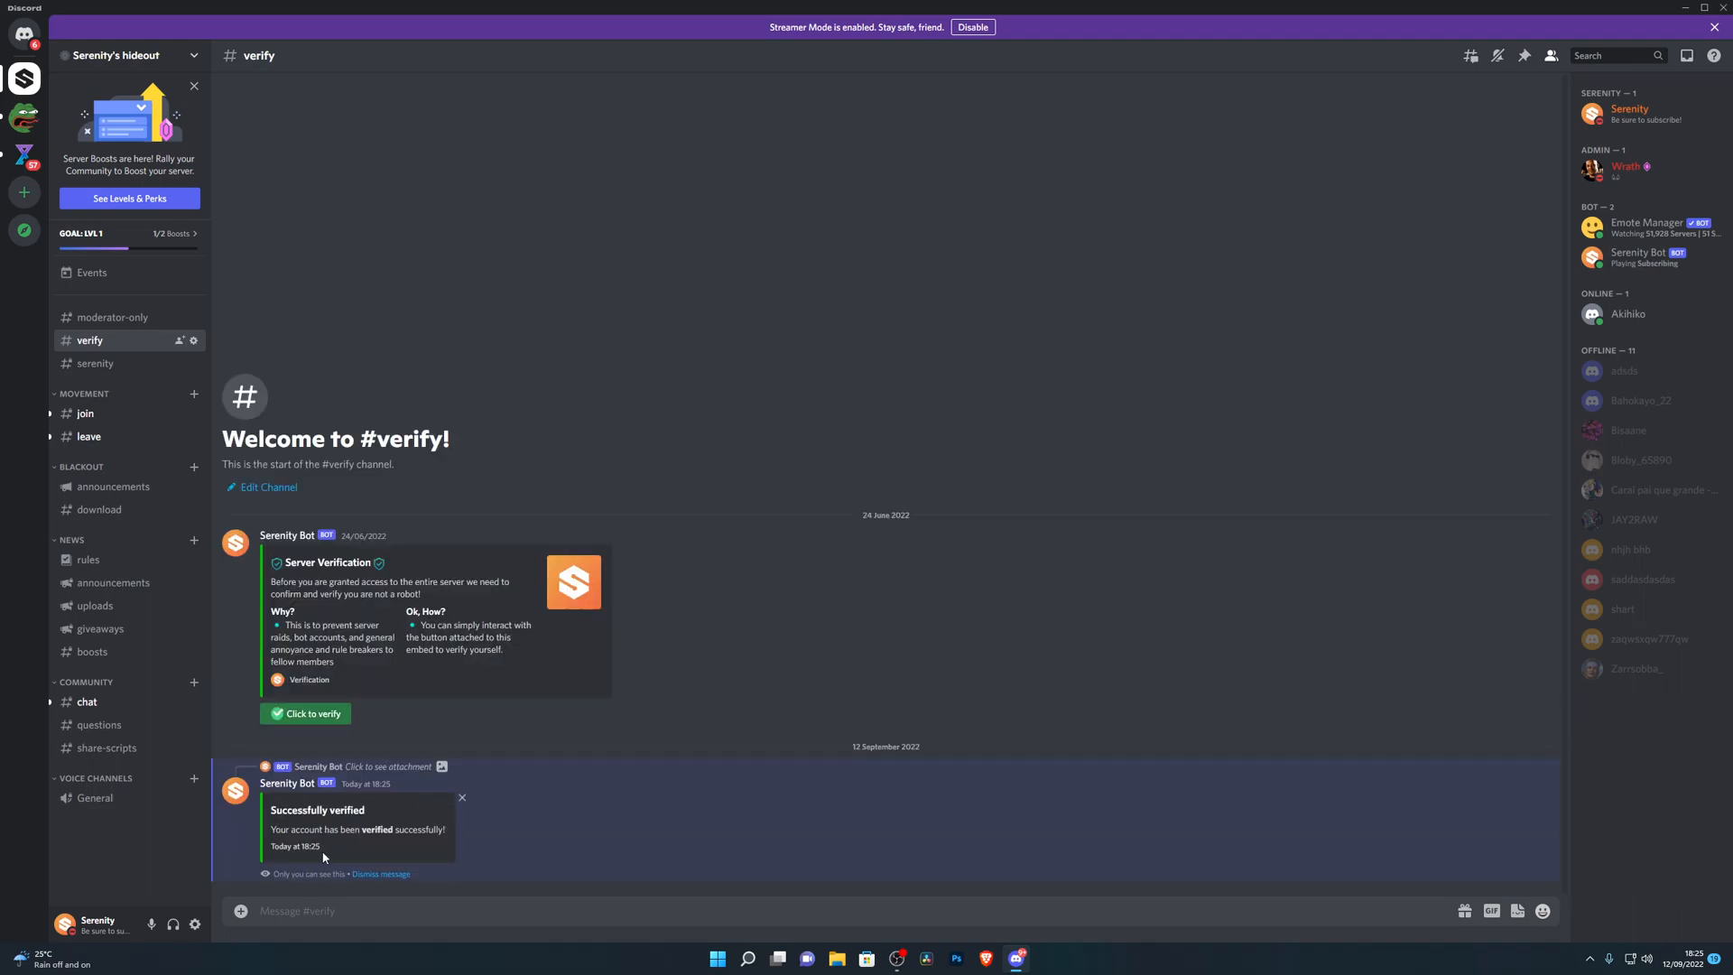
mouse_move(99, 628)
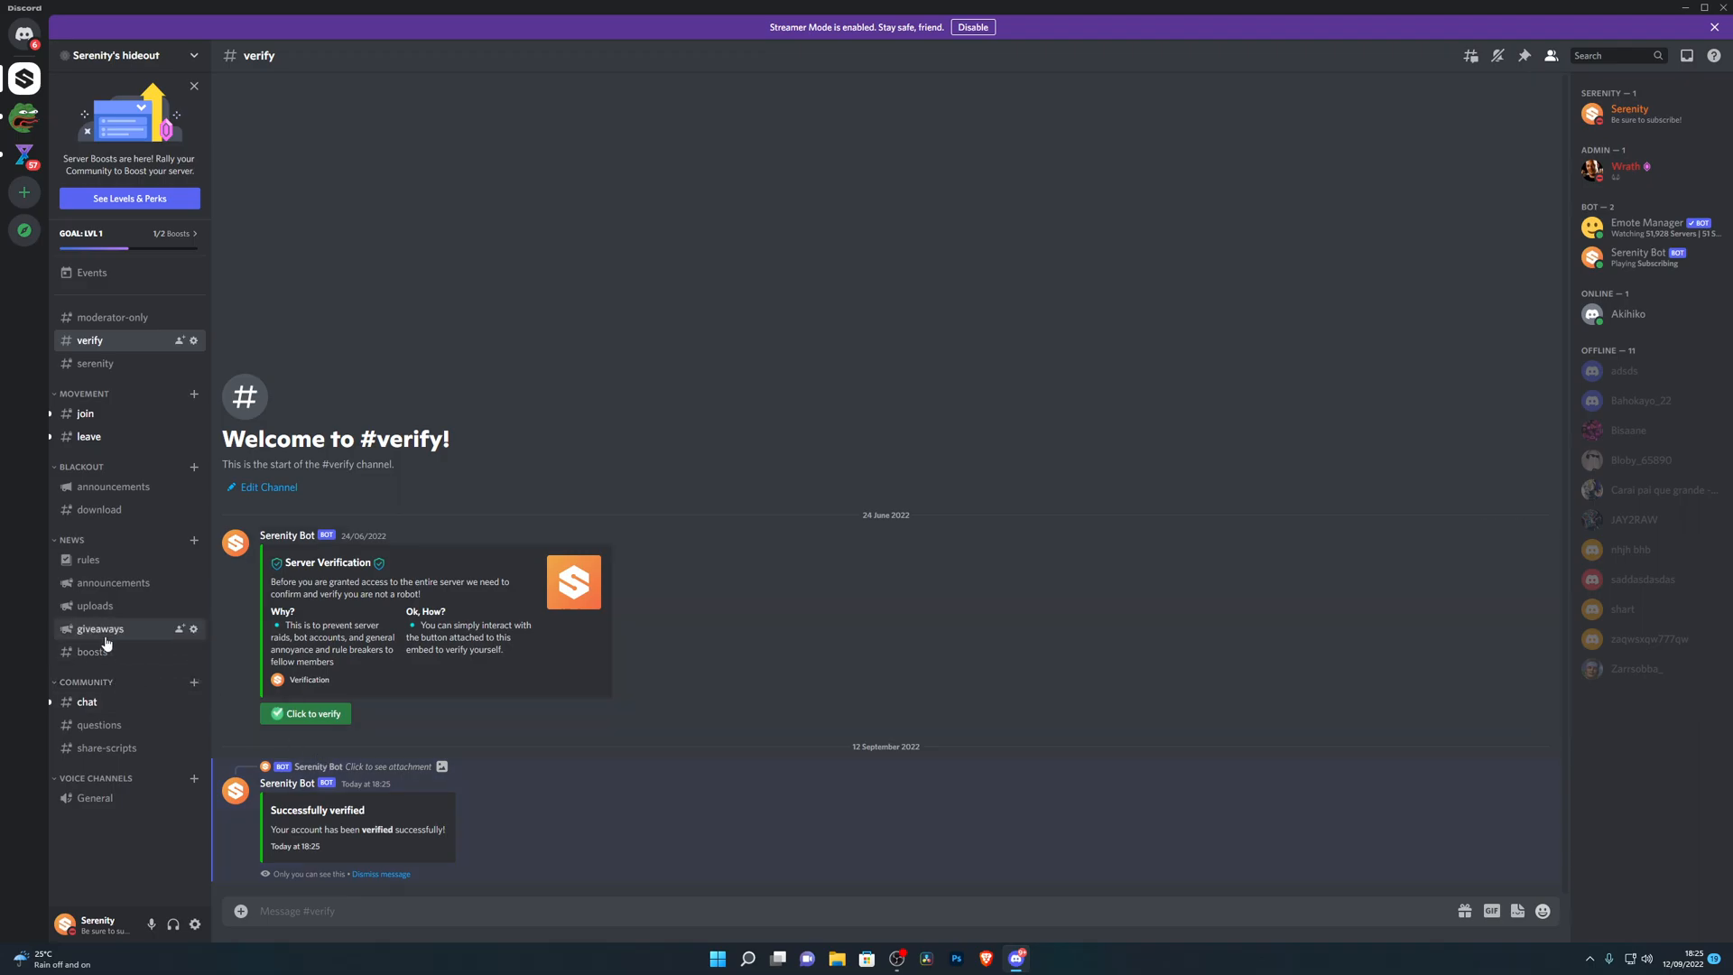
Add a tada reaction to the second Synapse X giveaway in #giveaways
left_click(101, 628)
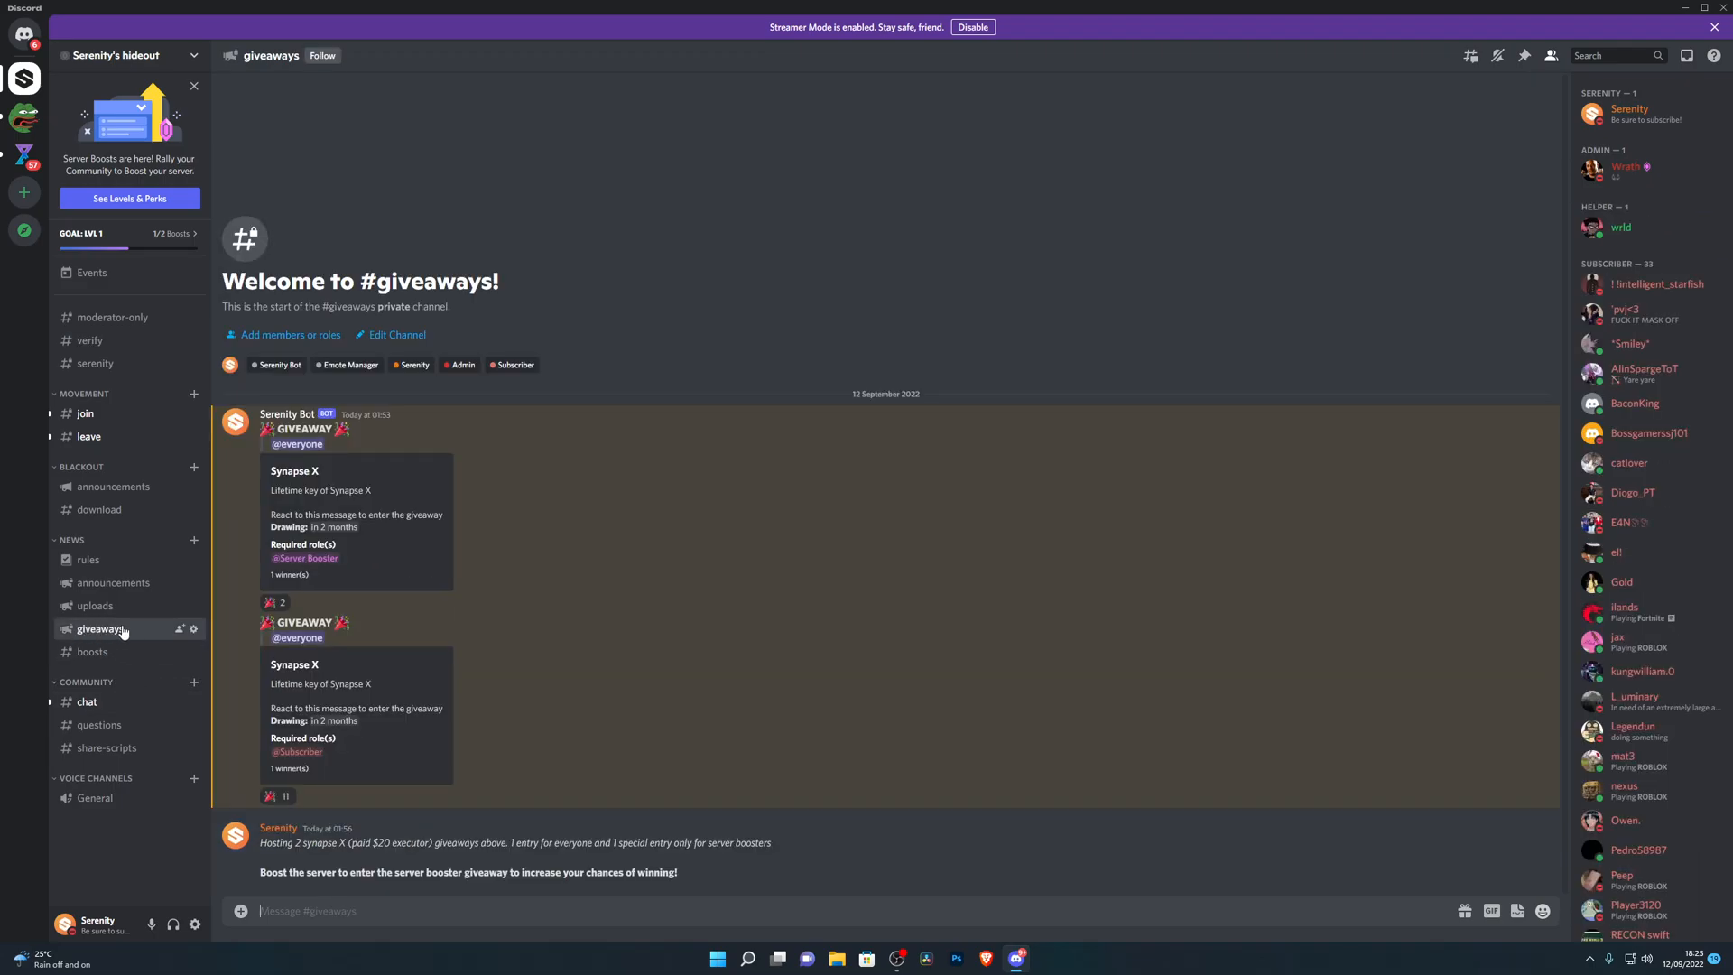
mouse_move(381, 755)
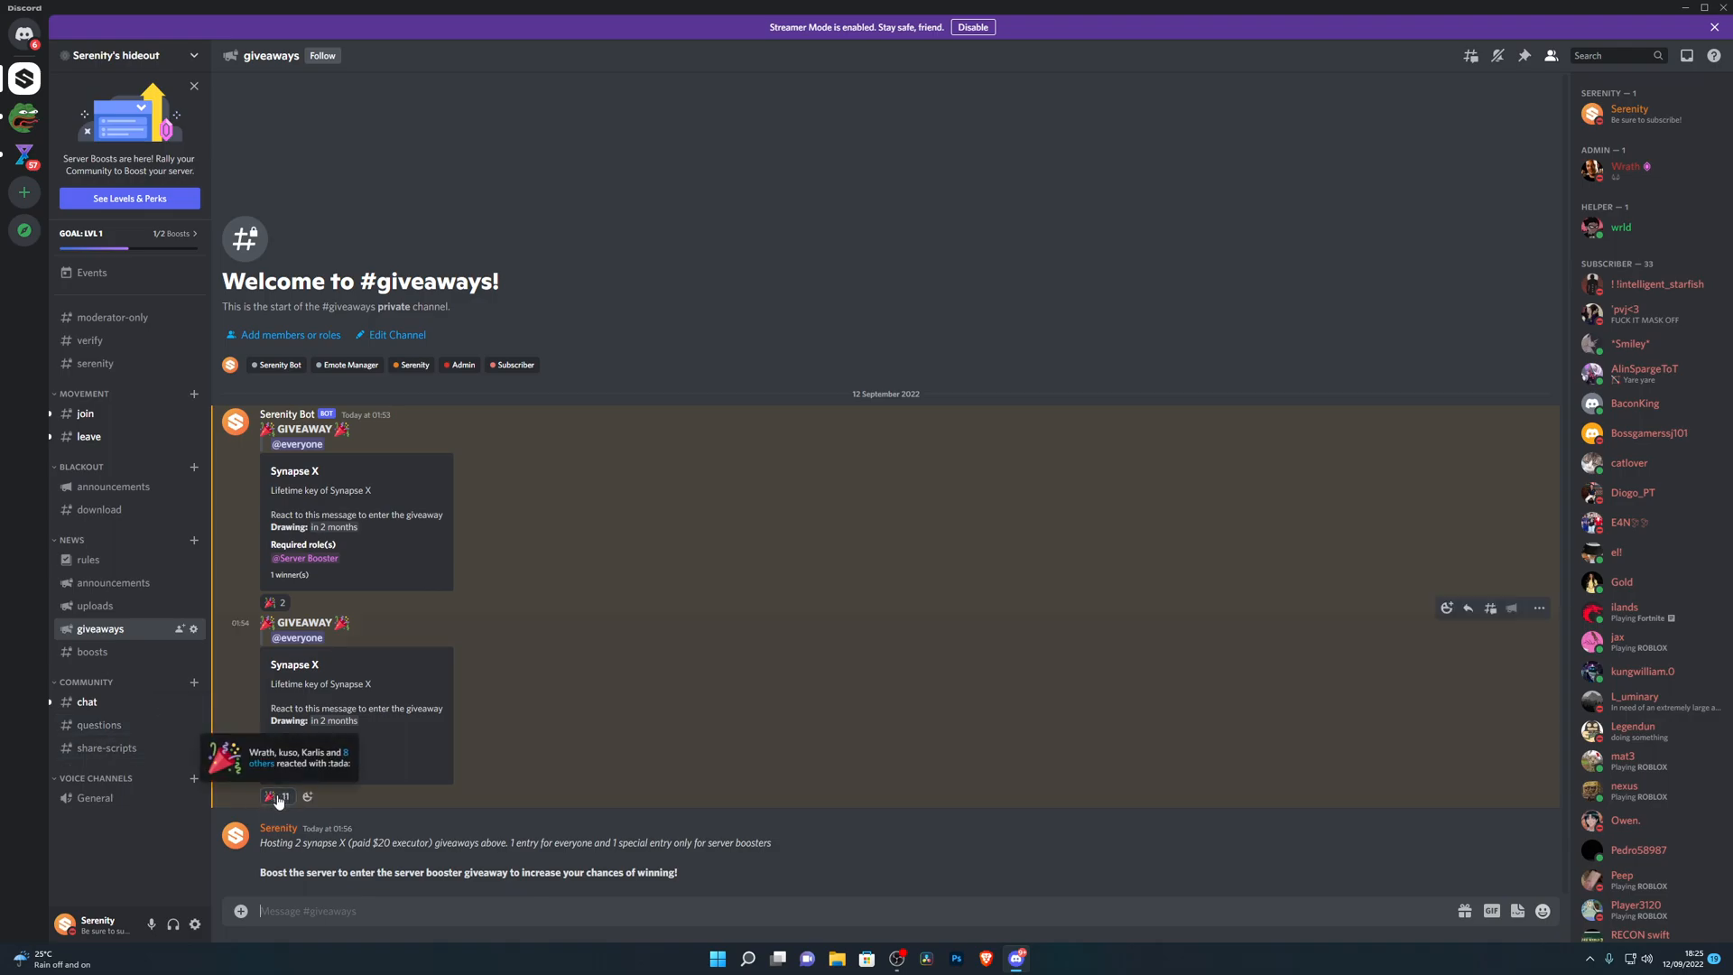
left_click(274, 796)
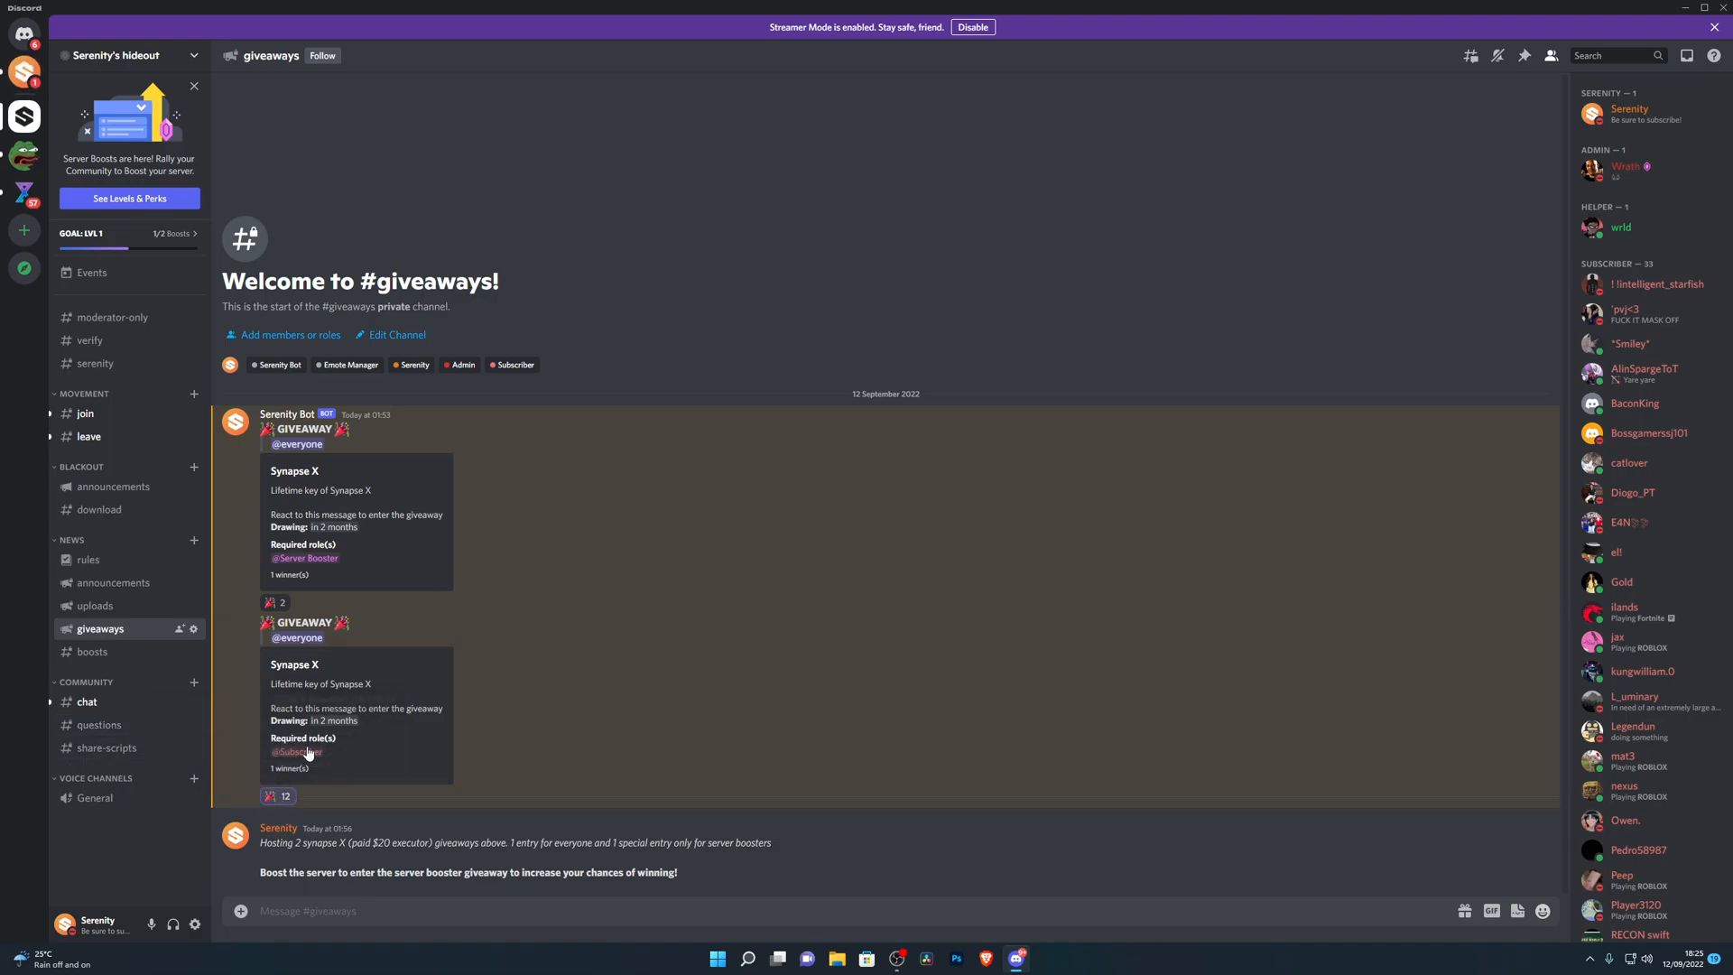
mouse_move(370, 561)
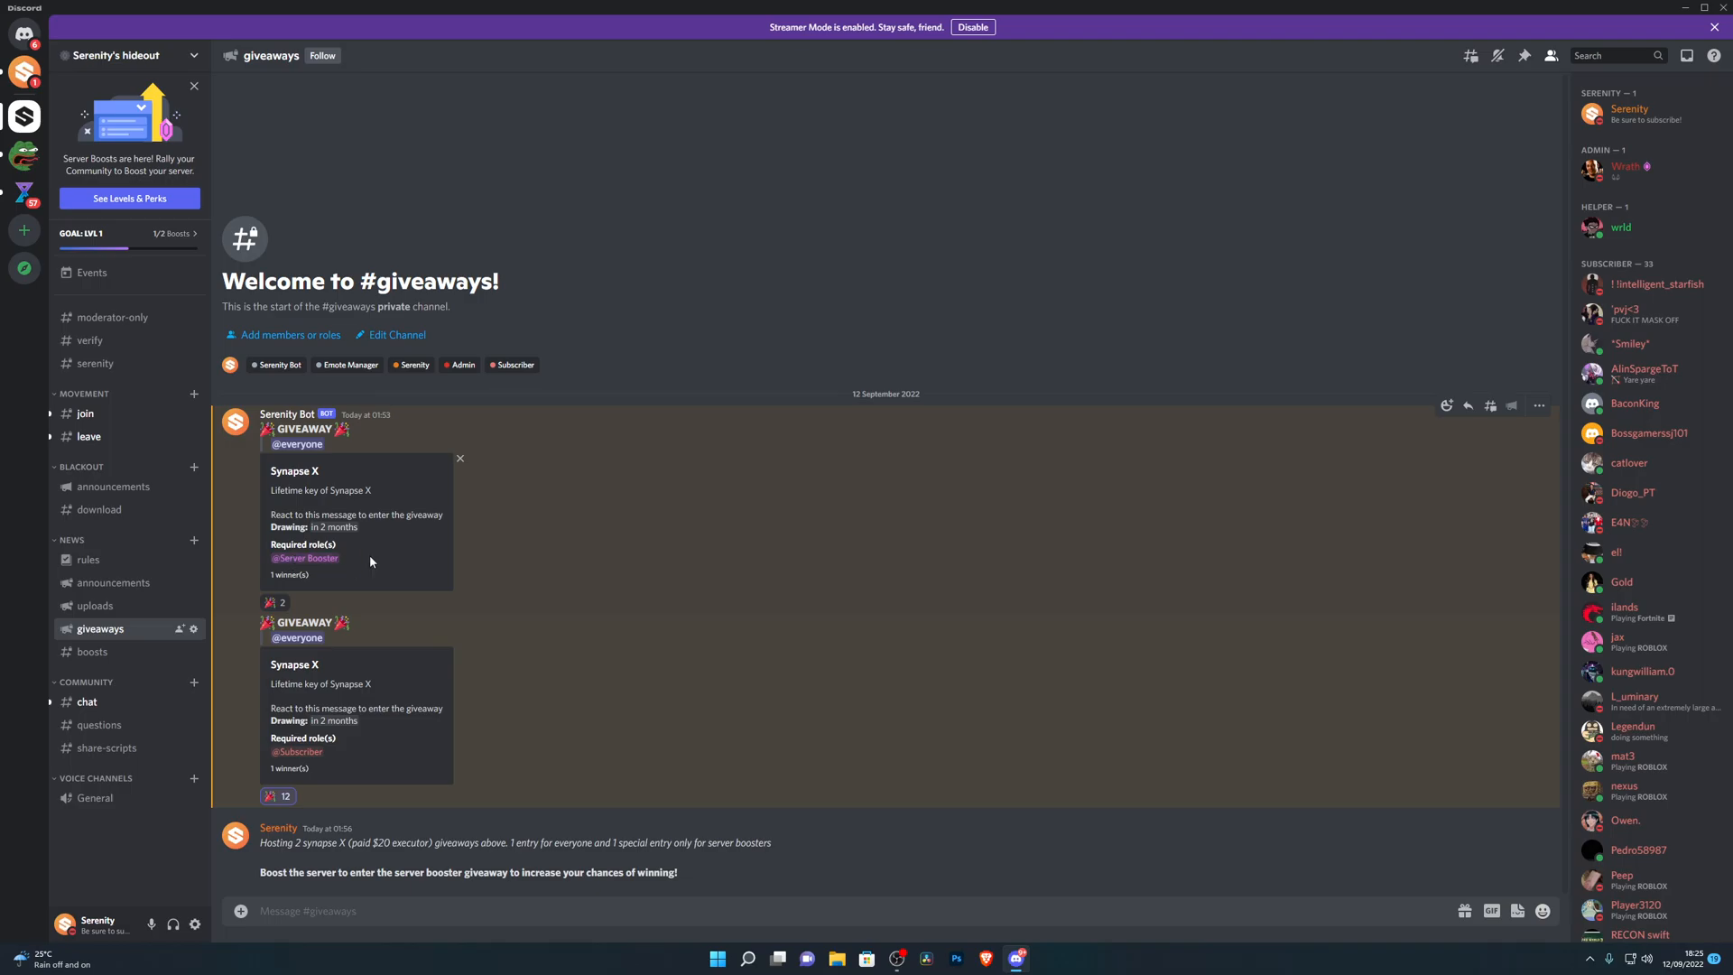
mouse_move(358, 569)
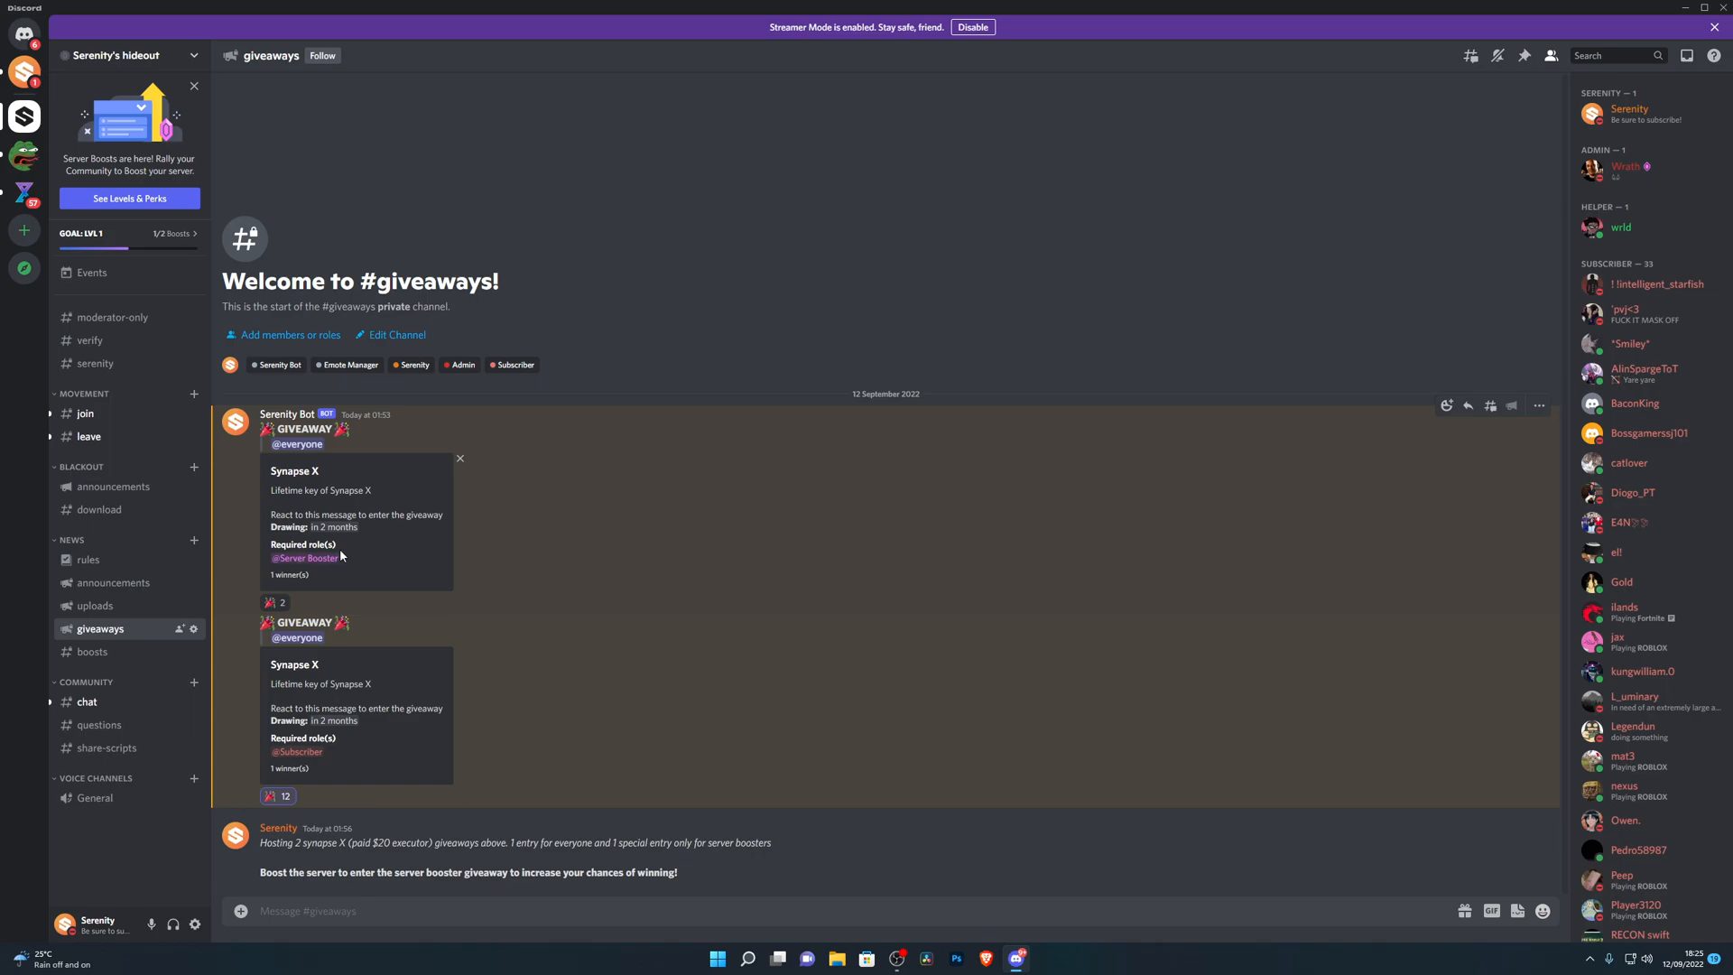
mouse_move(314, 569)
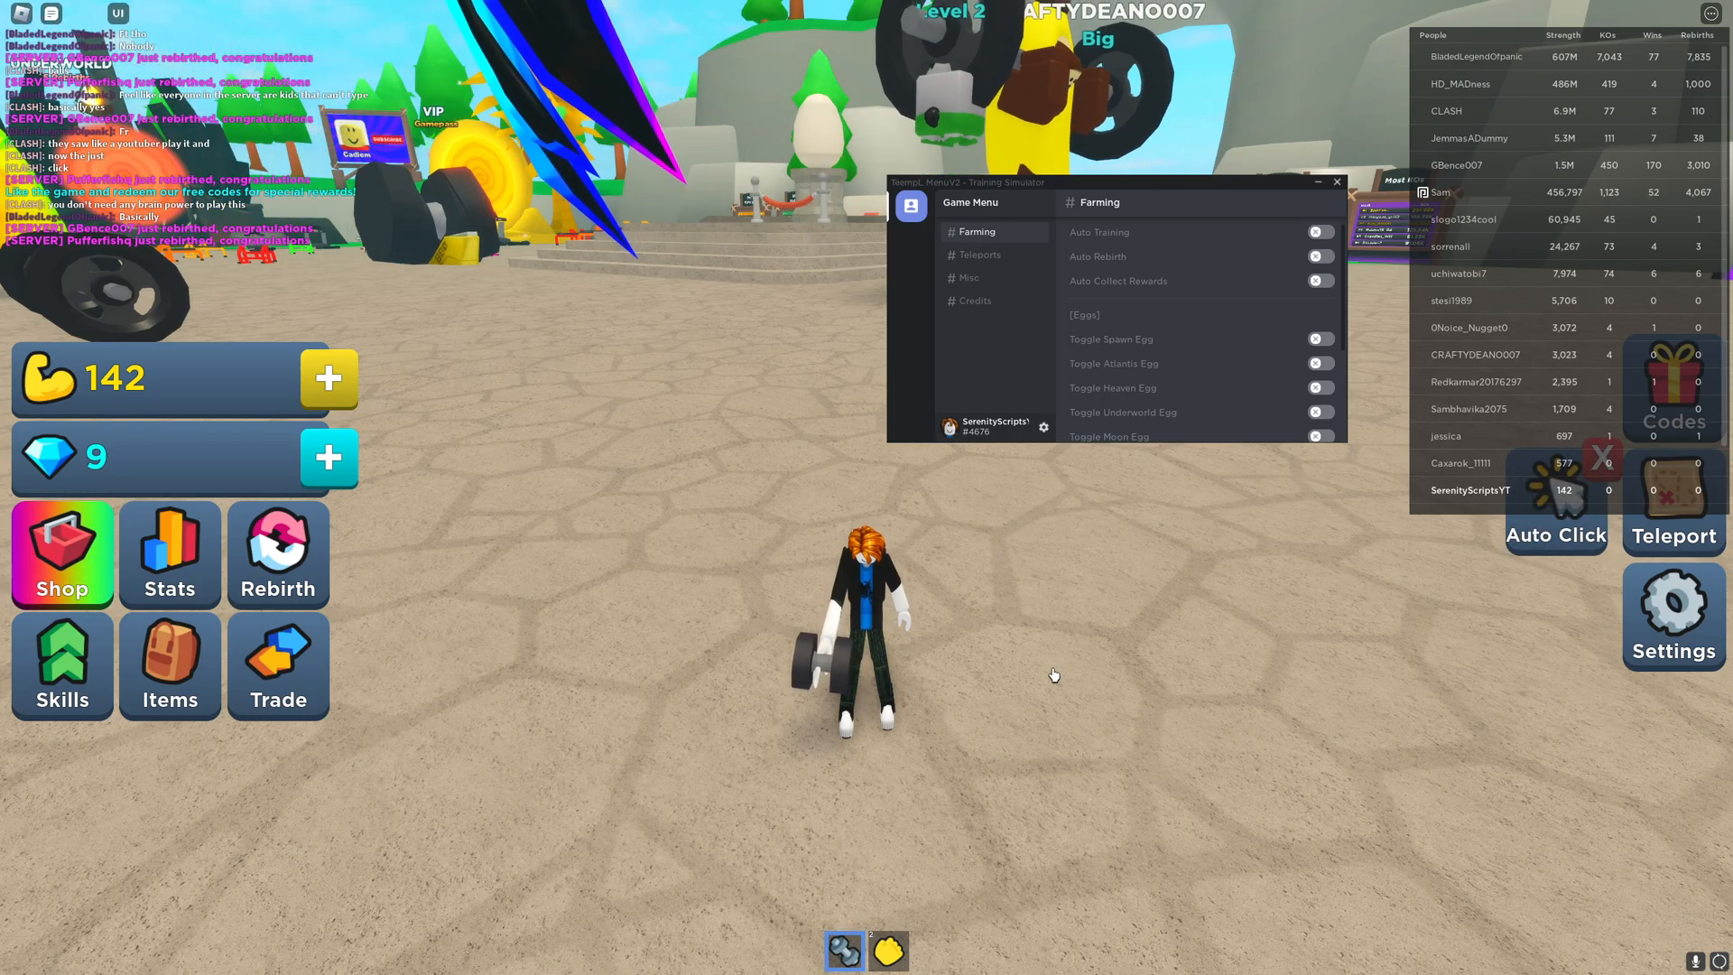
Enable the Auto Training toggle on the Farming page
left_click(1320, 233)
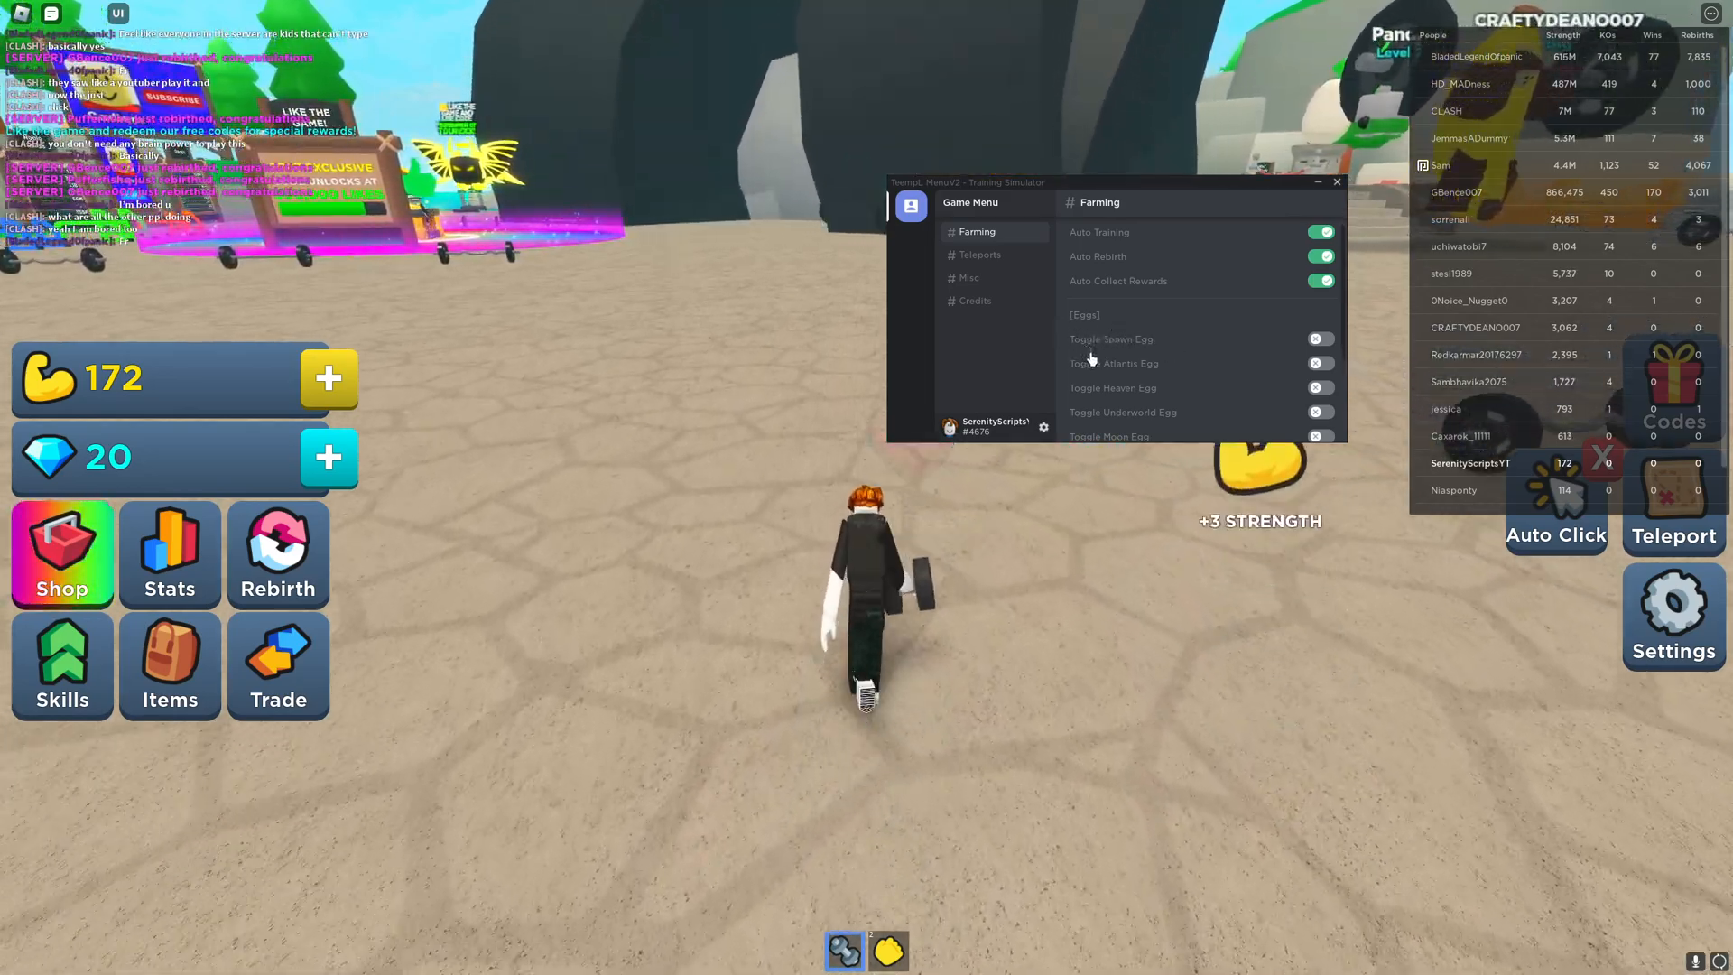
Enable the Spawn Egg, Atlantis Egg and remaining egg auto-hatch toggles
left_click(1320, 337)
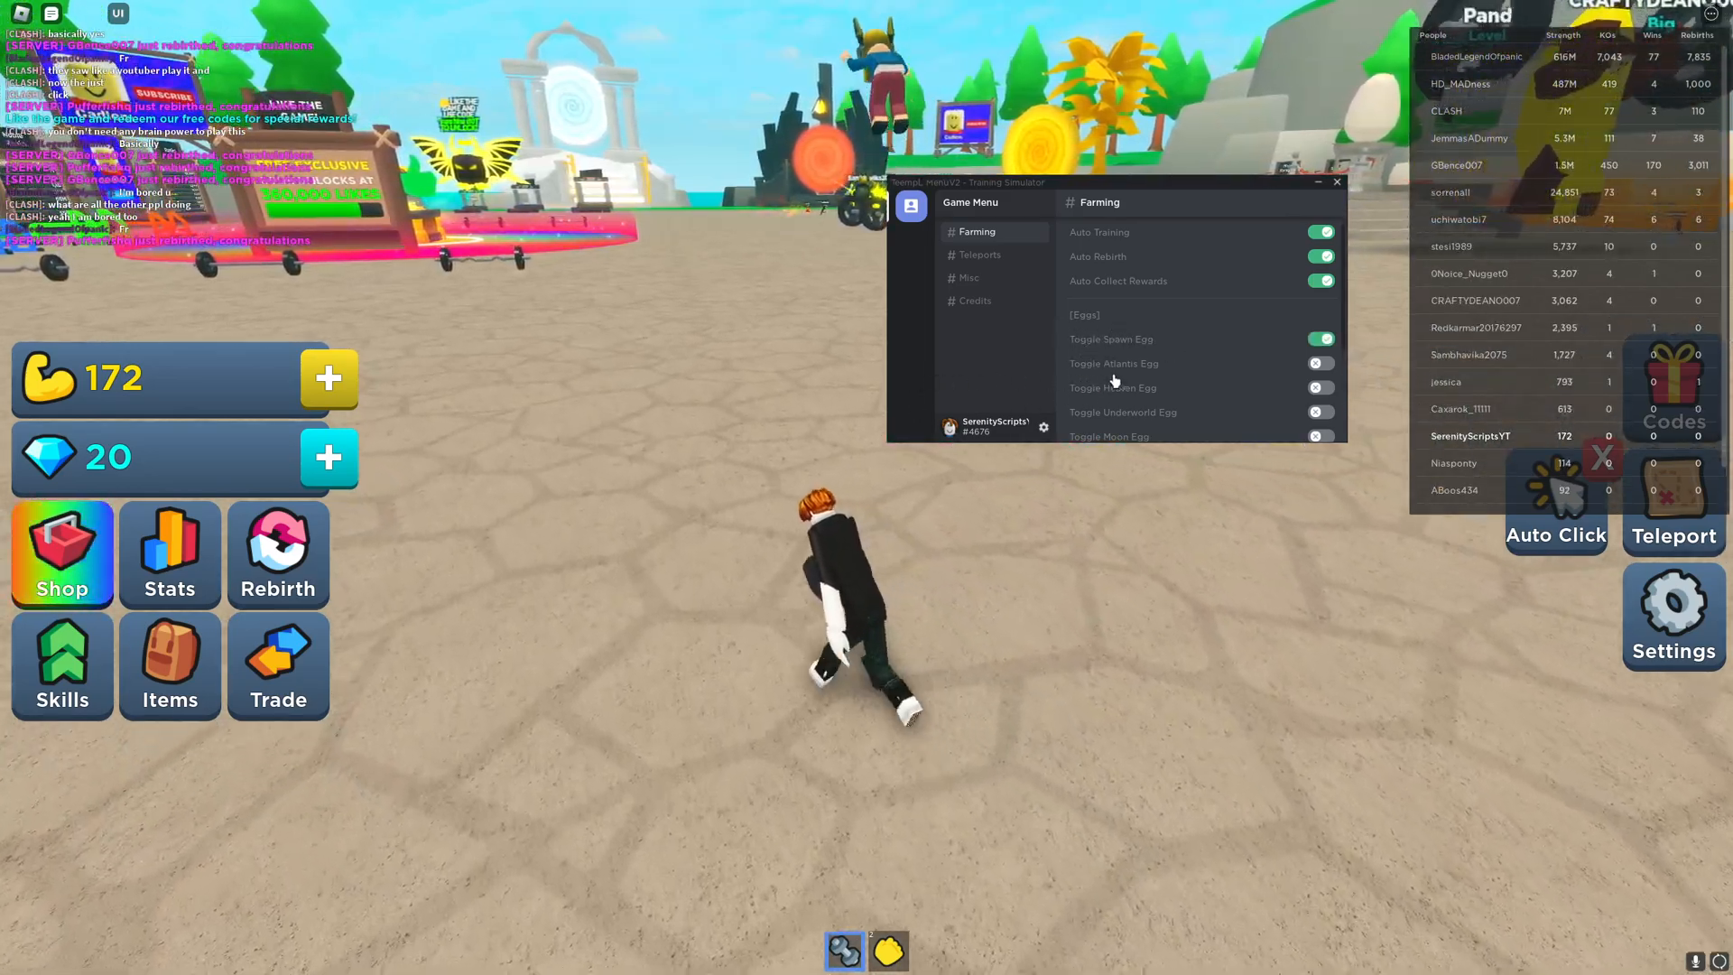
left_click(1320, 363)
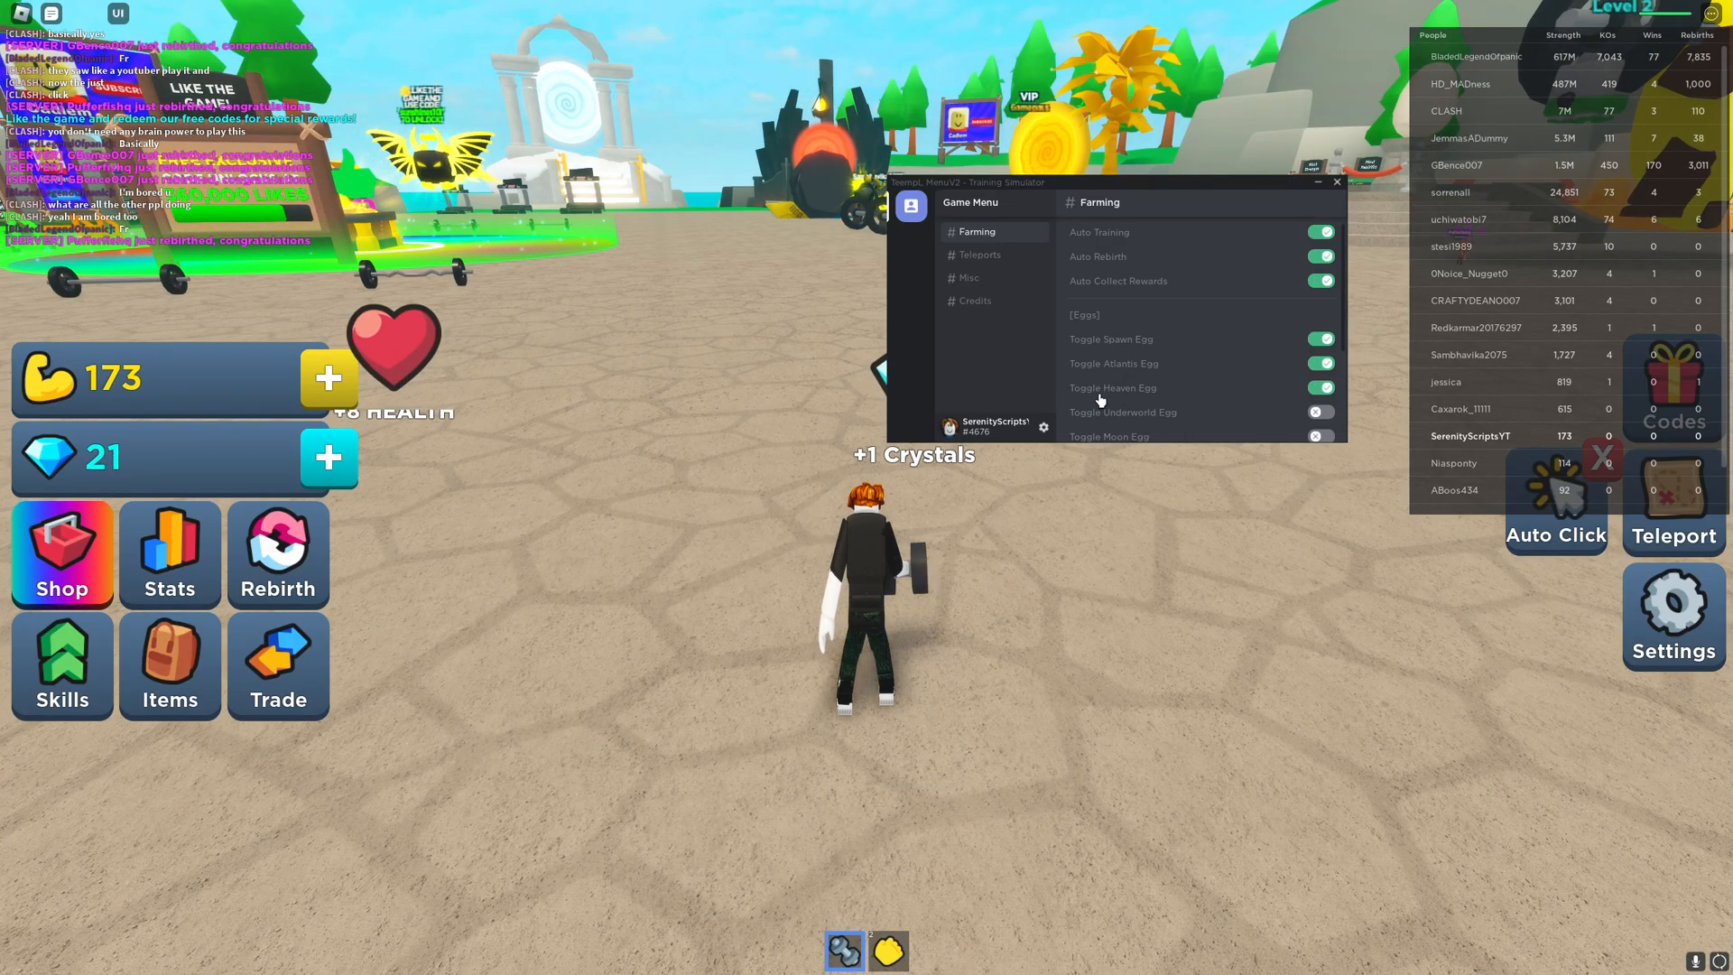
scroll("down", 3)
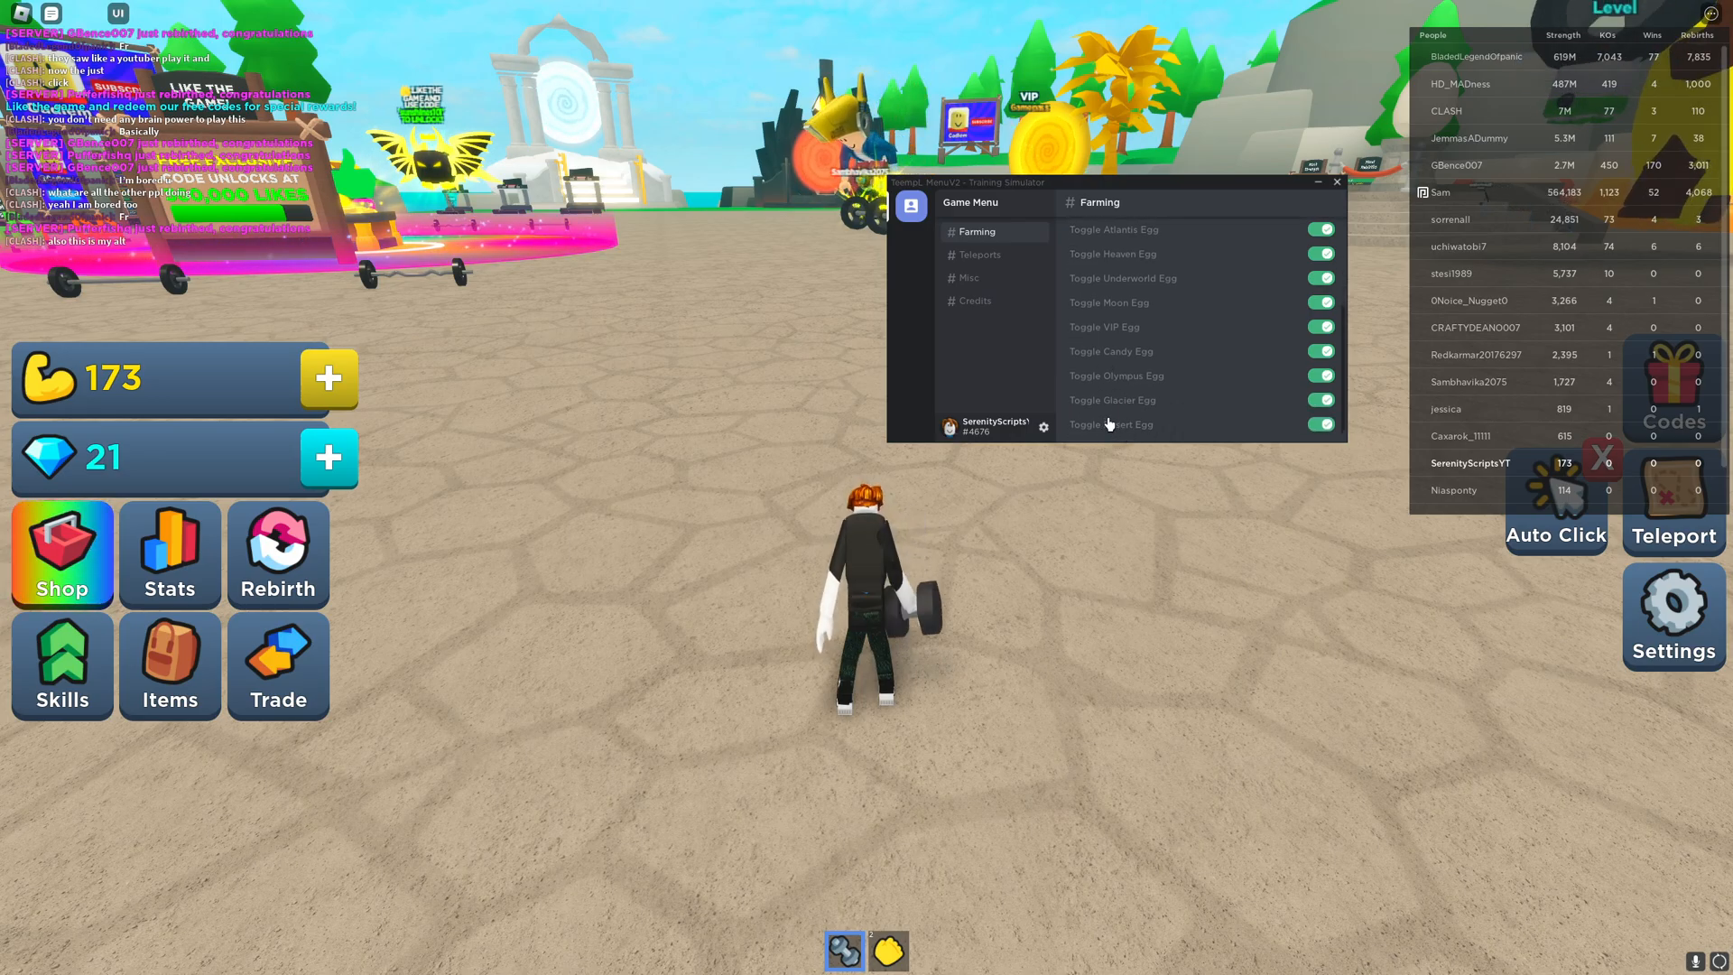
left_click(978, 255)
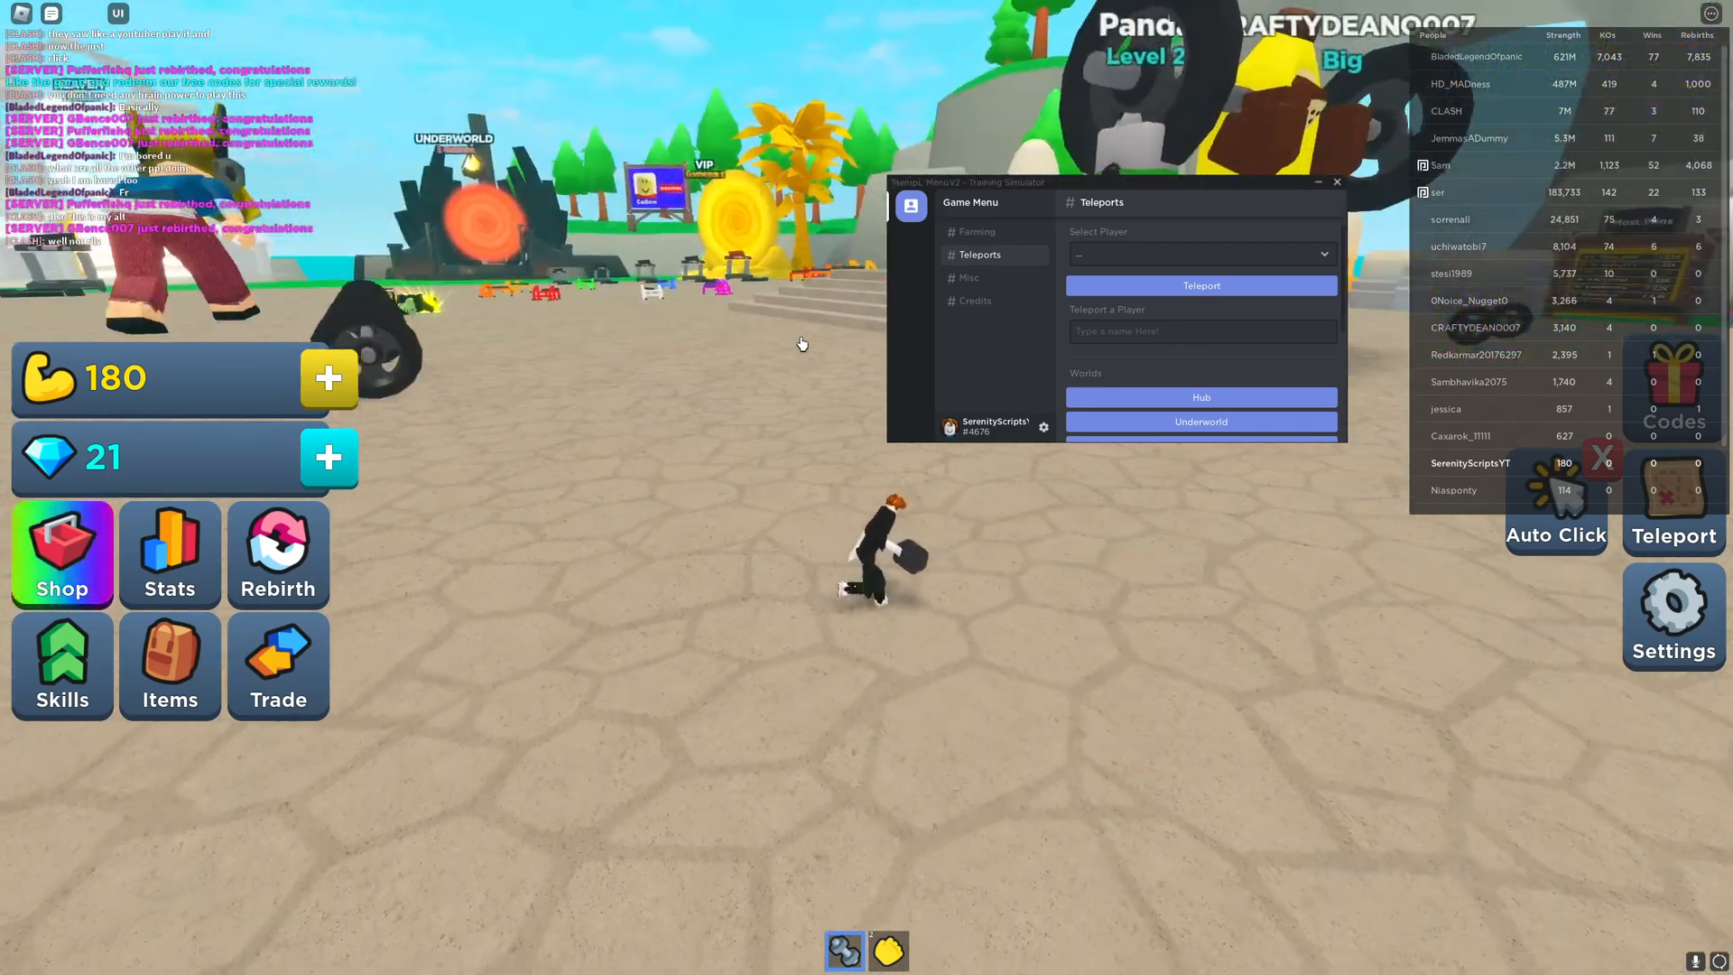
Teleport to a player chosen from the Select Player dropdown and acknowledge the notification
left_click(1199, 255)
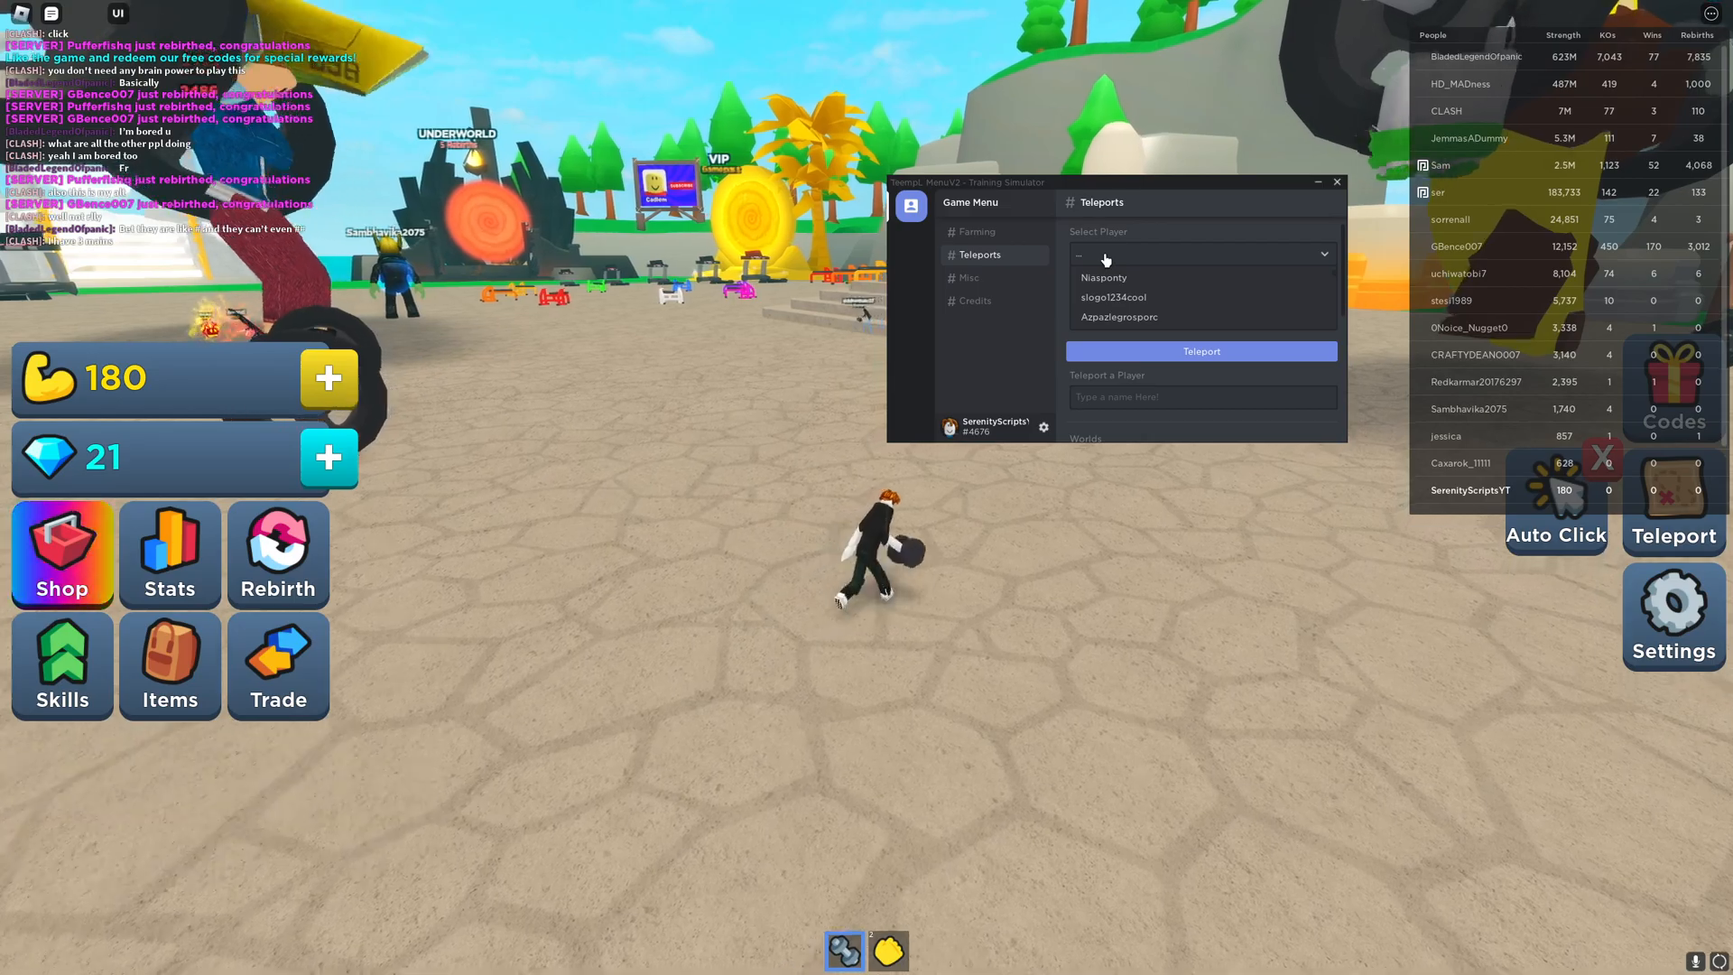
left_click(1119, 317)
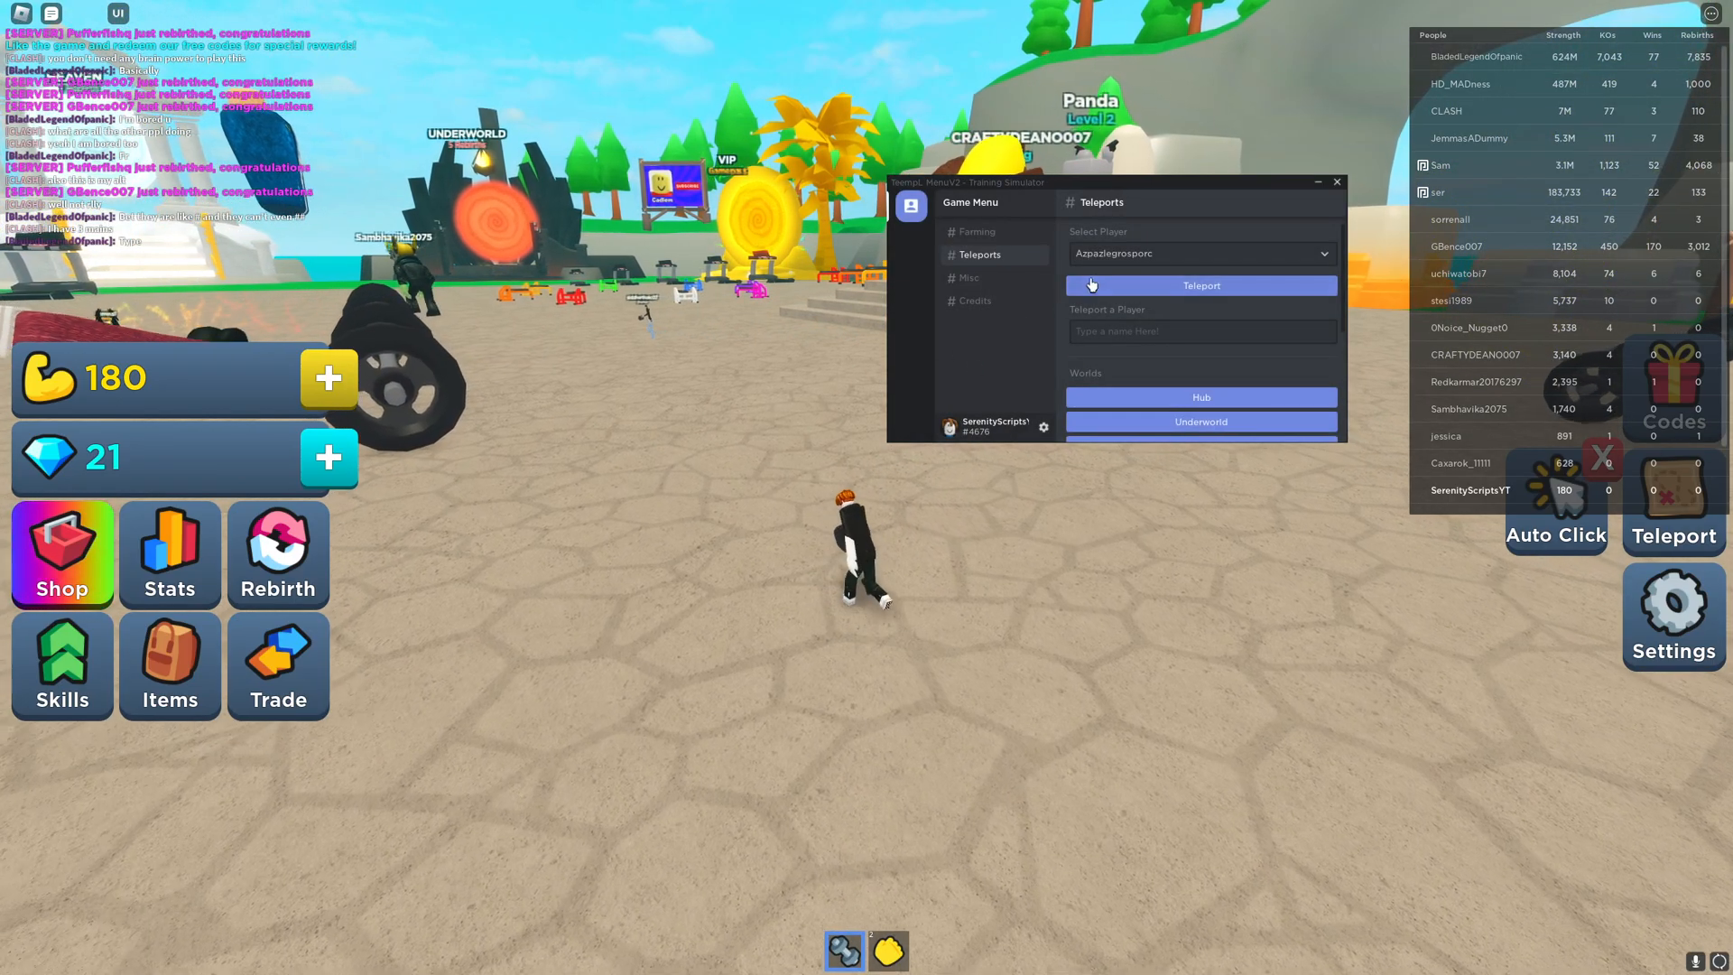
left_click(1200, 285)
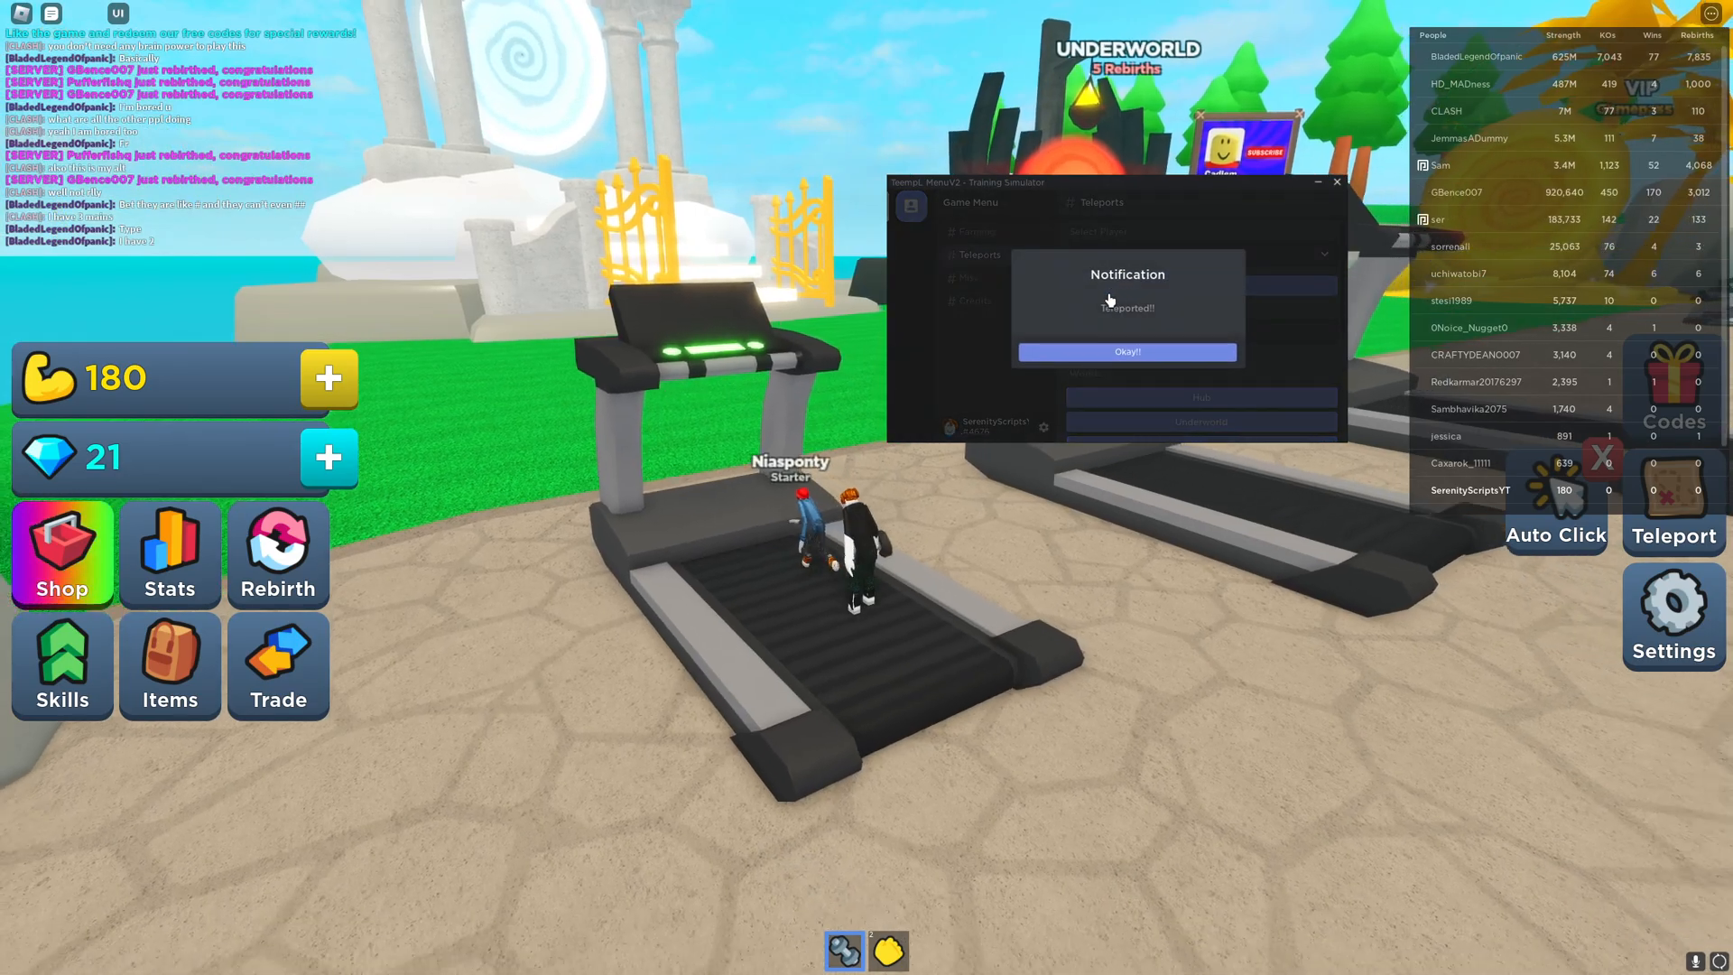
left_click(1126, 352)
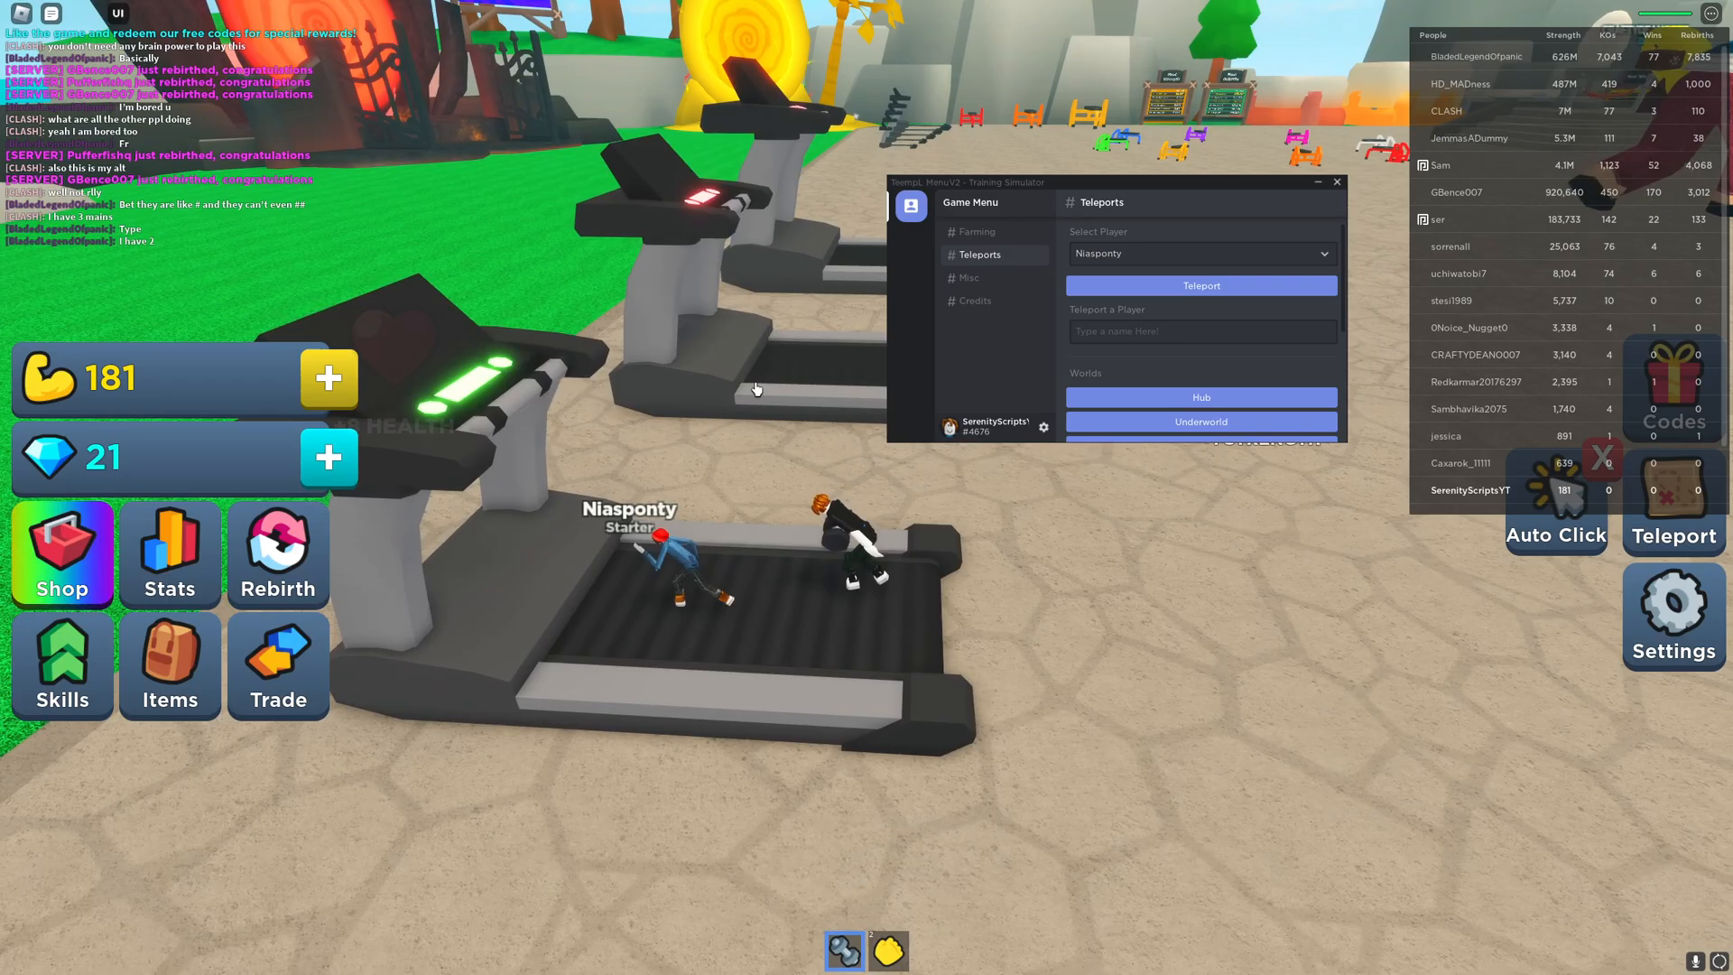
left_click(1200, 285)
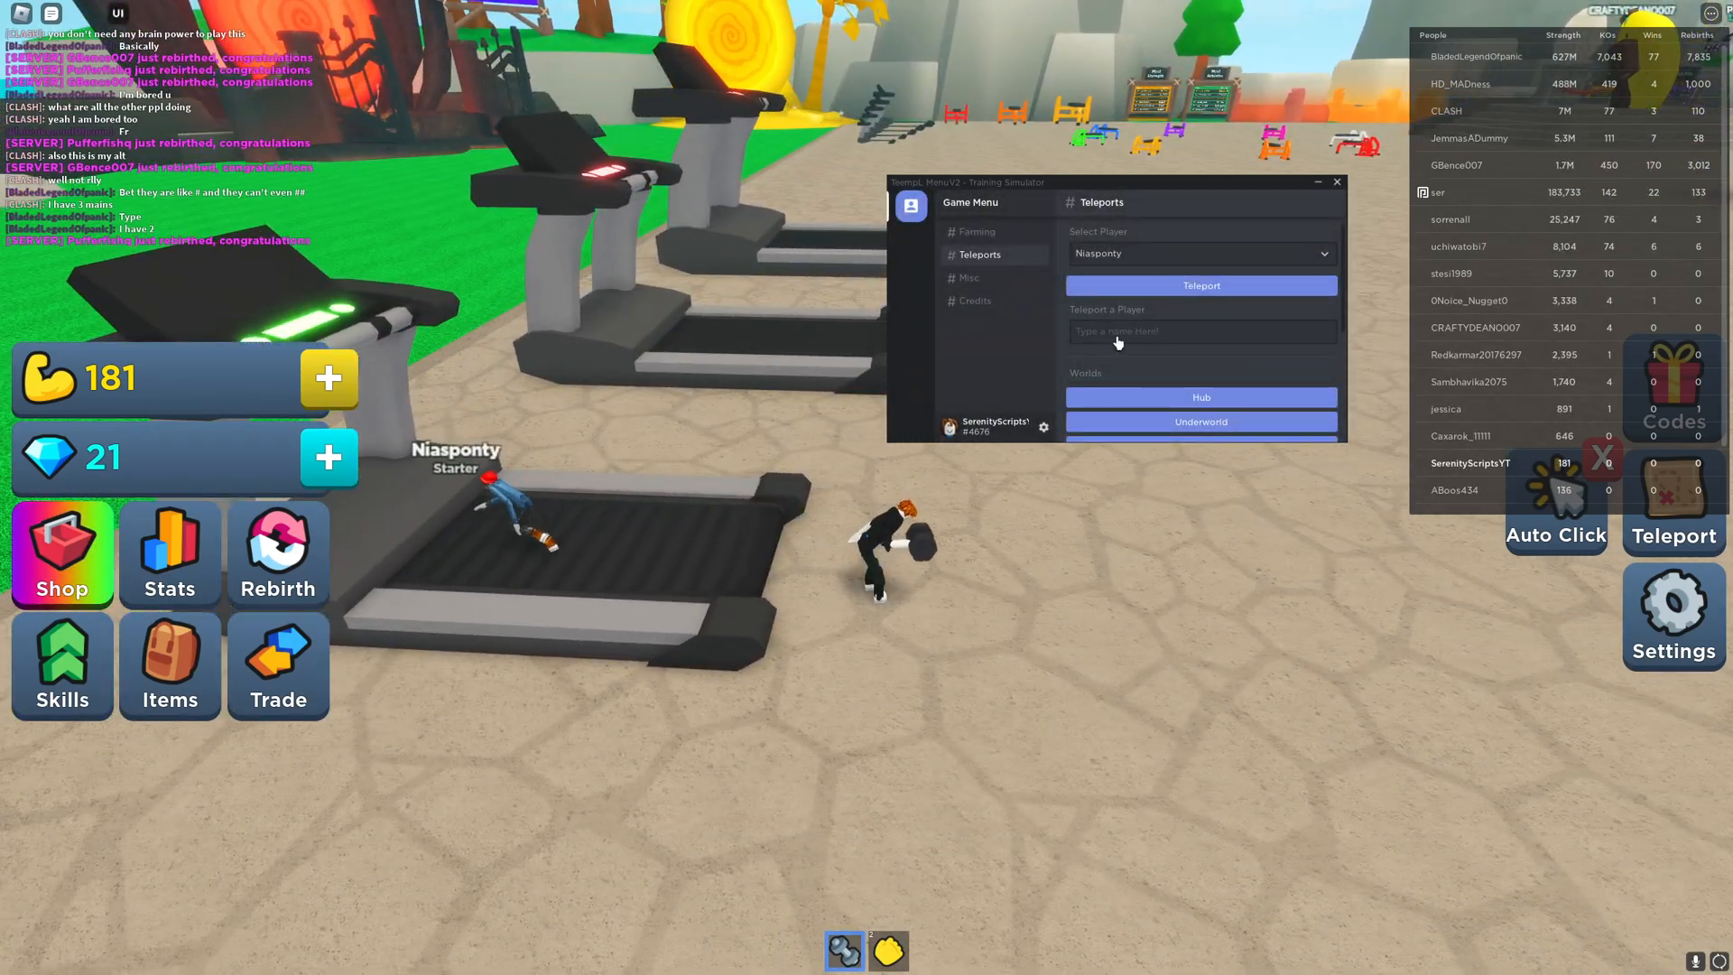
left_click(1200, 252)
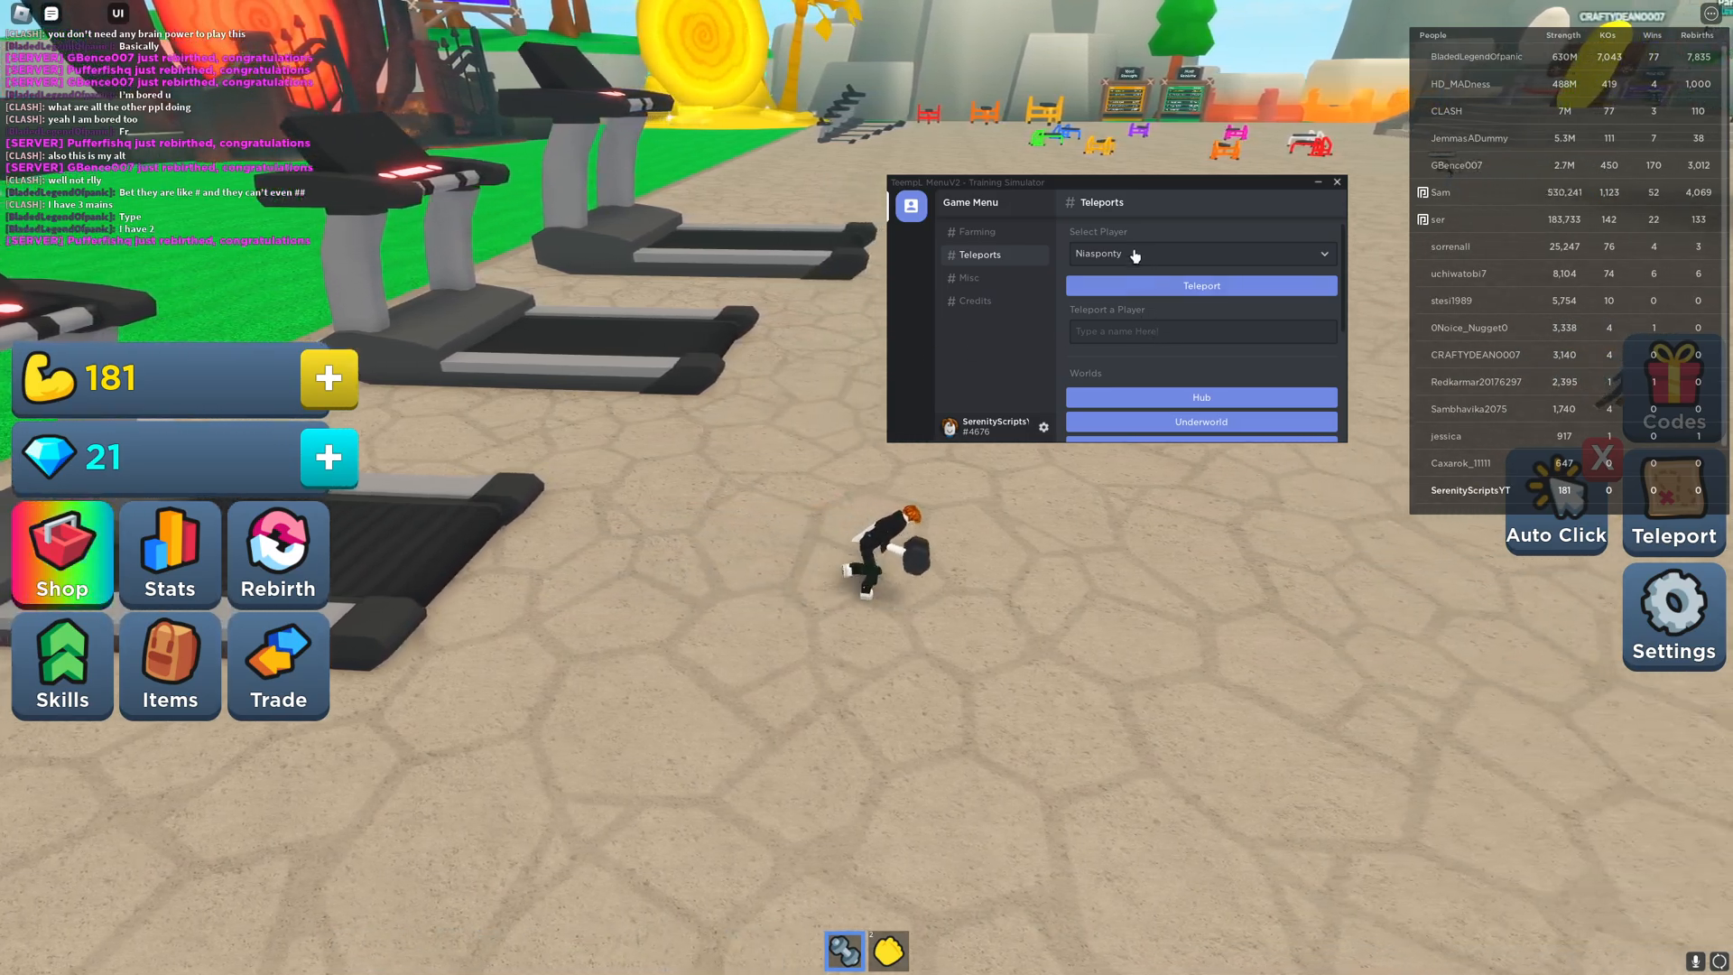
Teleport to a second player, then teleport back to the main hub and acknowledge the notification
left_click(1199, 252)
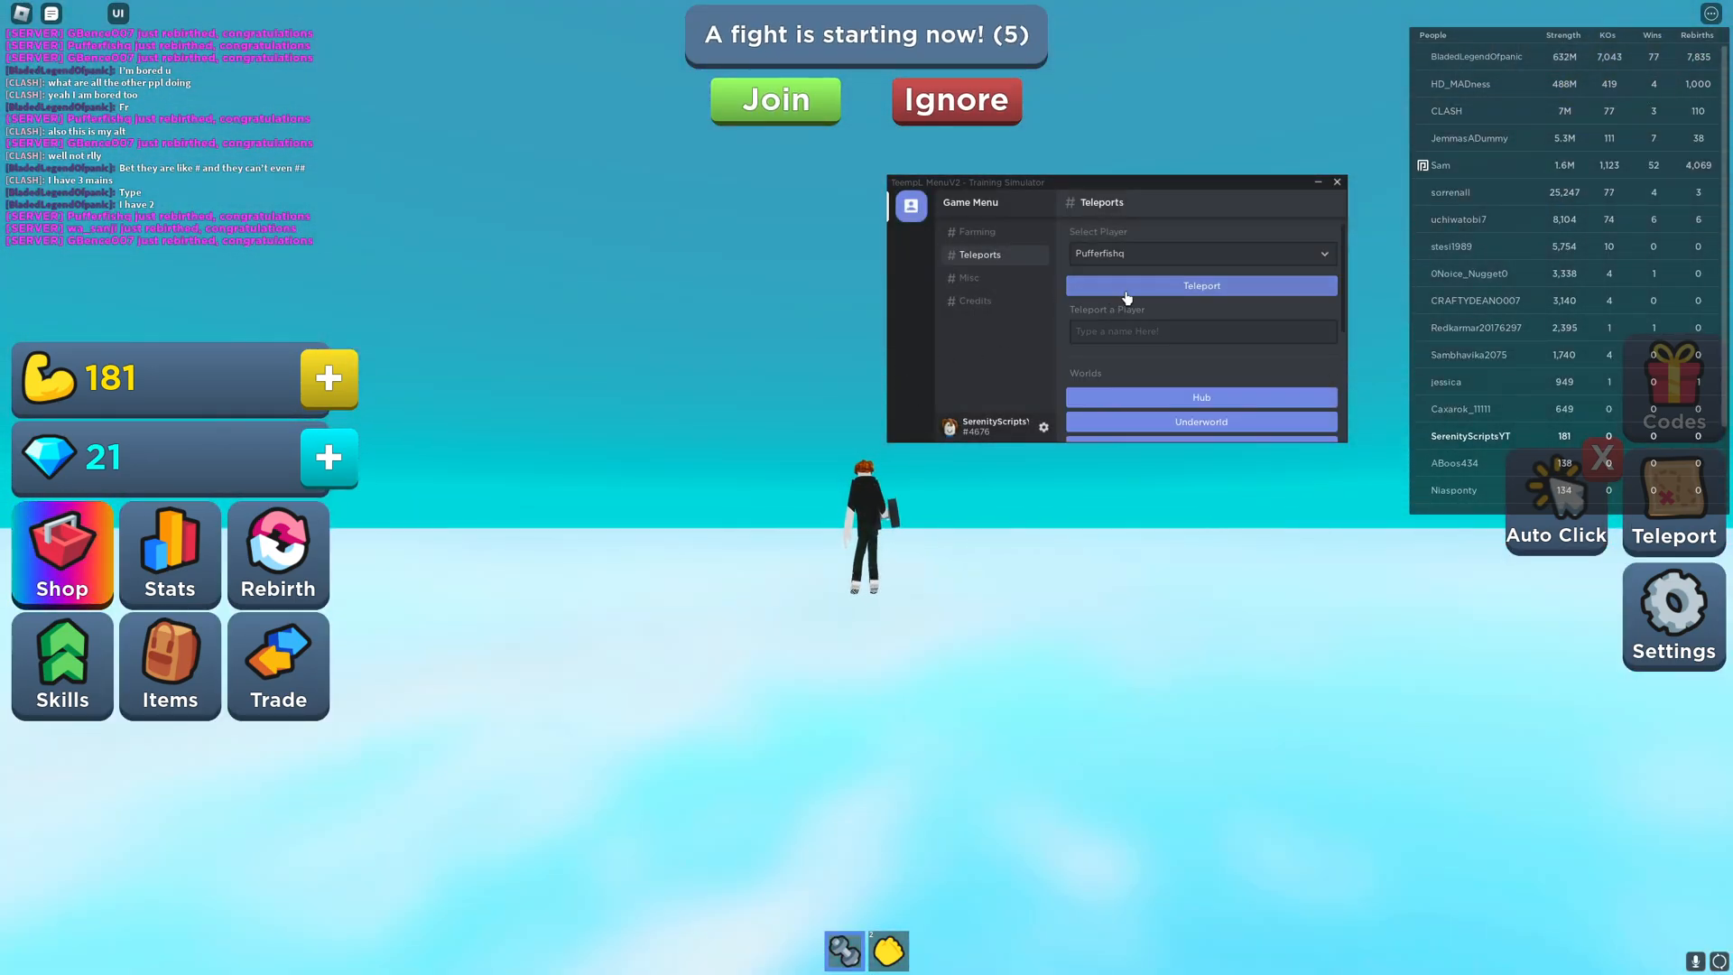
left_click(1200, 285)
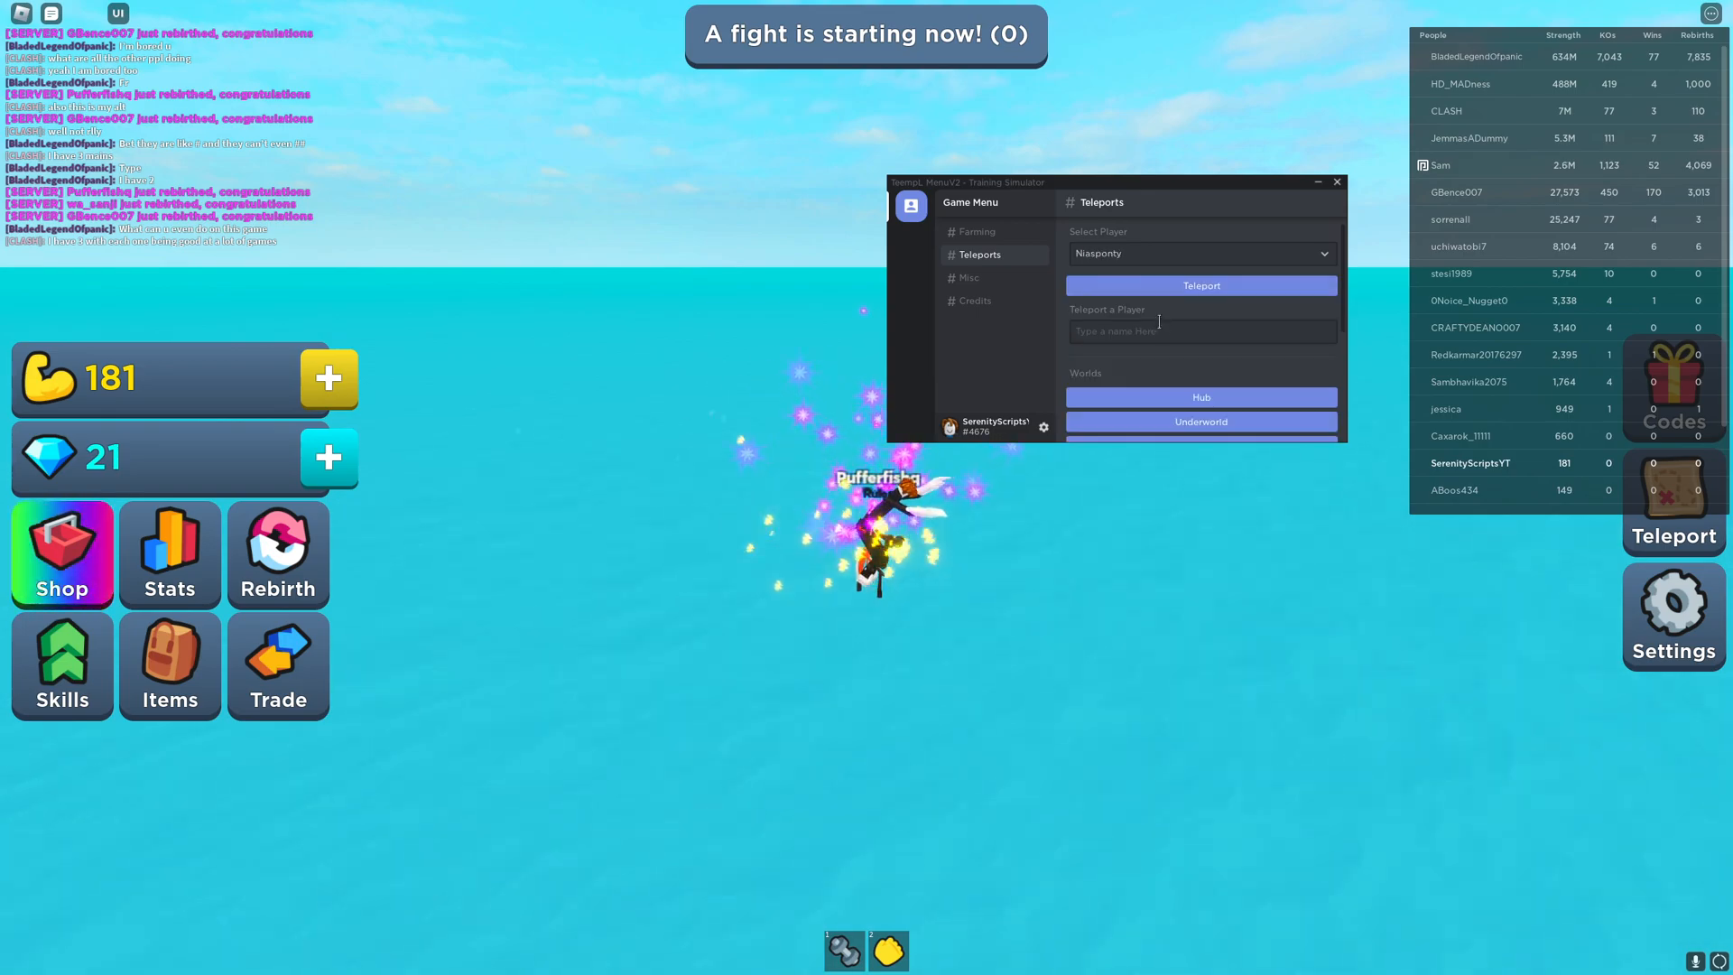
left_click(1200, 420)
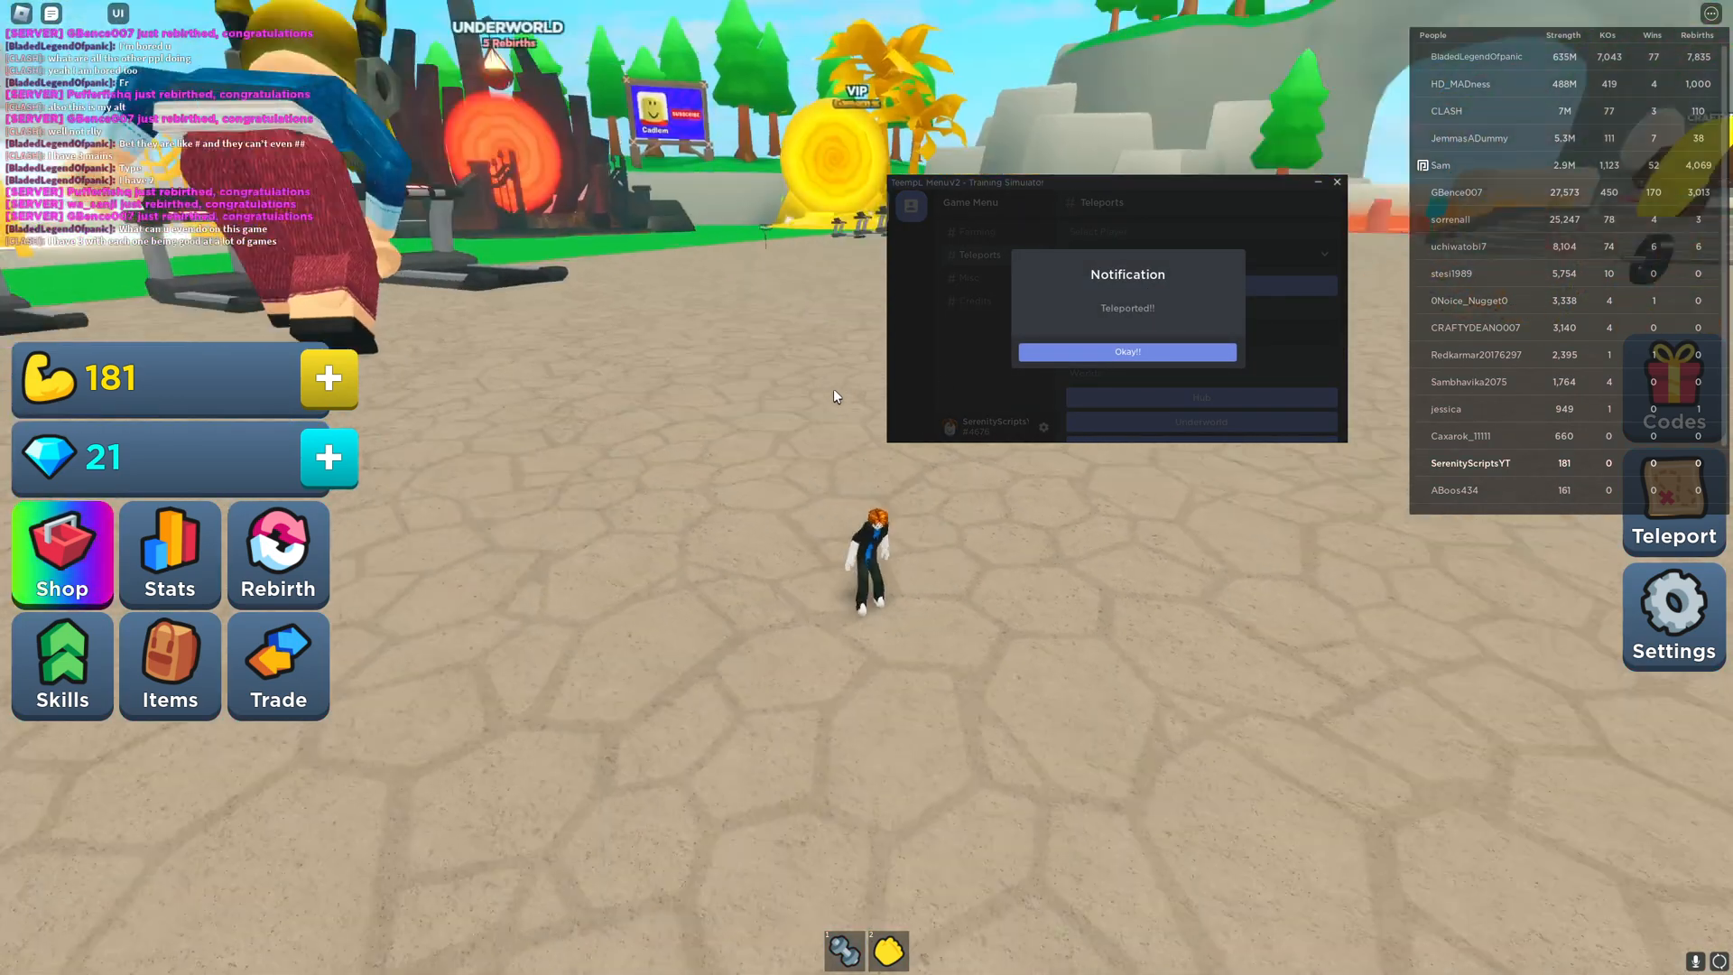
left_click(1126, 352)
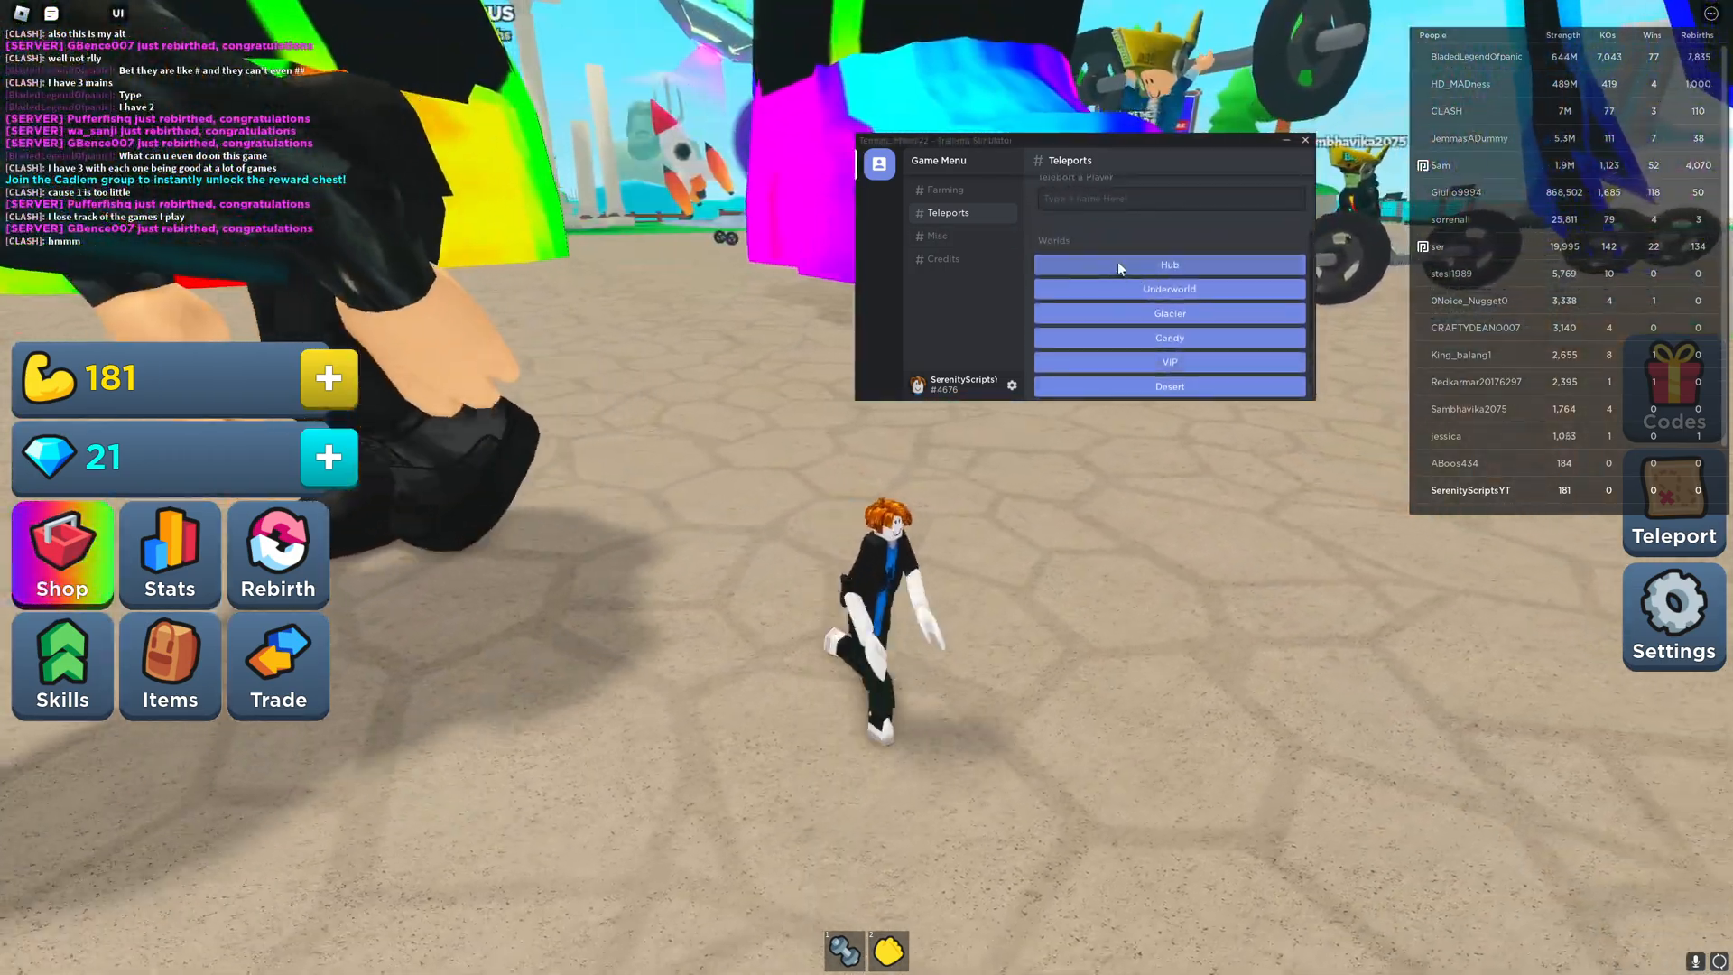
Teleport to the Underworld, then to the Glacier world from the destinations list
left_click(1169, 289)
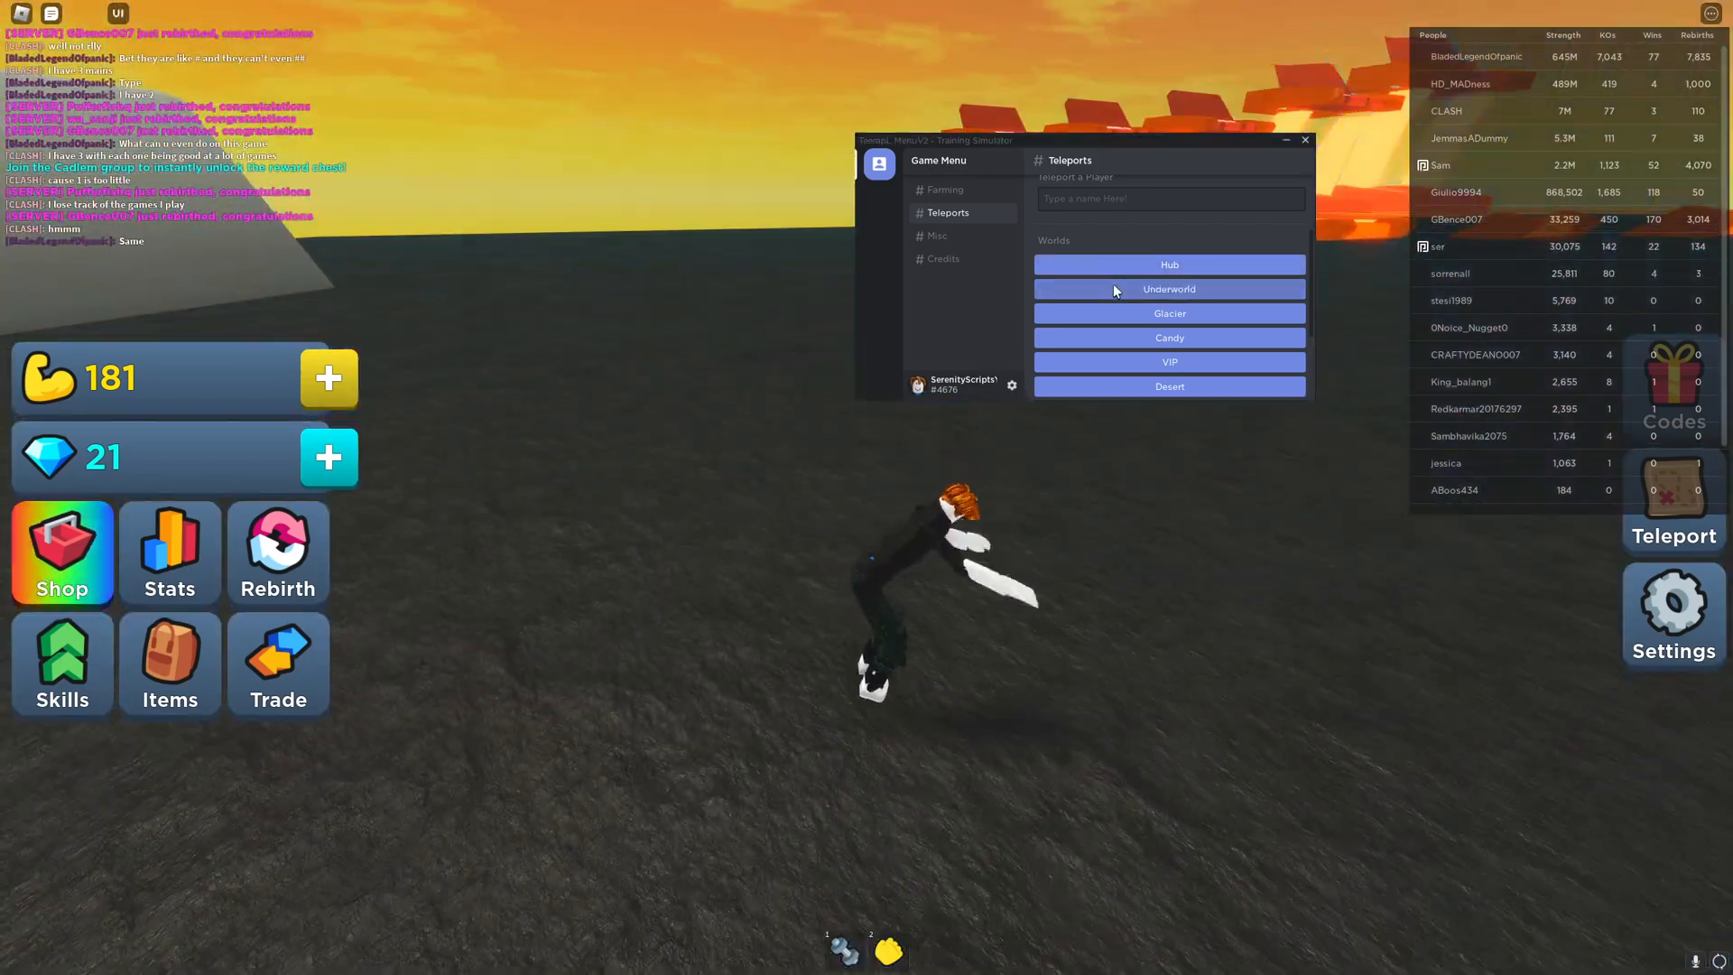
left_click(1170, 289)
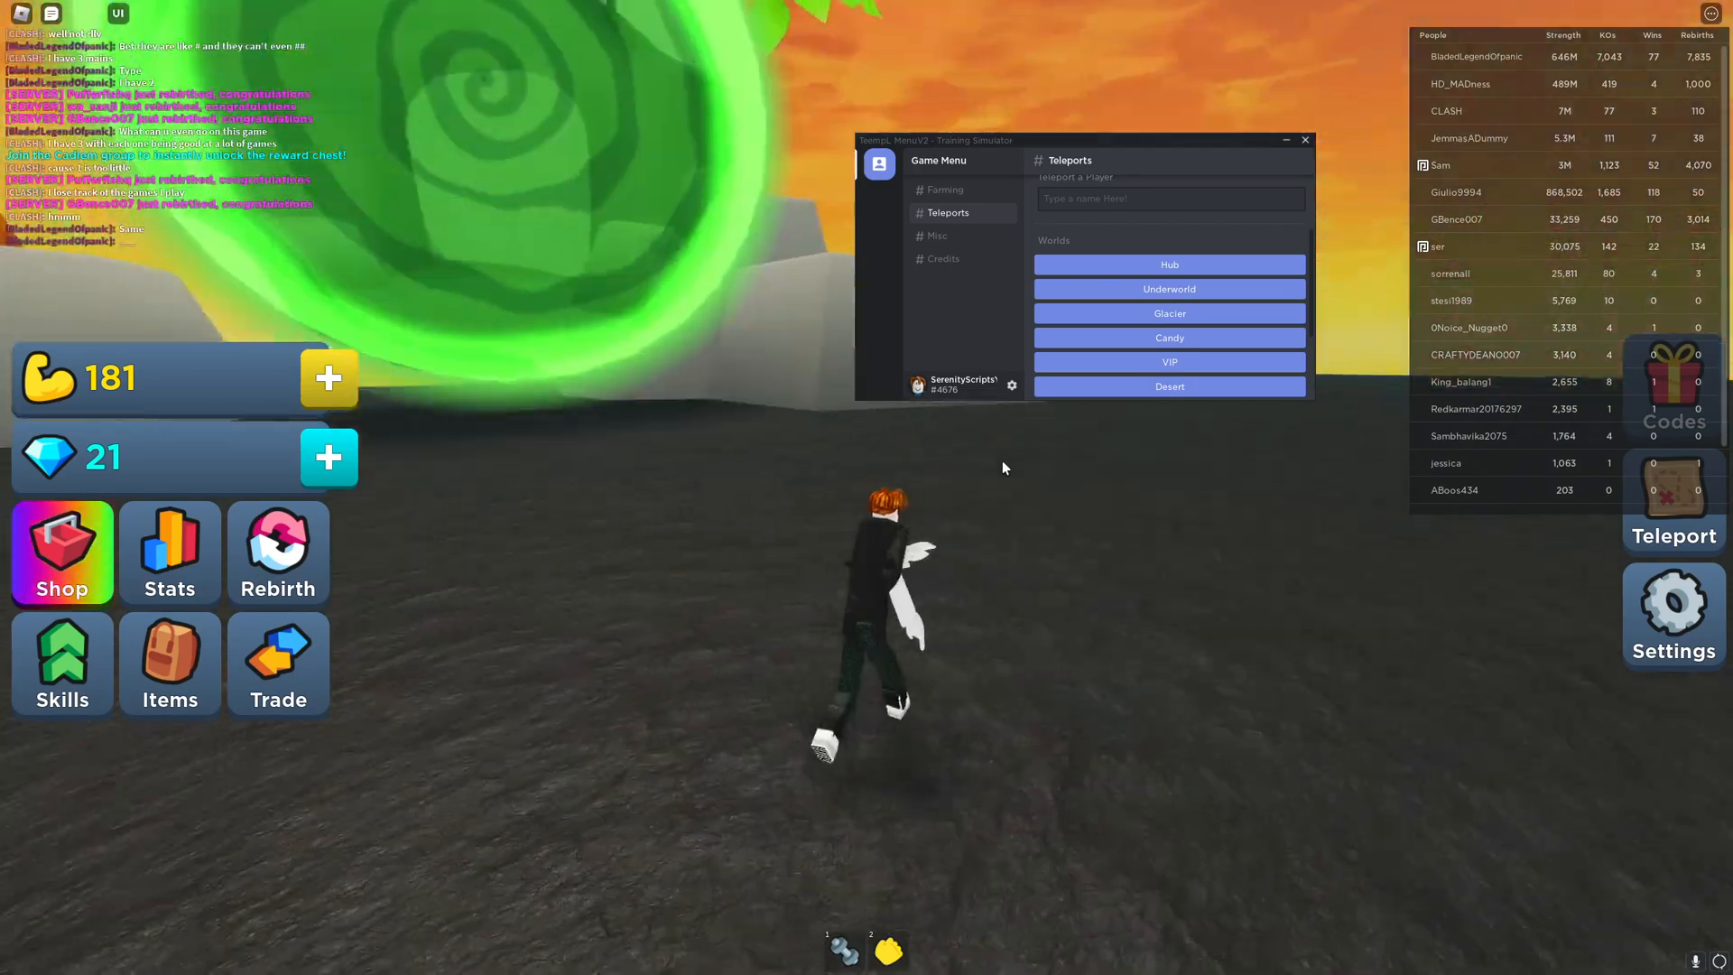
left_click(1168, 312)
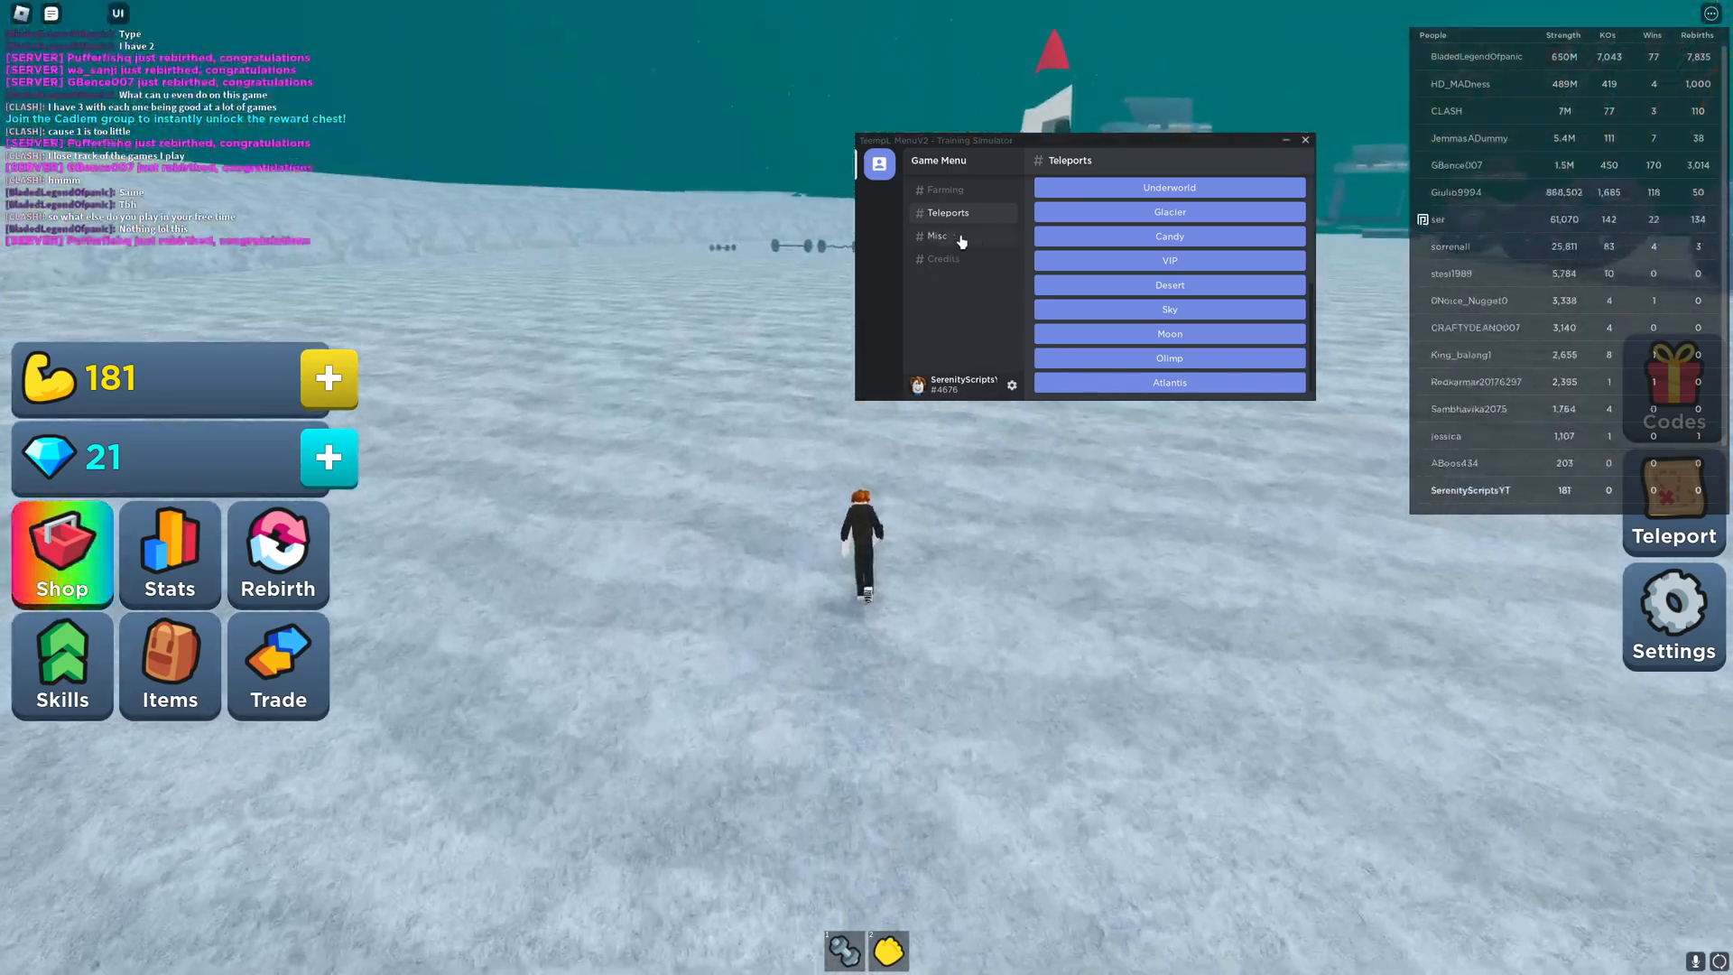
On the Misc page, drag the Field Of View slider through several values up to its maximum
left_click(937, 235)
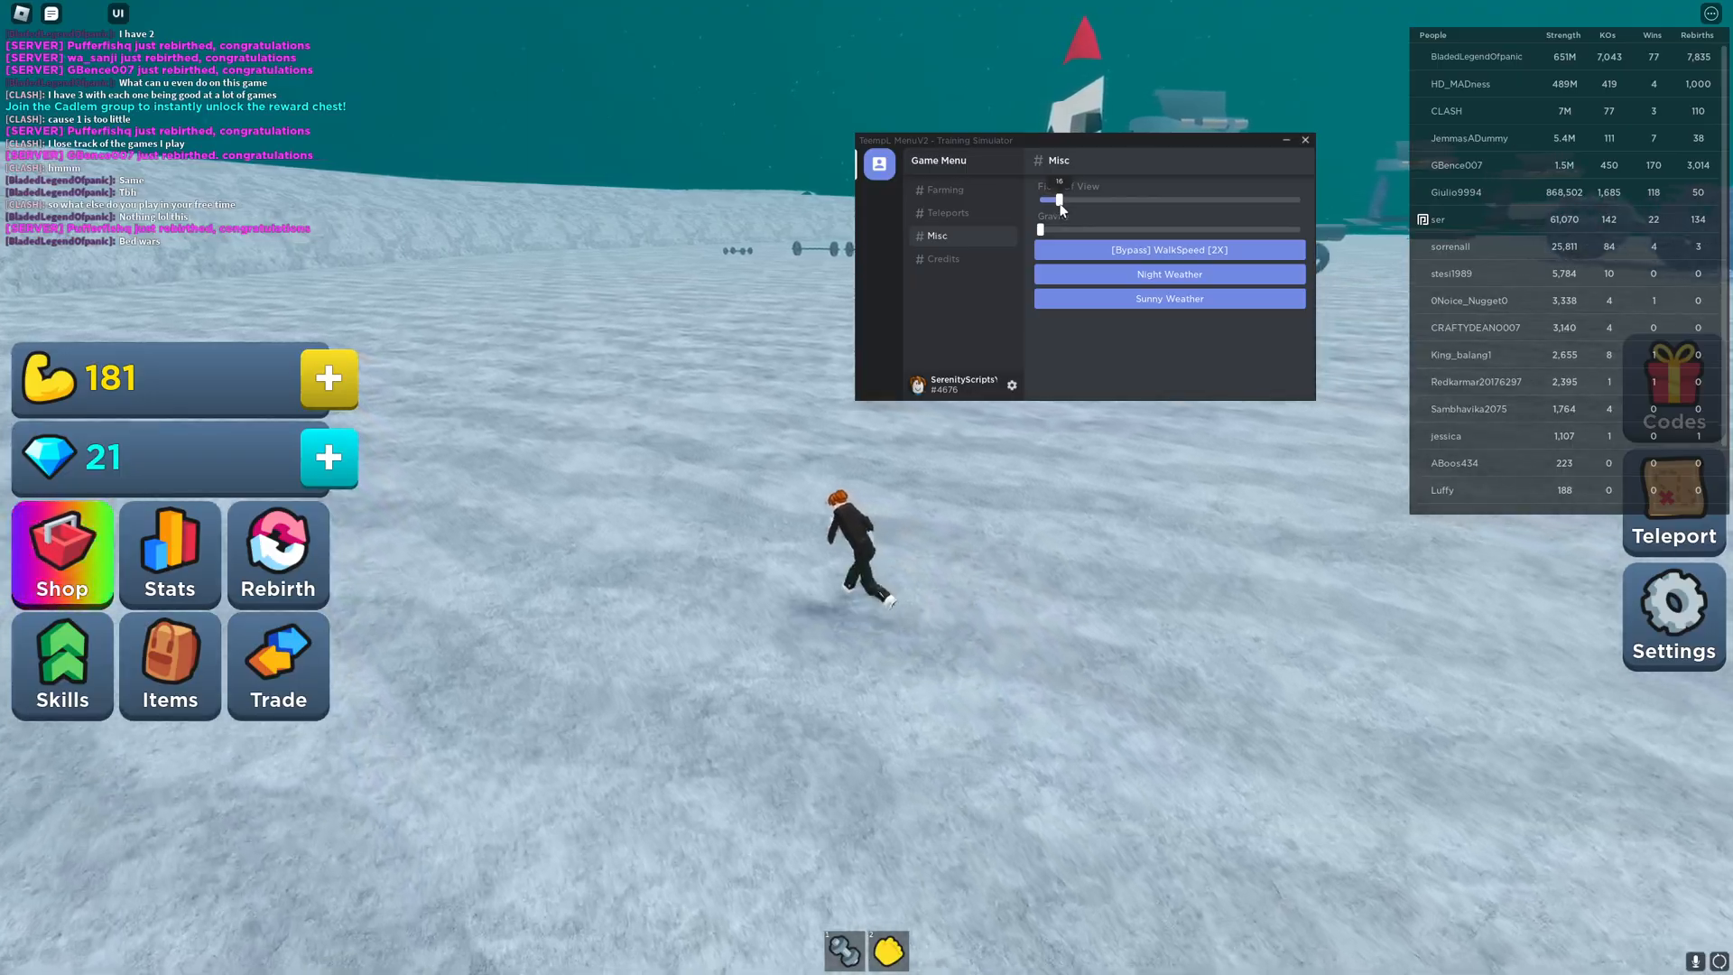
left_click_drag(1053, 201, 1089, 201)
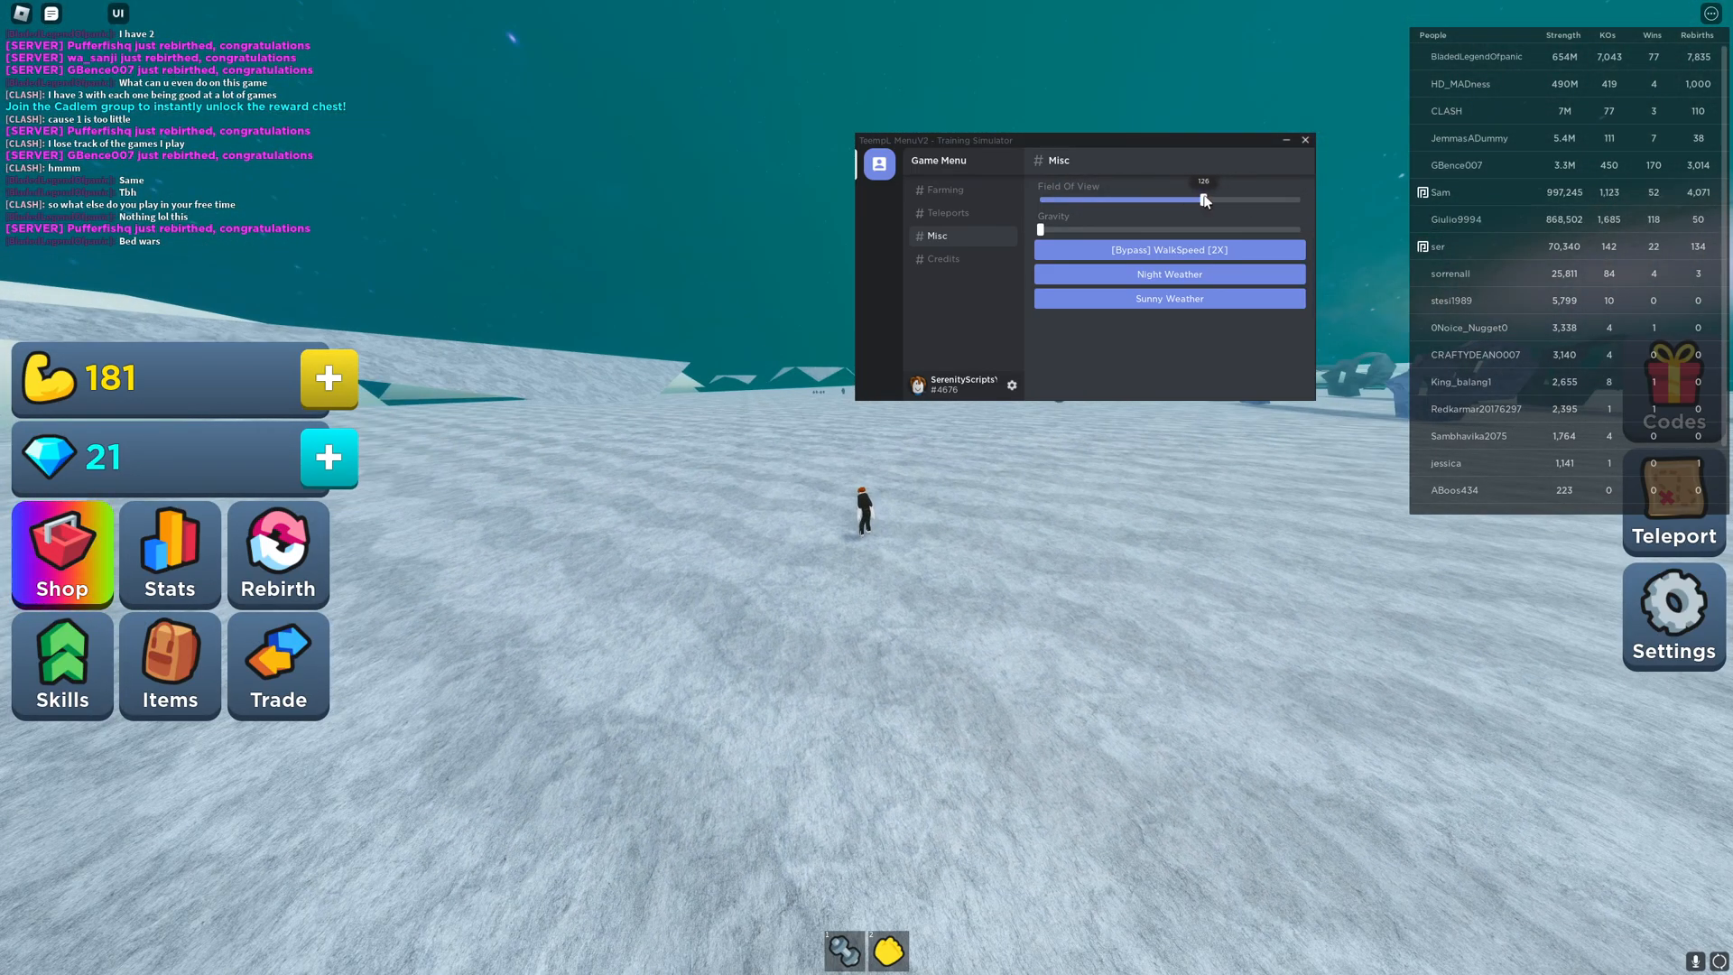
left_click_drag(1205, 201, 1217, 200)
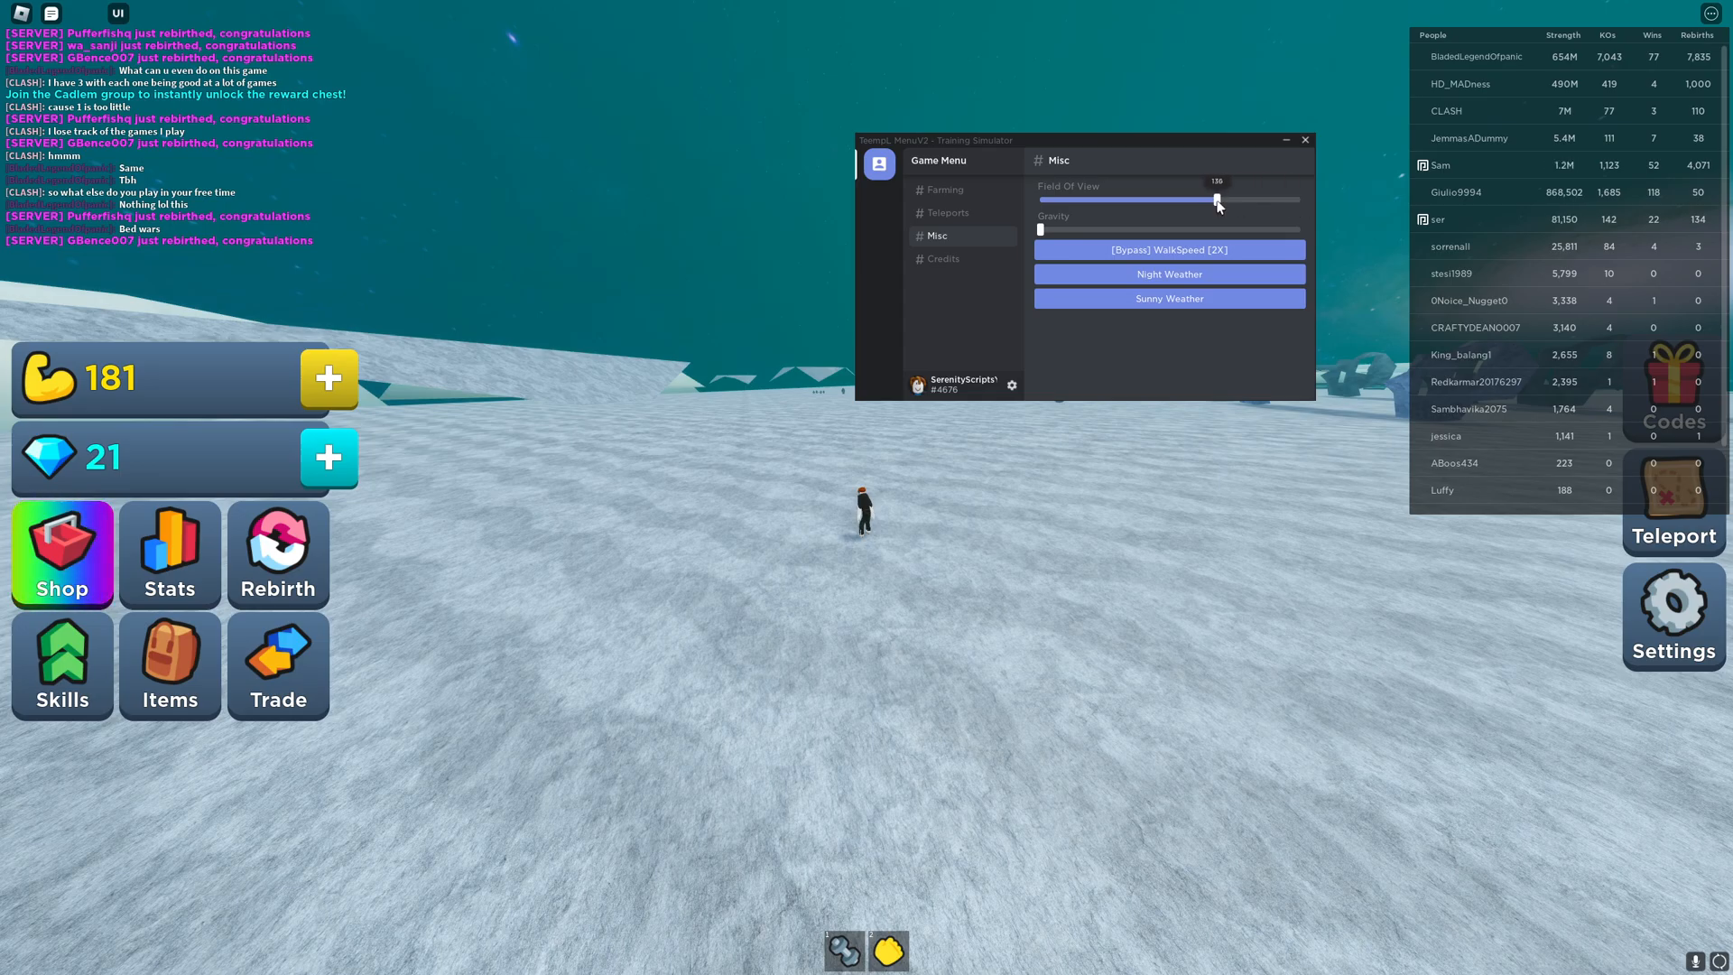
left_click_drag(1218, 200, 1271, 200)
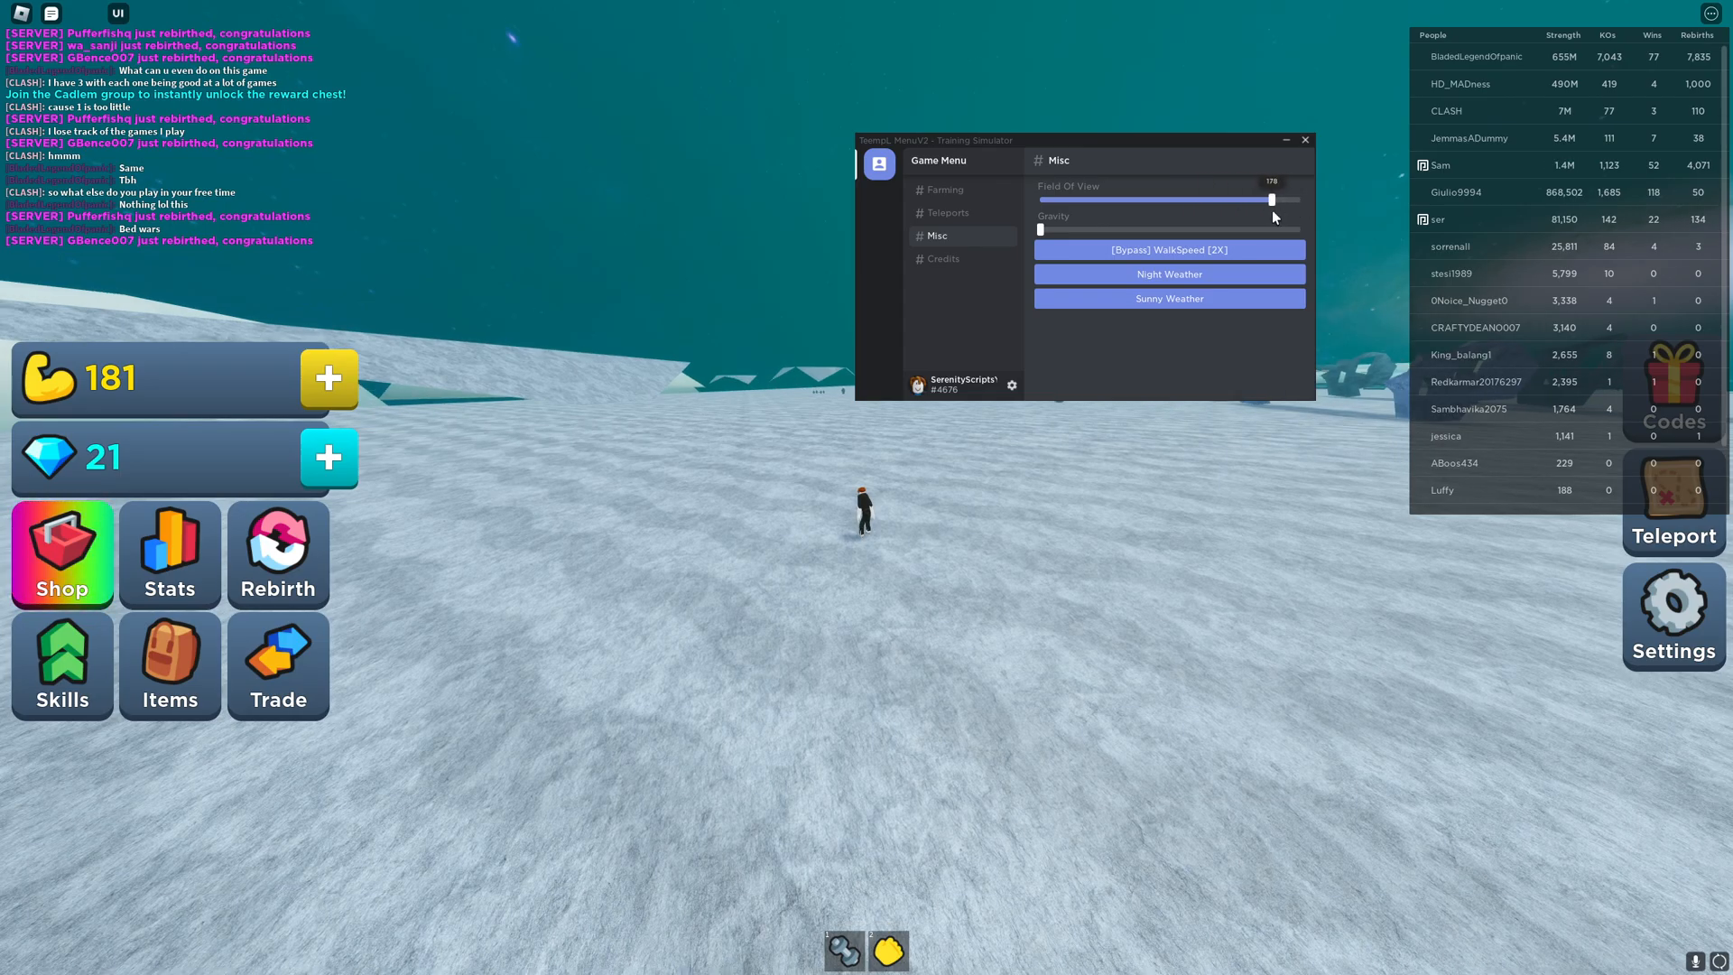
left_click_drag(1271, 201, 1197, 201)
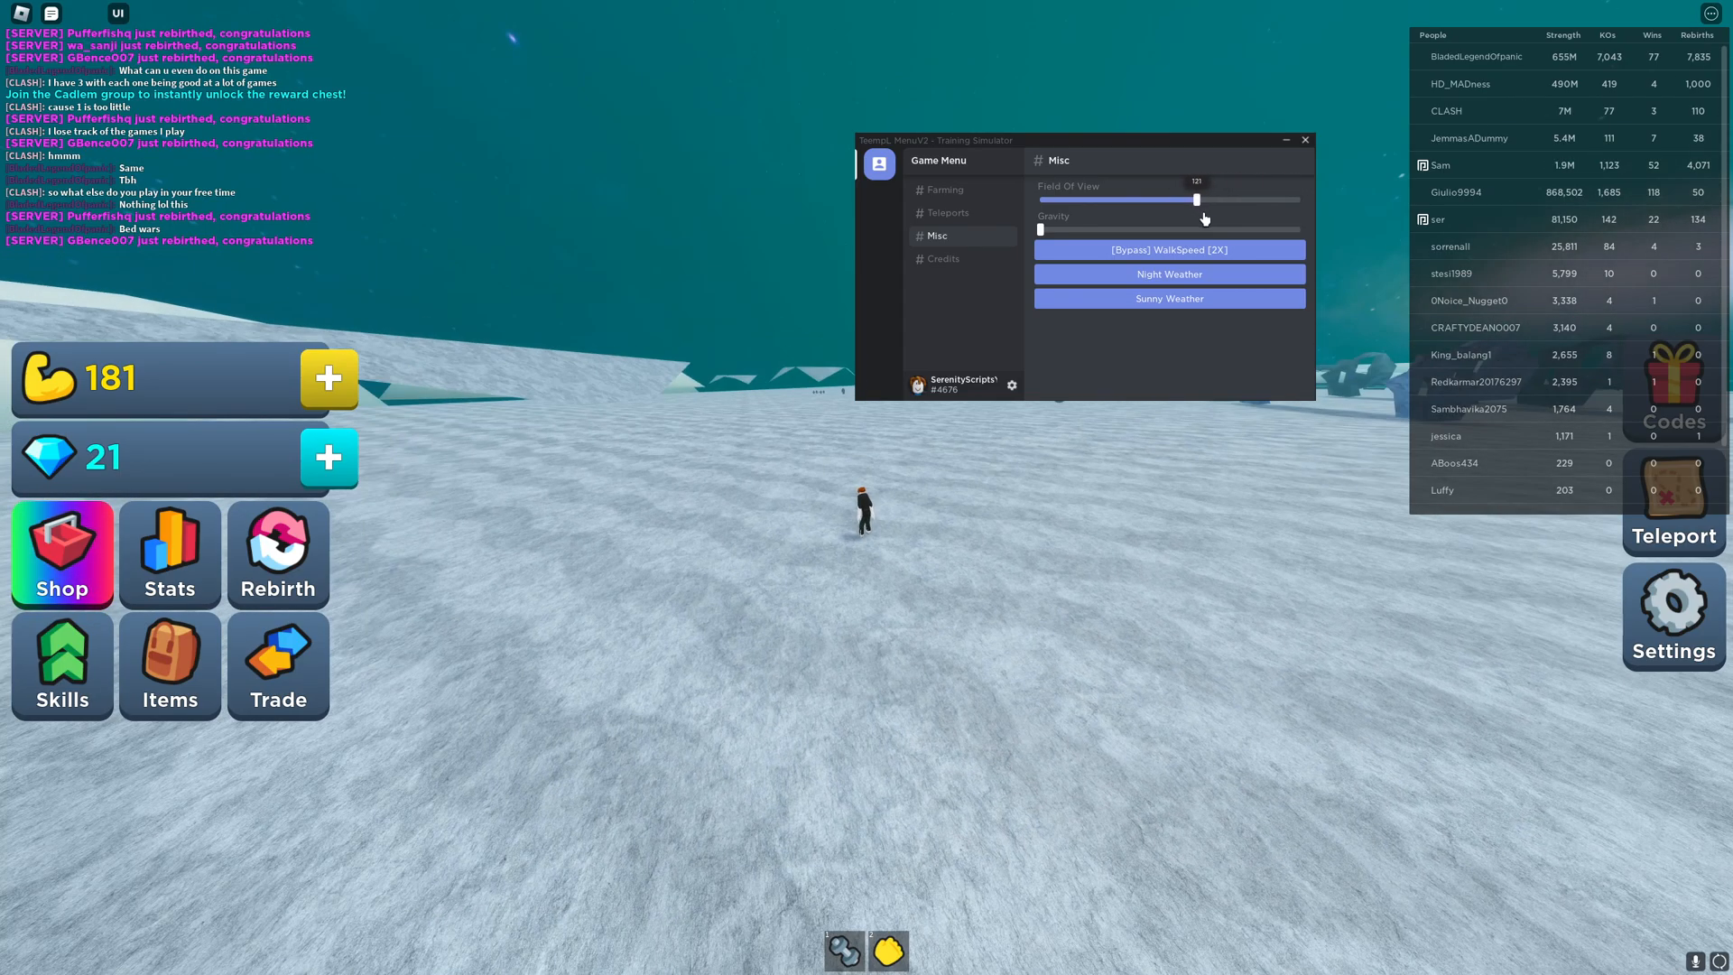
left_click_drag(1195, 201, 1282, 200)
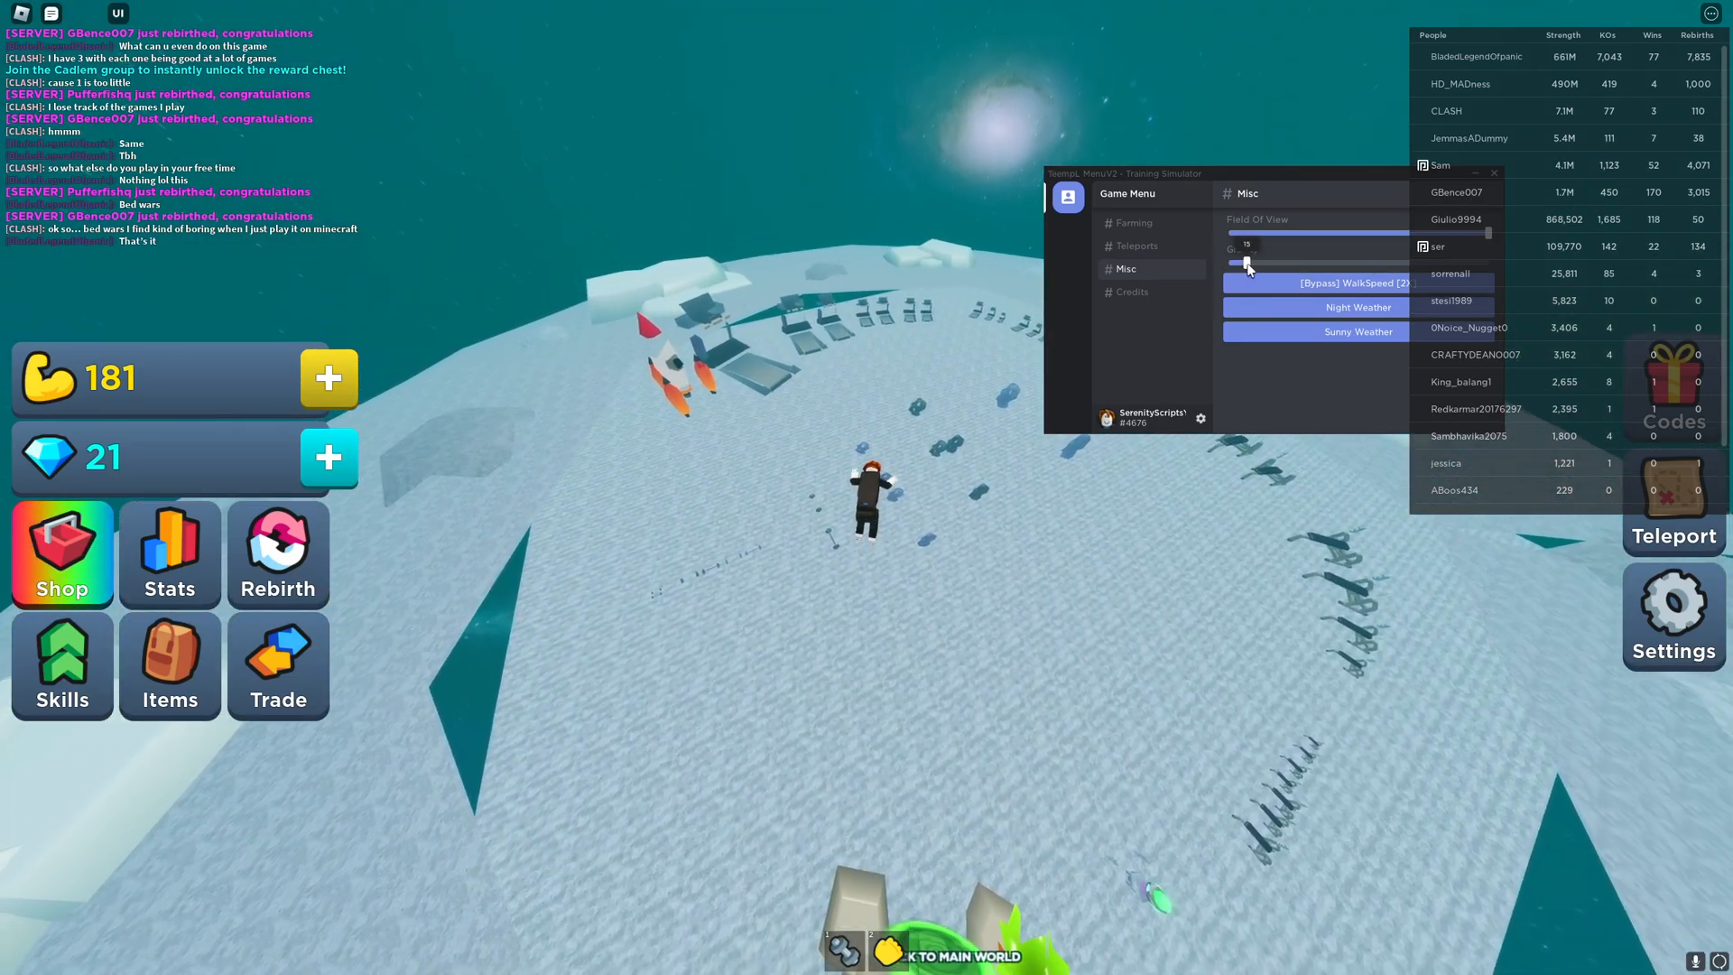
Try gravity near 20 and at its lowest, then settle the Gravity slider on a middle value
left_click_drag(1246, 262, 1258, 262)
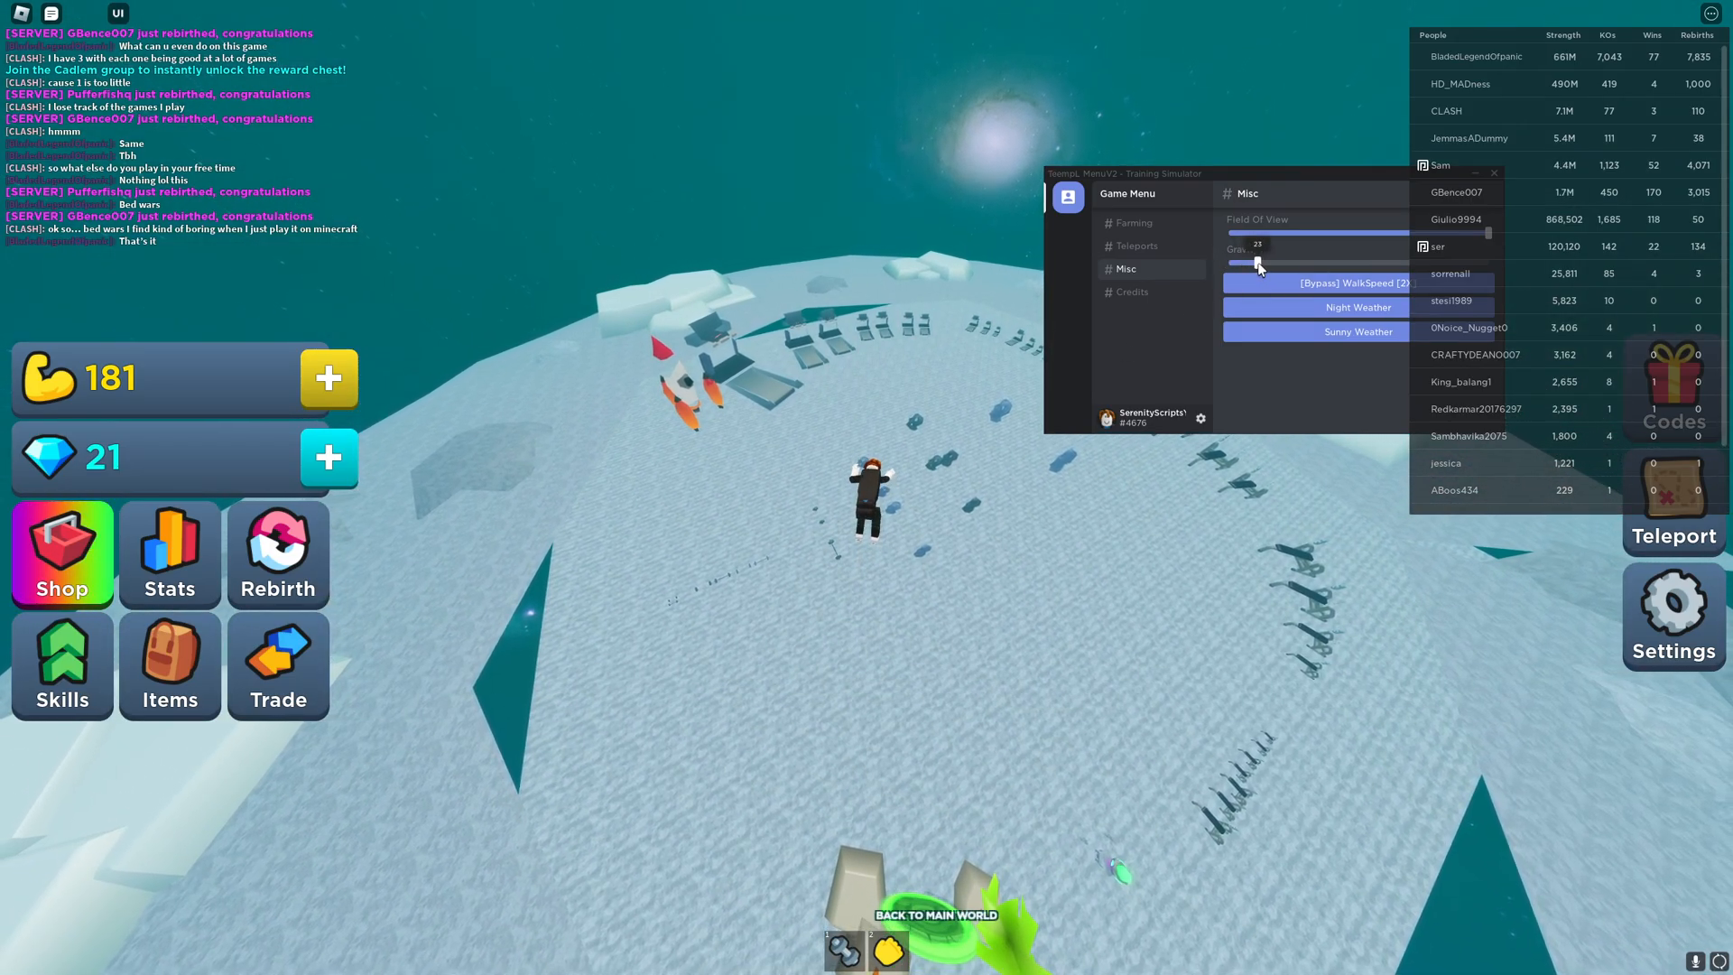
left_click_drag(1258, 262, 1253, 261)
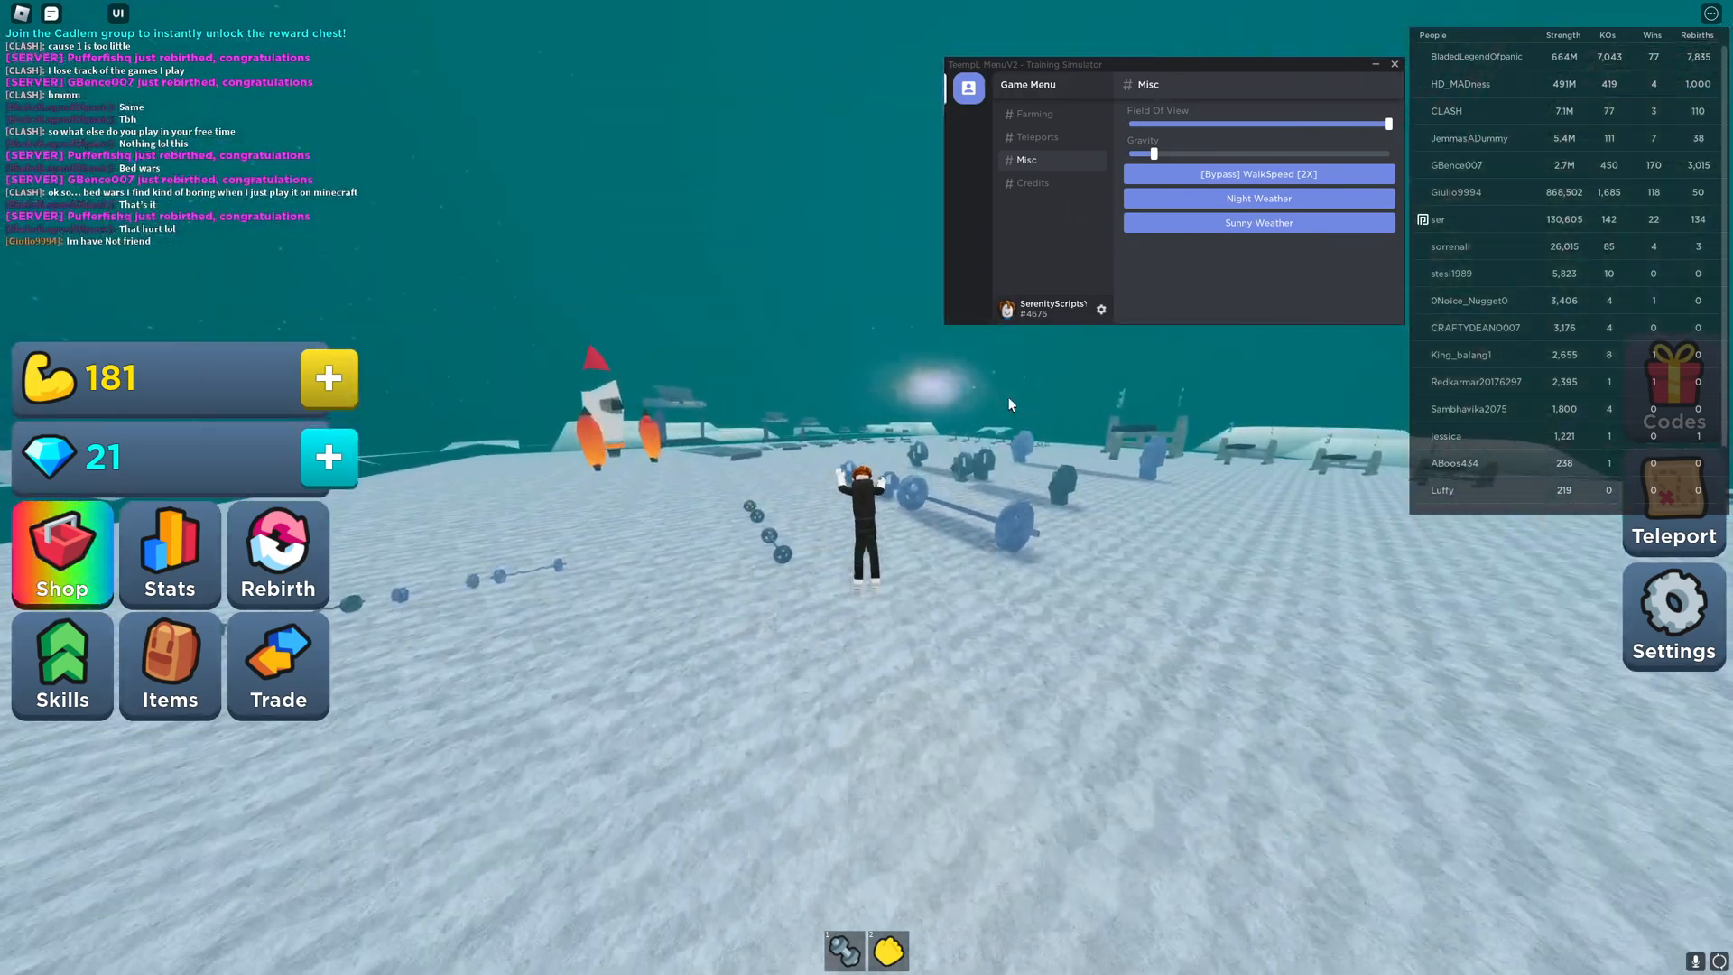
left_click_drag(1140, 155, 1157, 155)
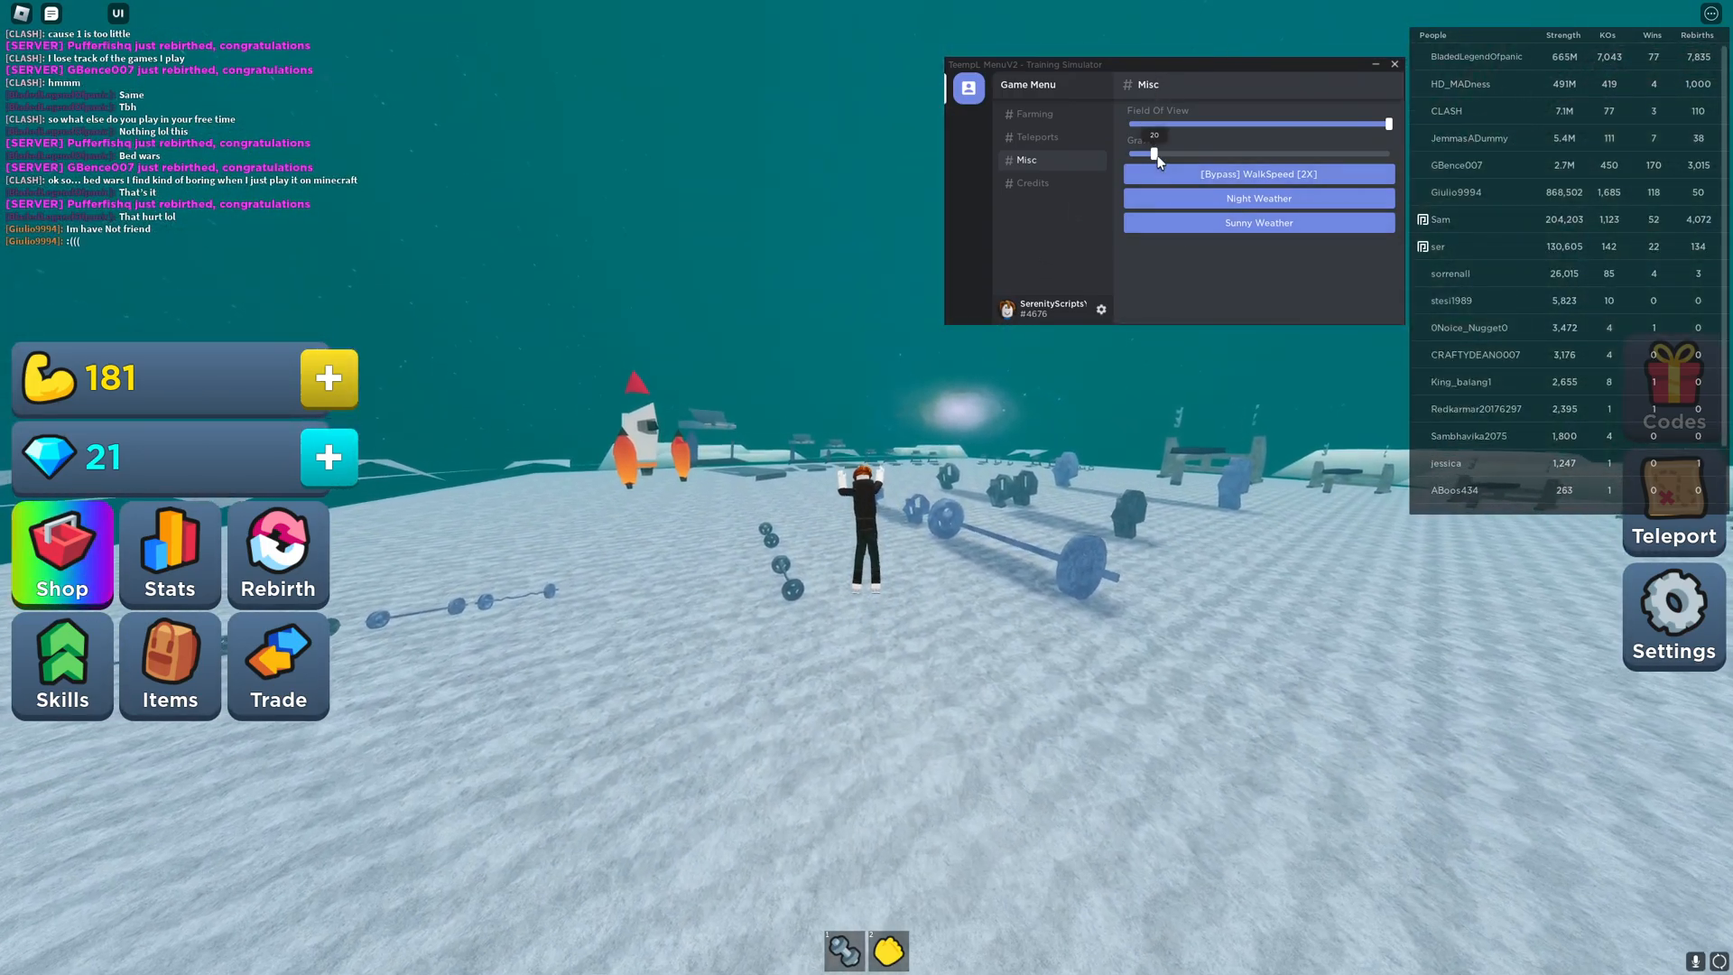
left_click_drag(1145, 155, 1376, 155)
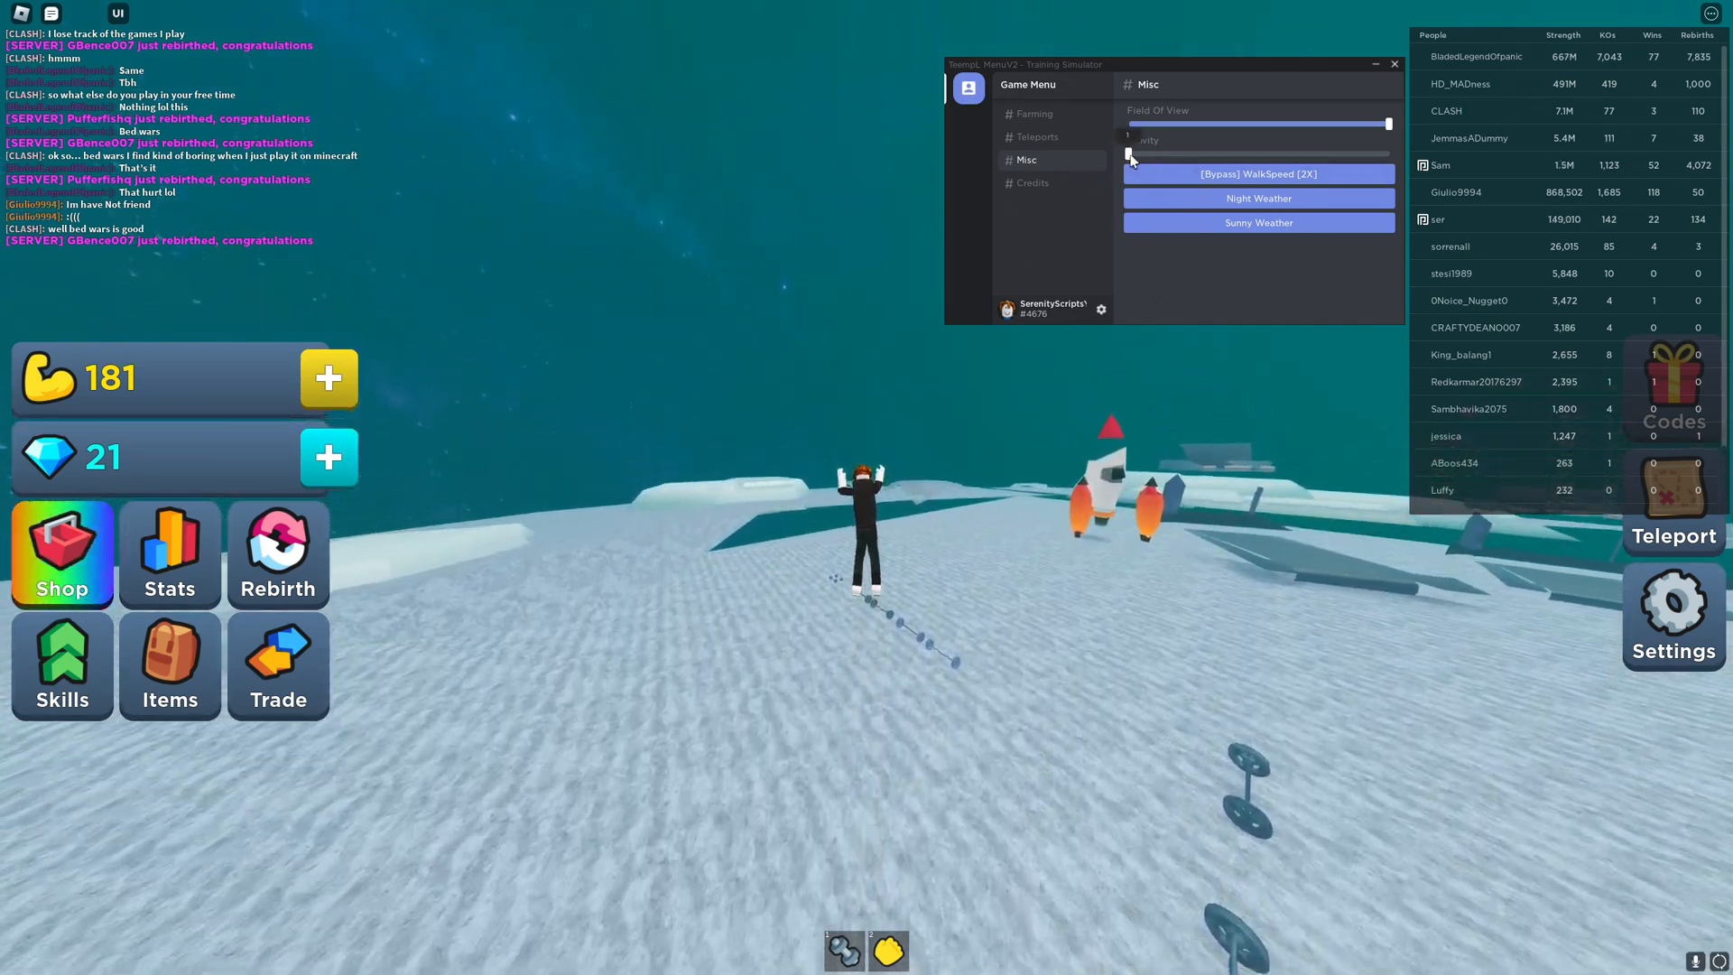
left_click_drag(1127, 153, 1254, 154)
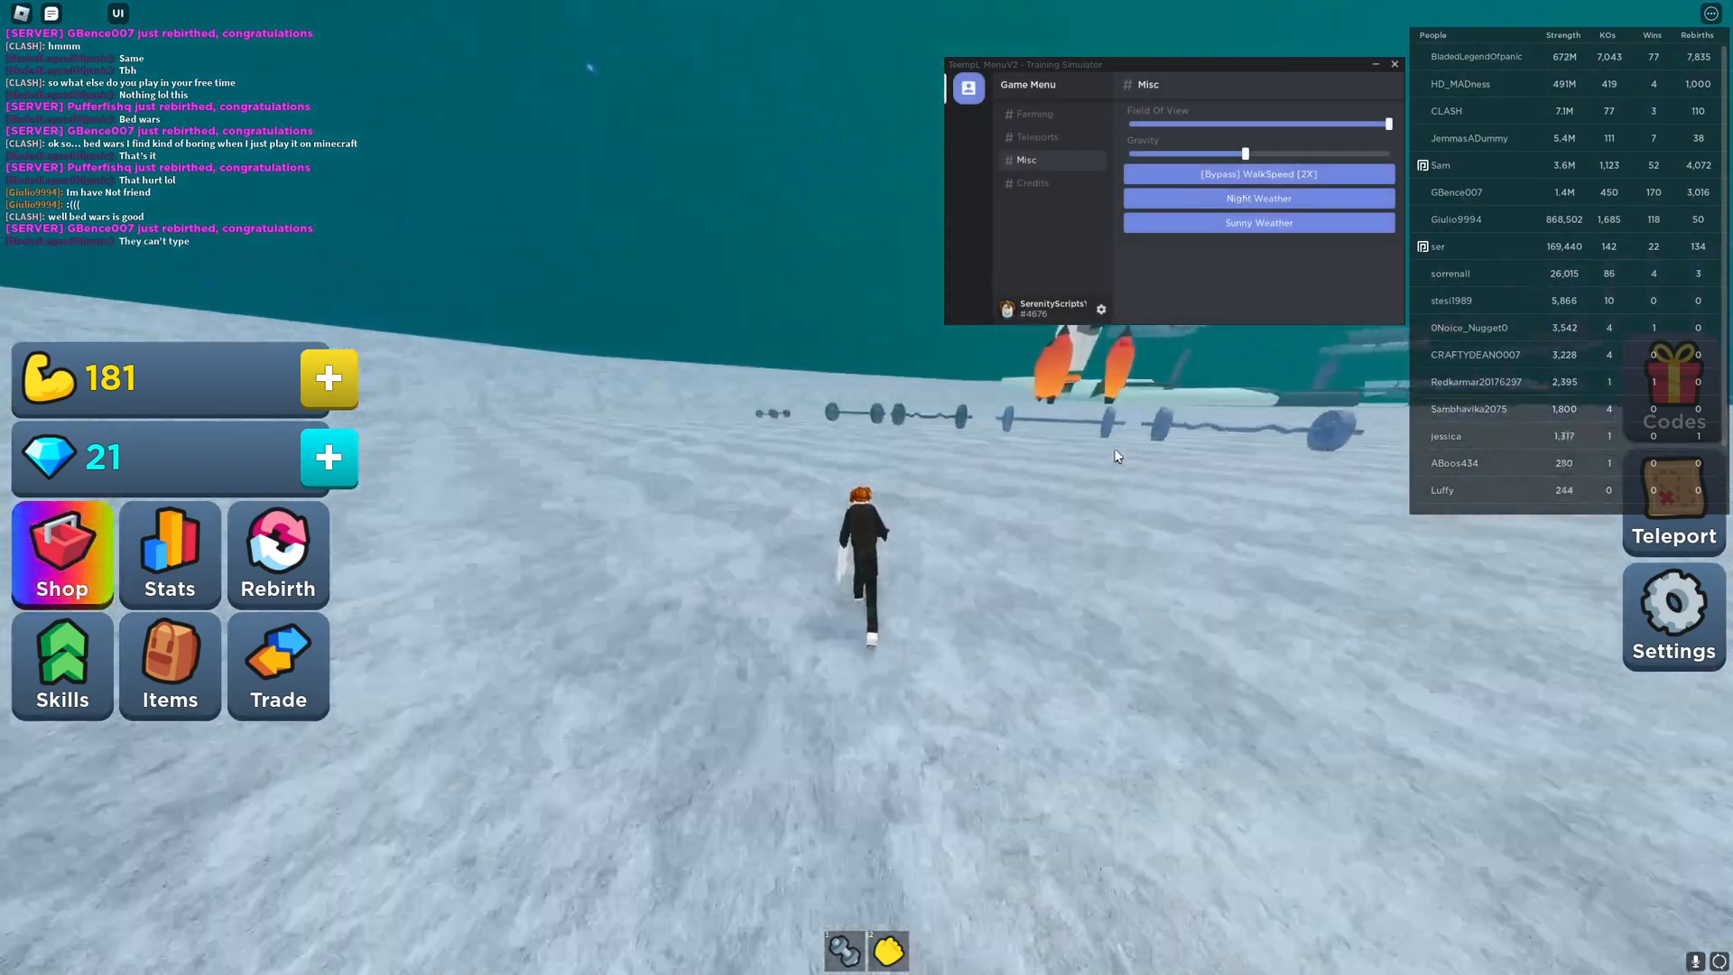
Apply the [Bypass] WalkSpeed 2X boost and acknowledge the notification
left_click(1257, 173)
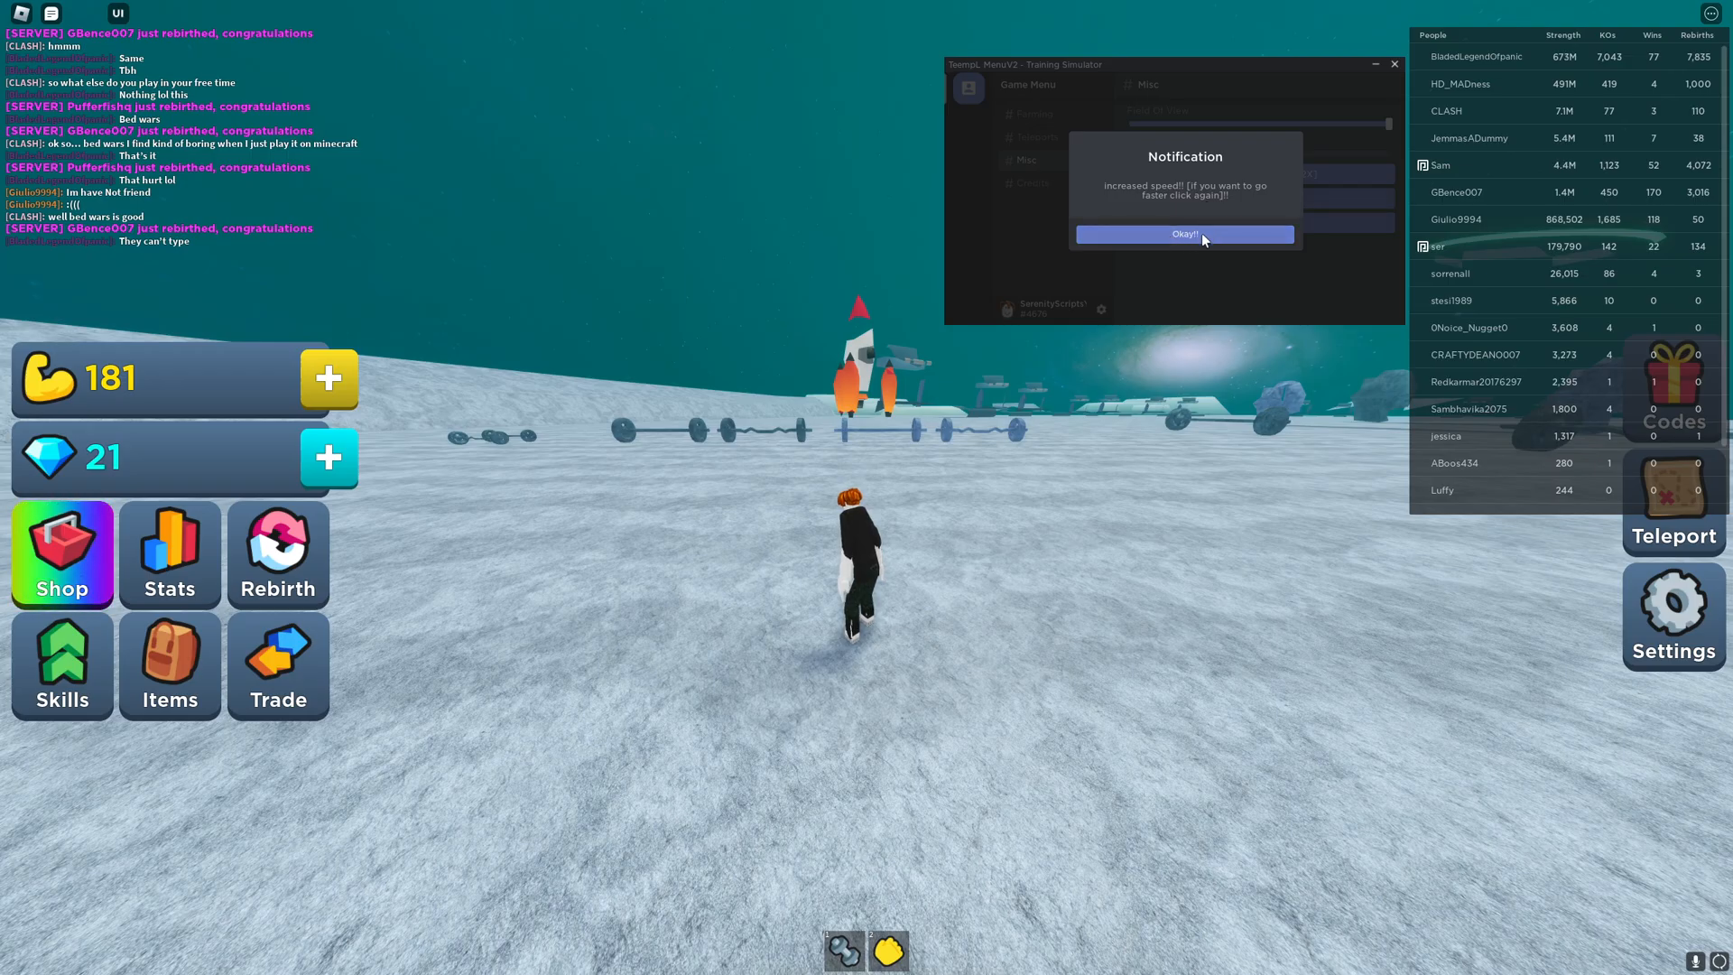
left_click(1183, 235)
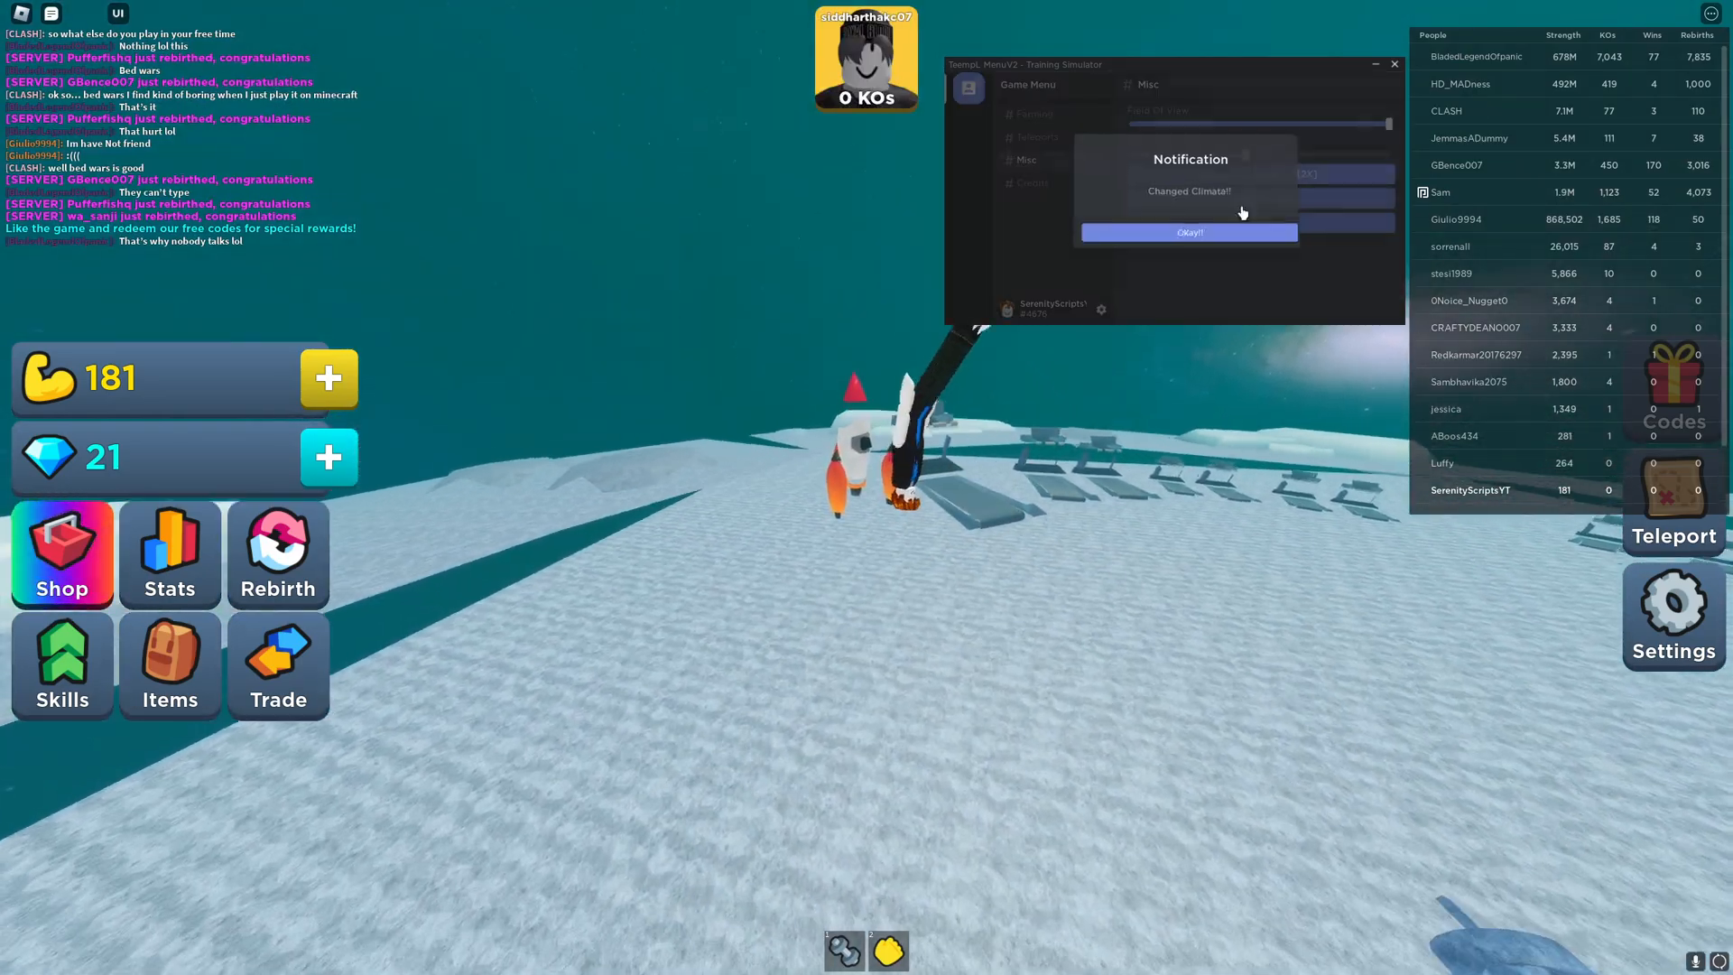
Dismiss the climate notification, switch the weather to Sunny and teleport the character back to Hub
left_click(1190, 233)
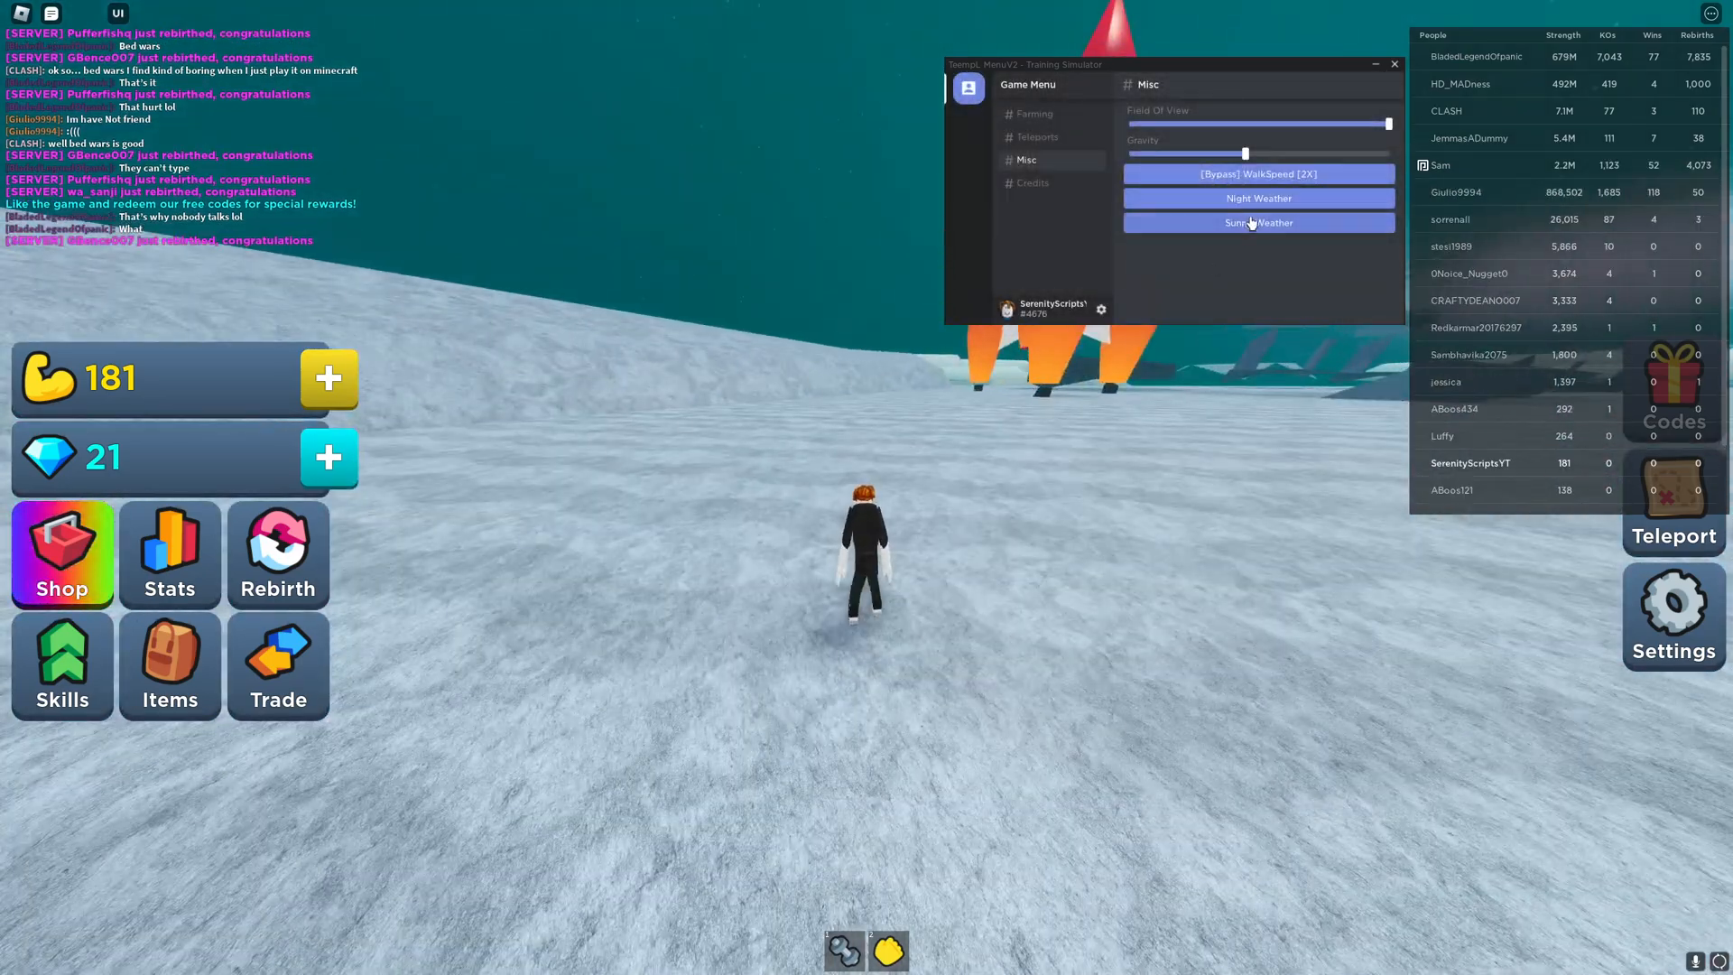
left_click(1257, 222)
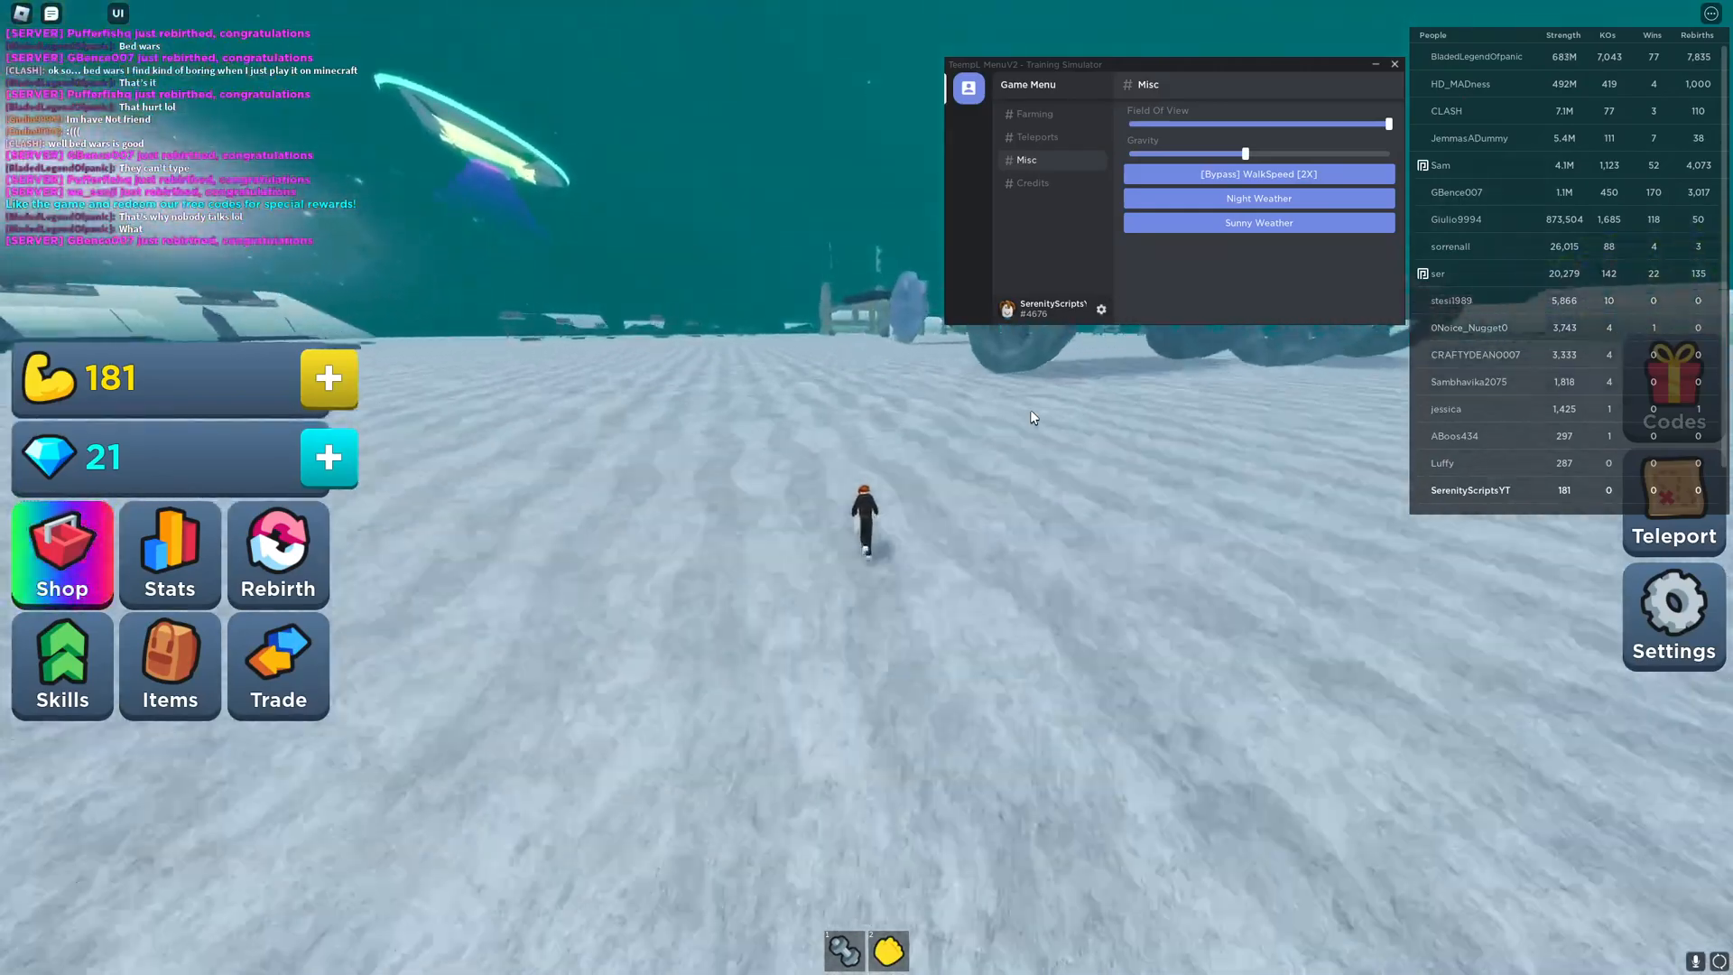
left_click(1037, 136)
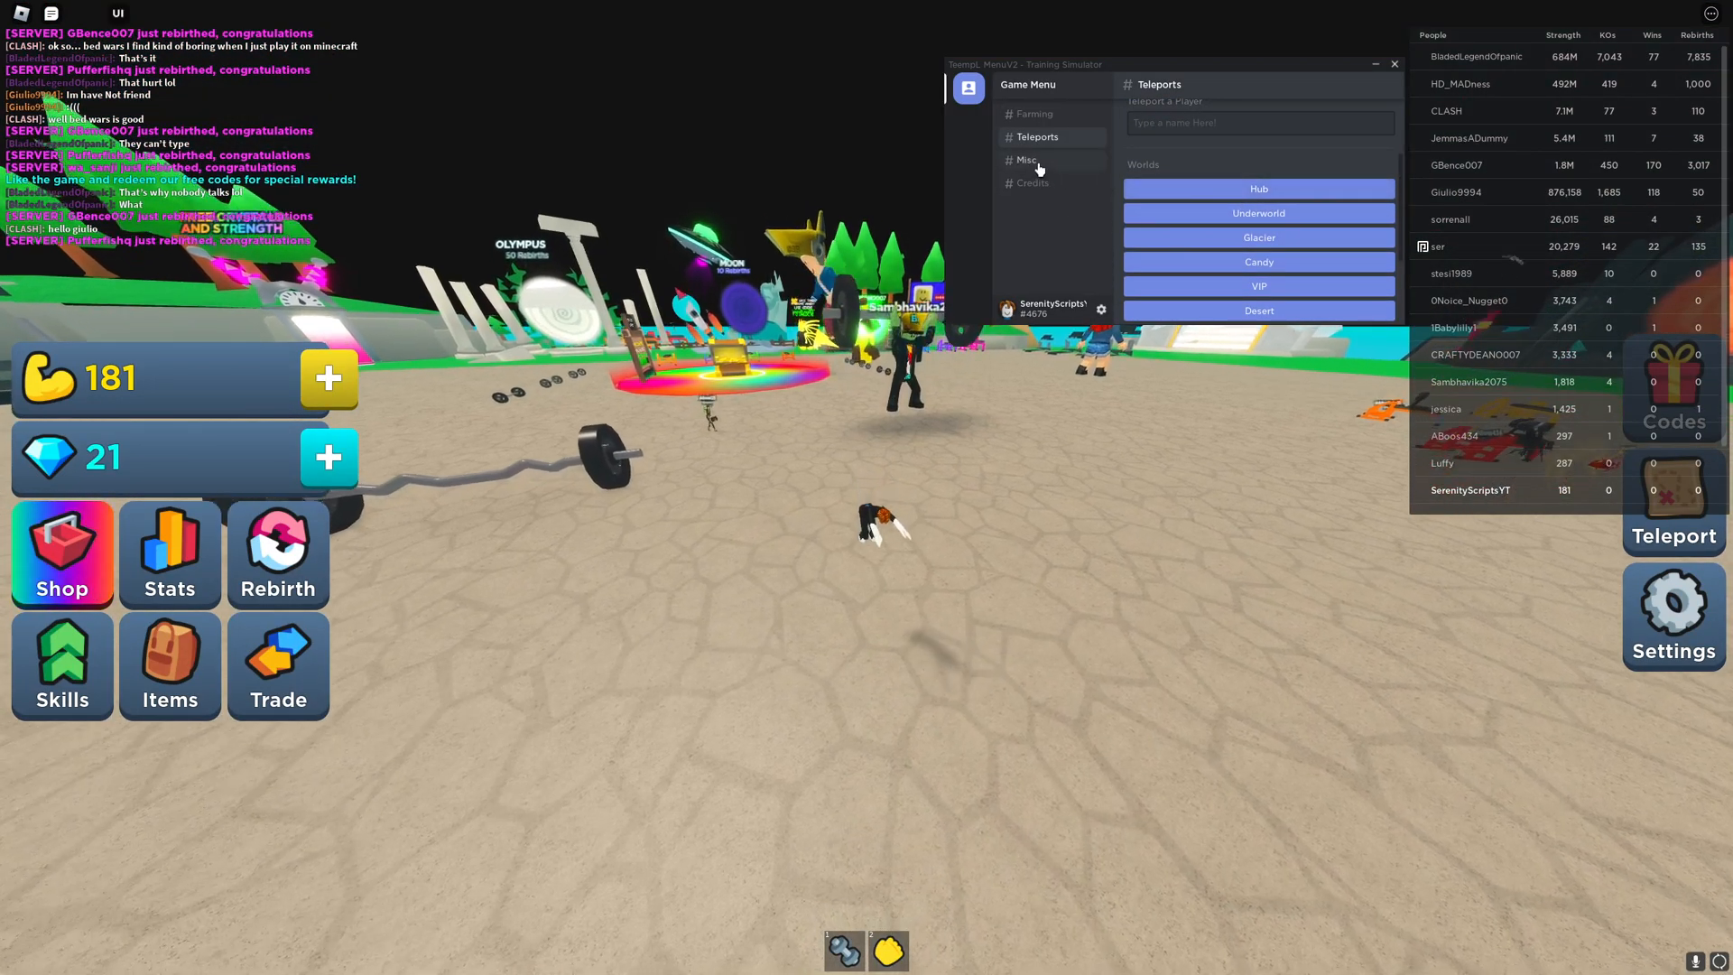
left_click(1024, 161)
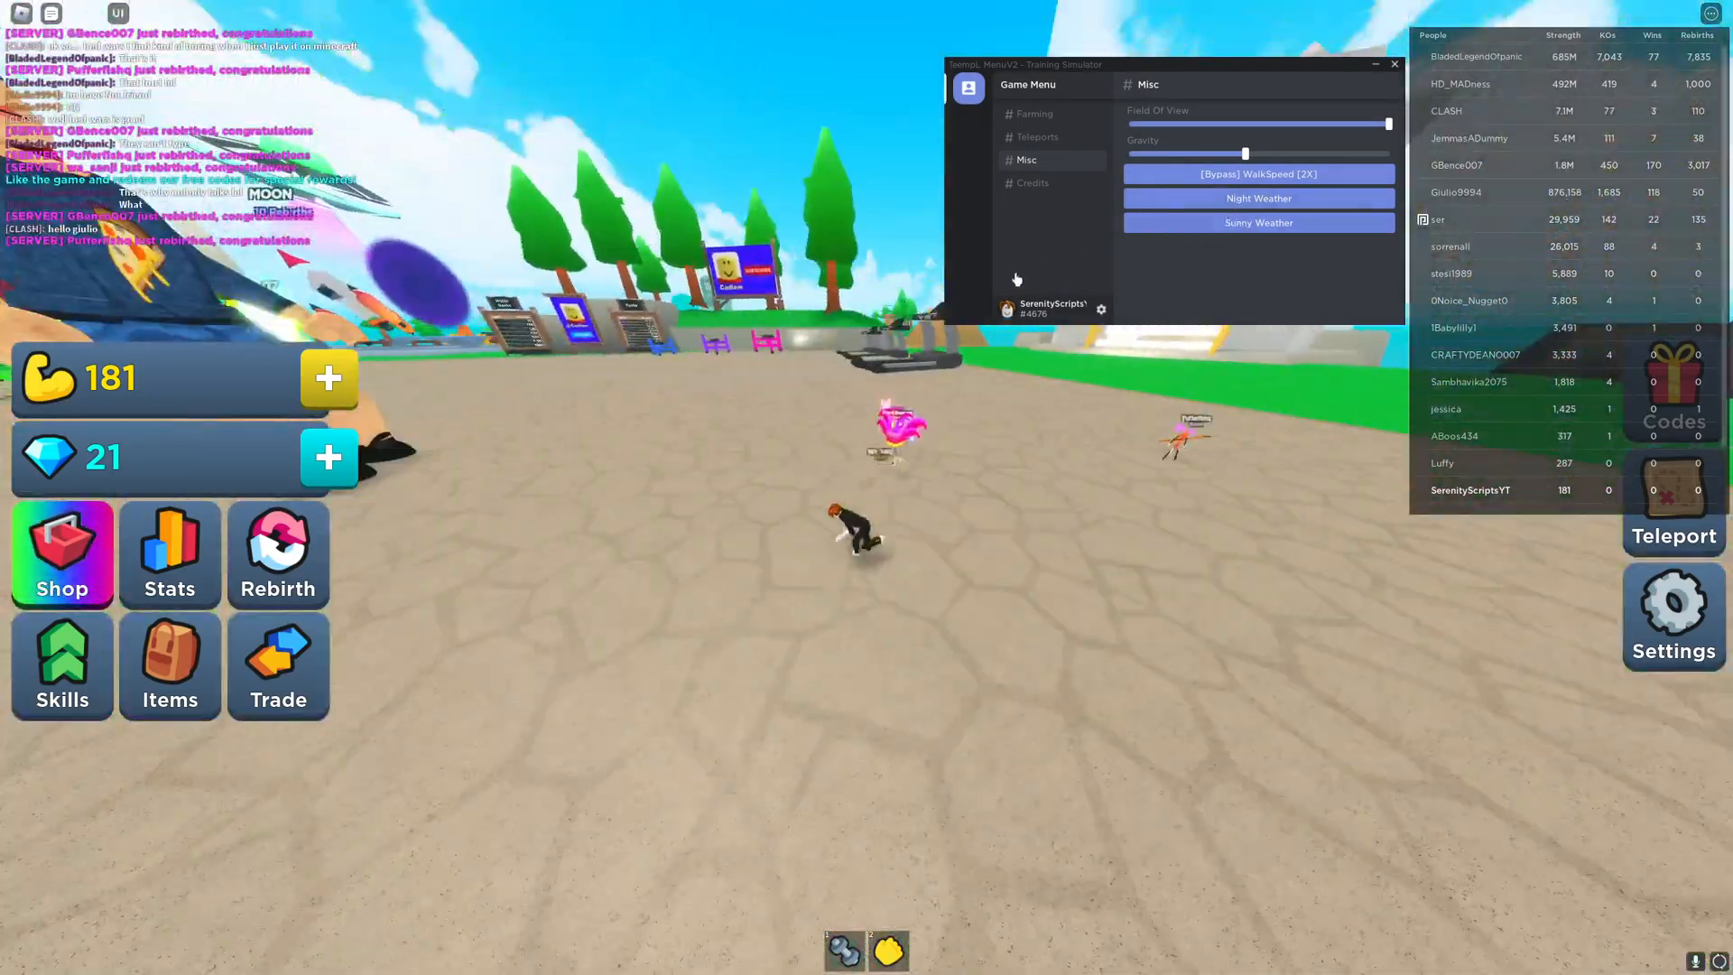
left_click(1257, 222)
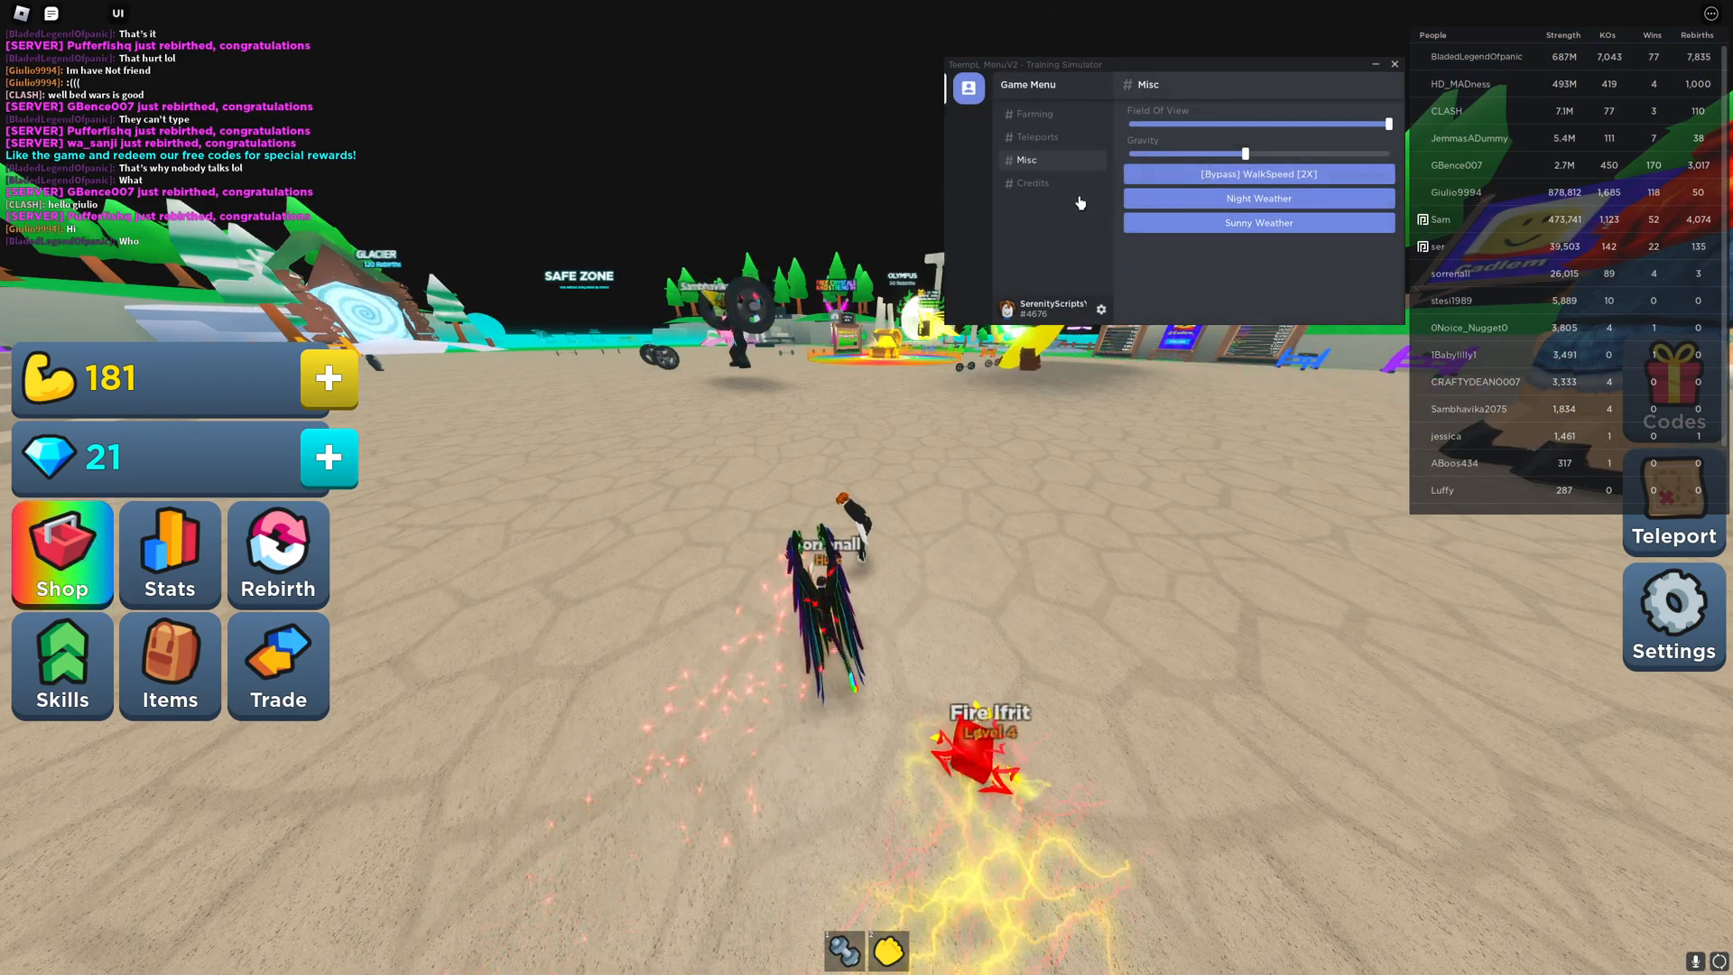
View the script's Credits page, then return to the Farming options page
left_click(1031, 183)
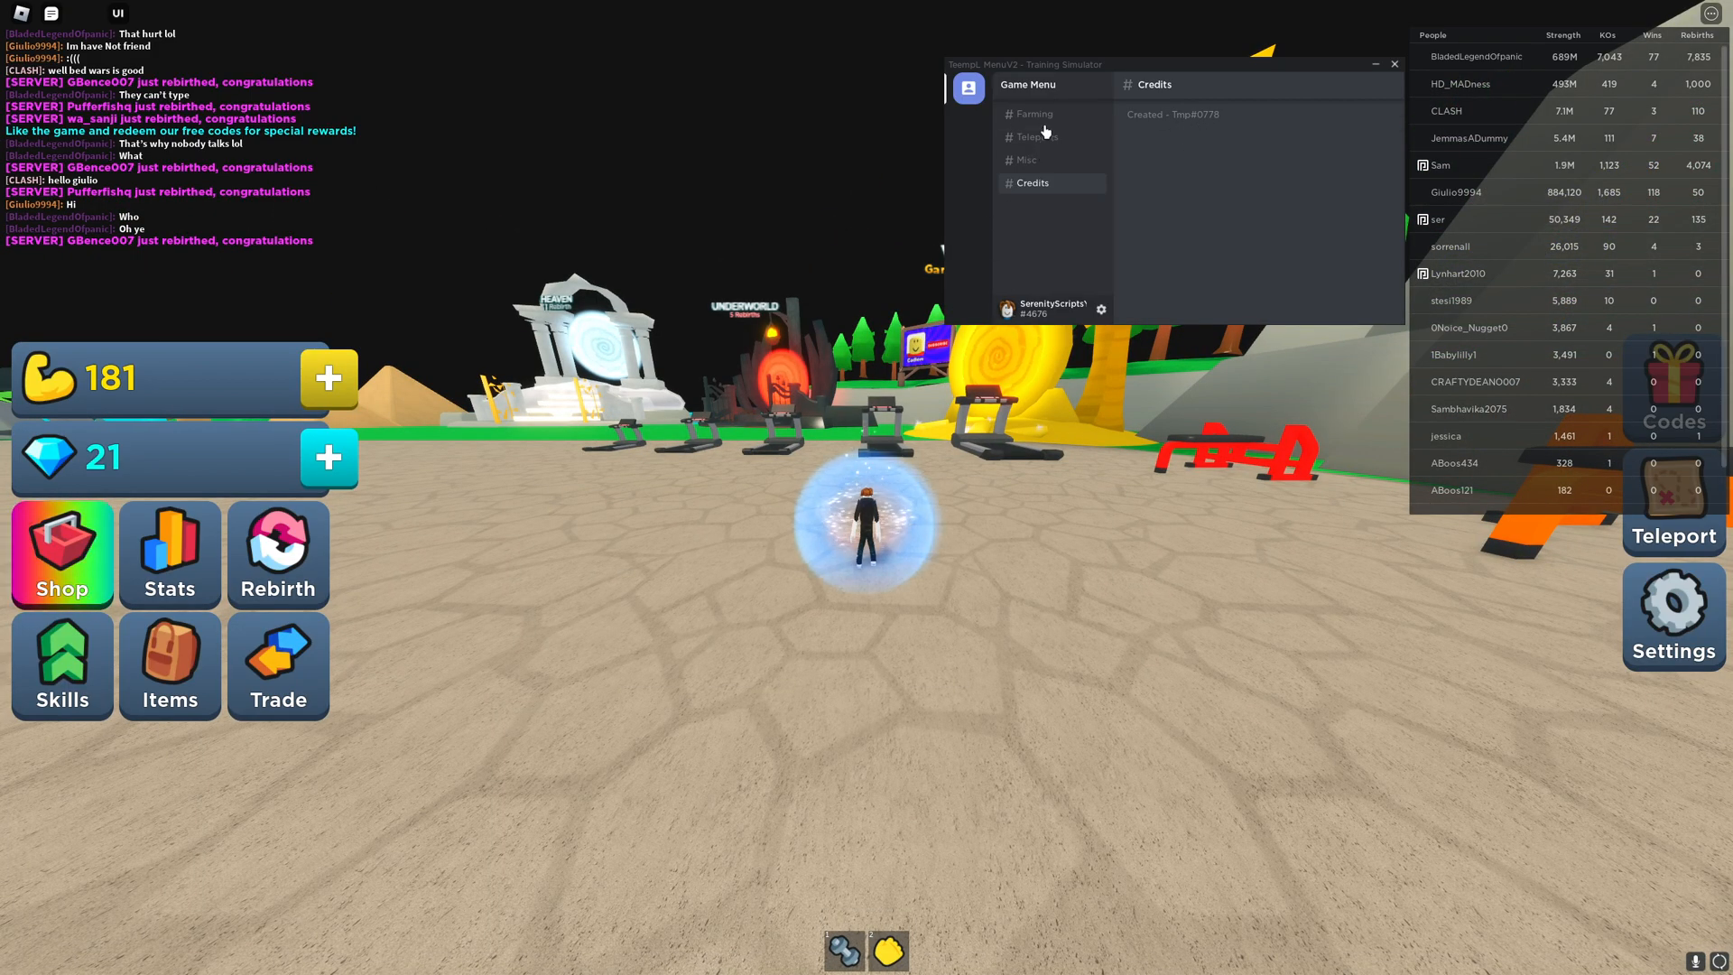
left_click(1031, 113)
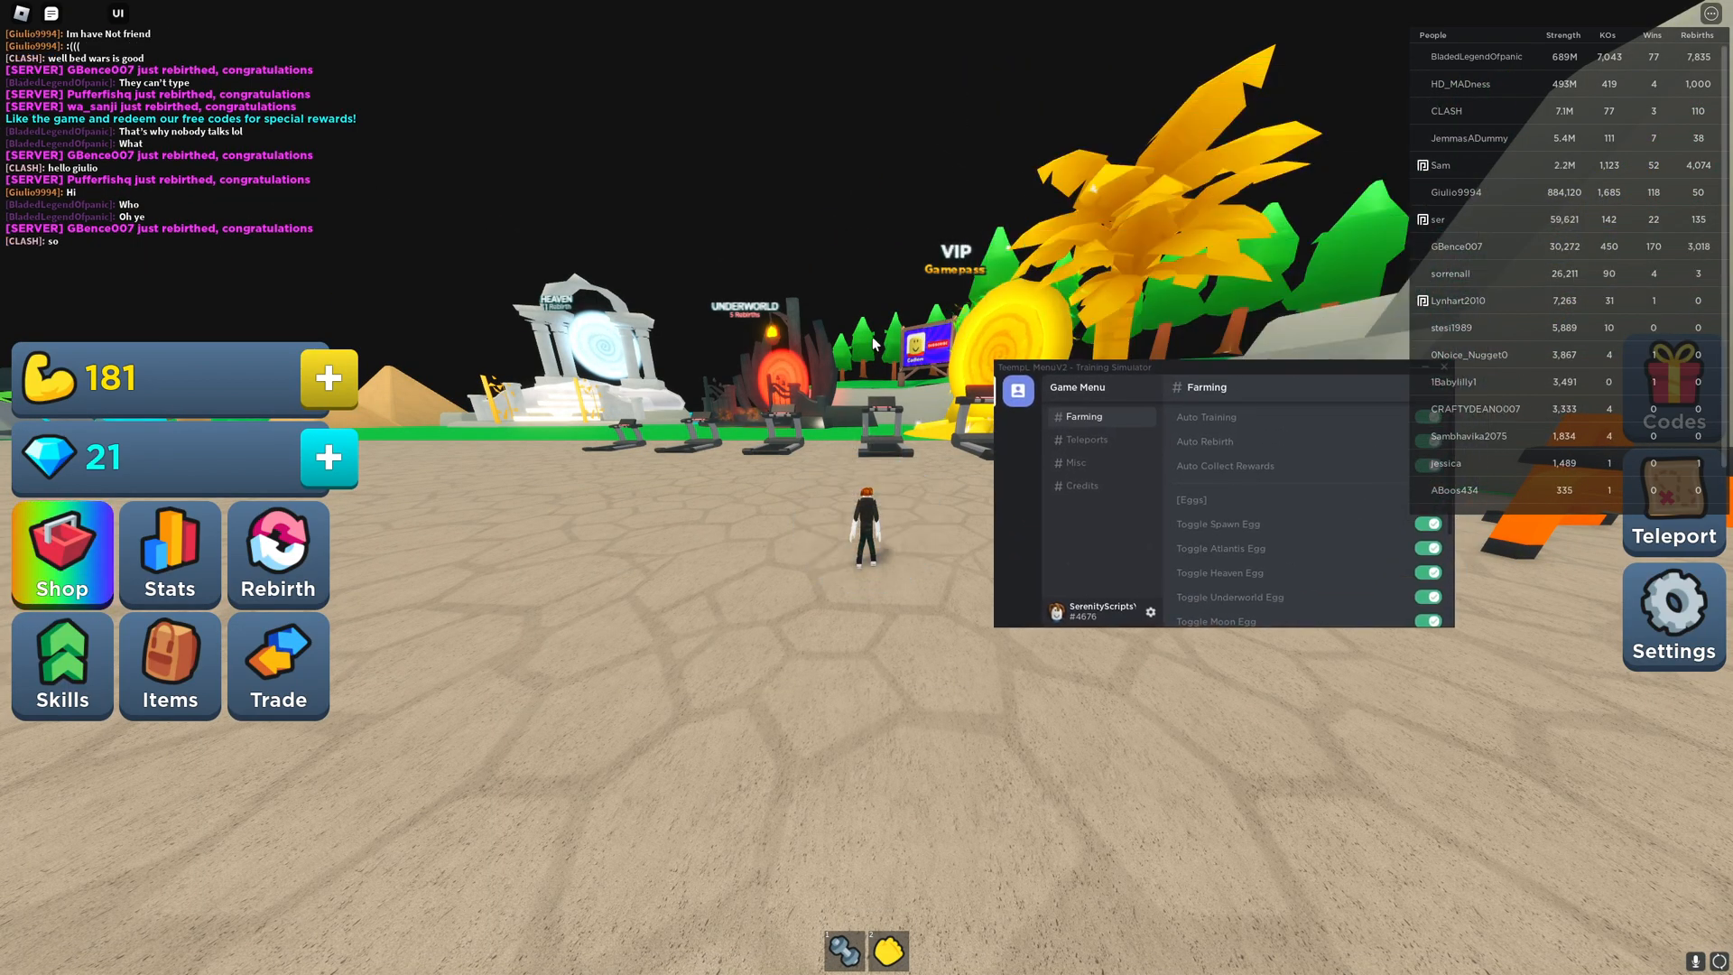